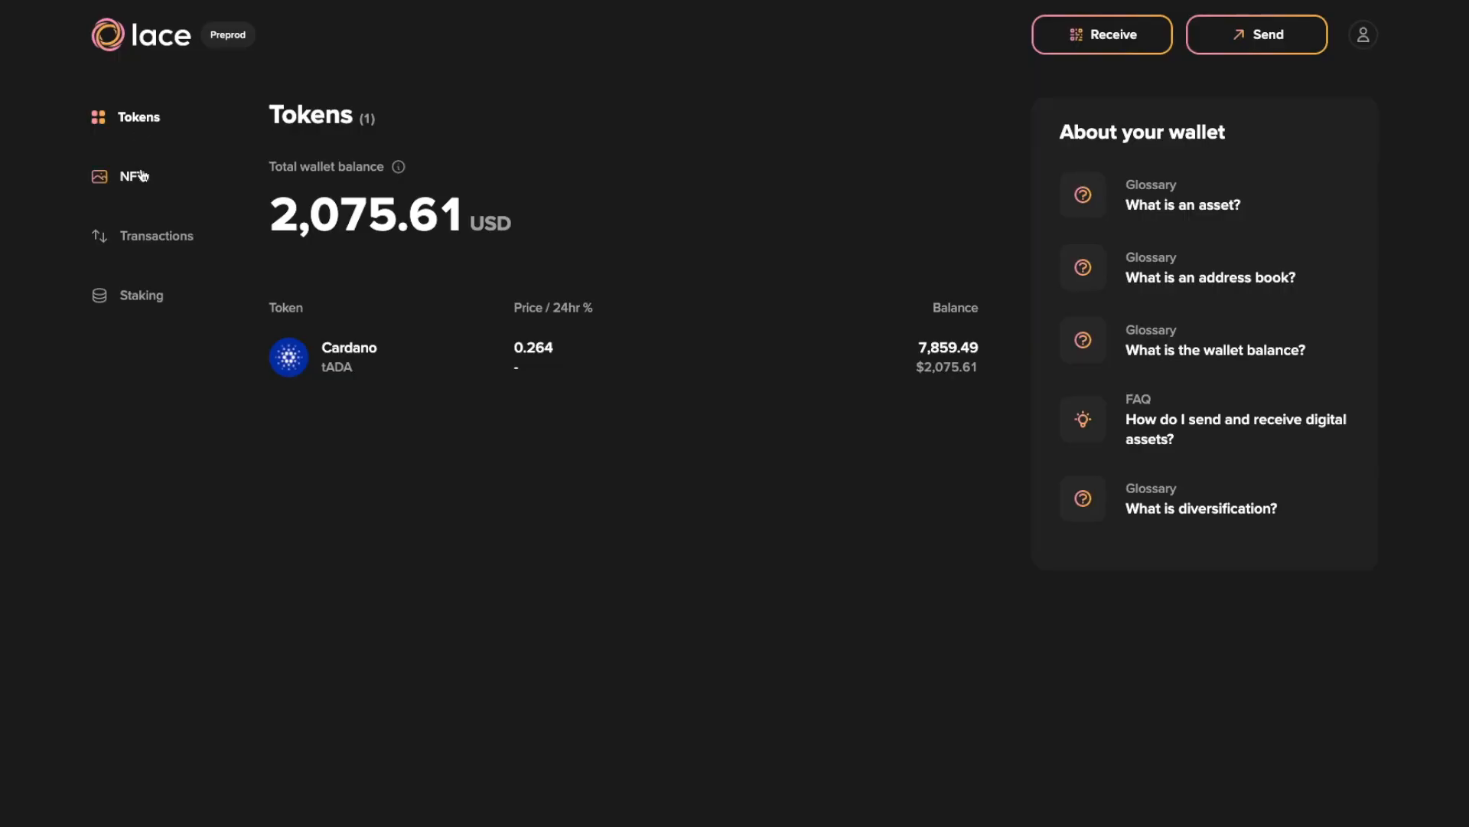
- View the lace.io landing page, glance at the launch announcement tweet, then return to lace.io
{"action": "left_click", "coordinate": [135, 176]}
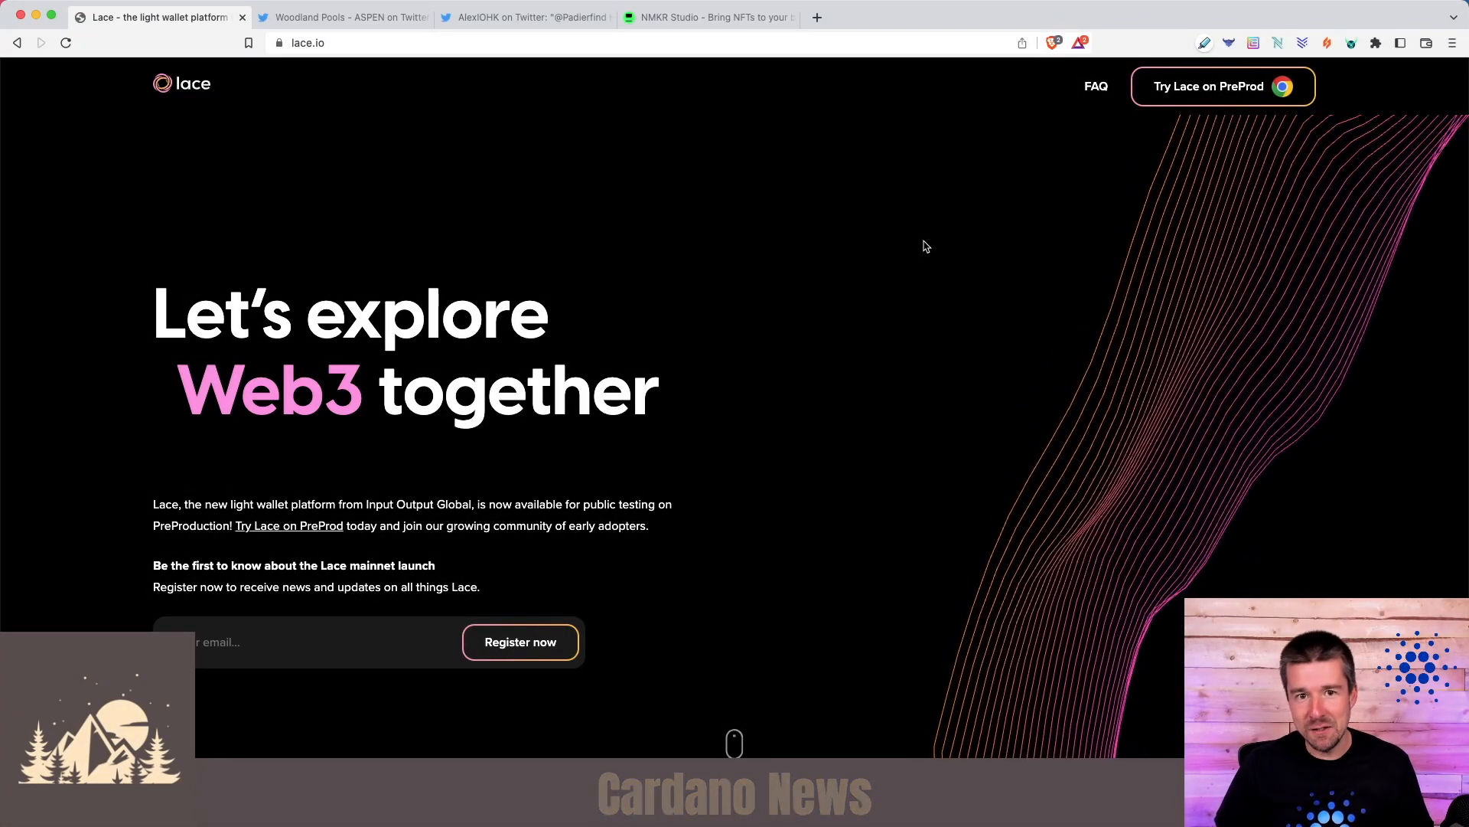
{"action": "left_click", "coordinate": [343, 17]}
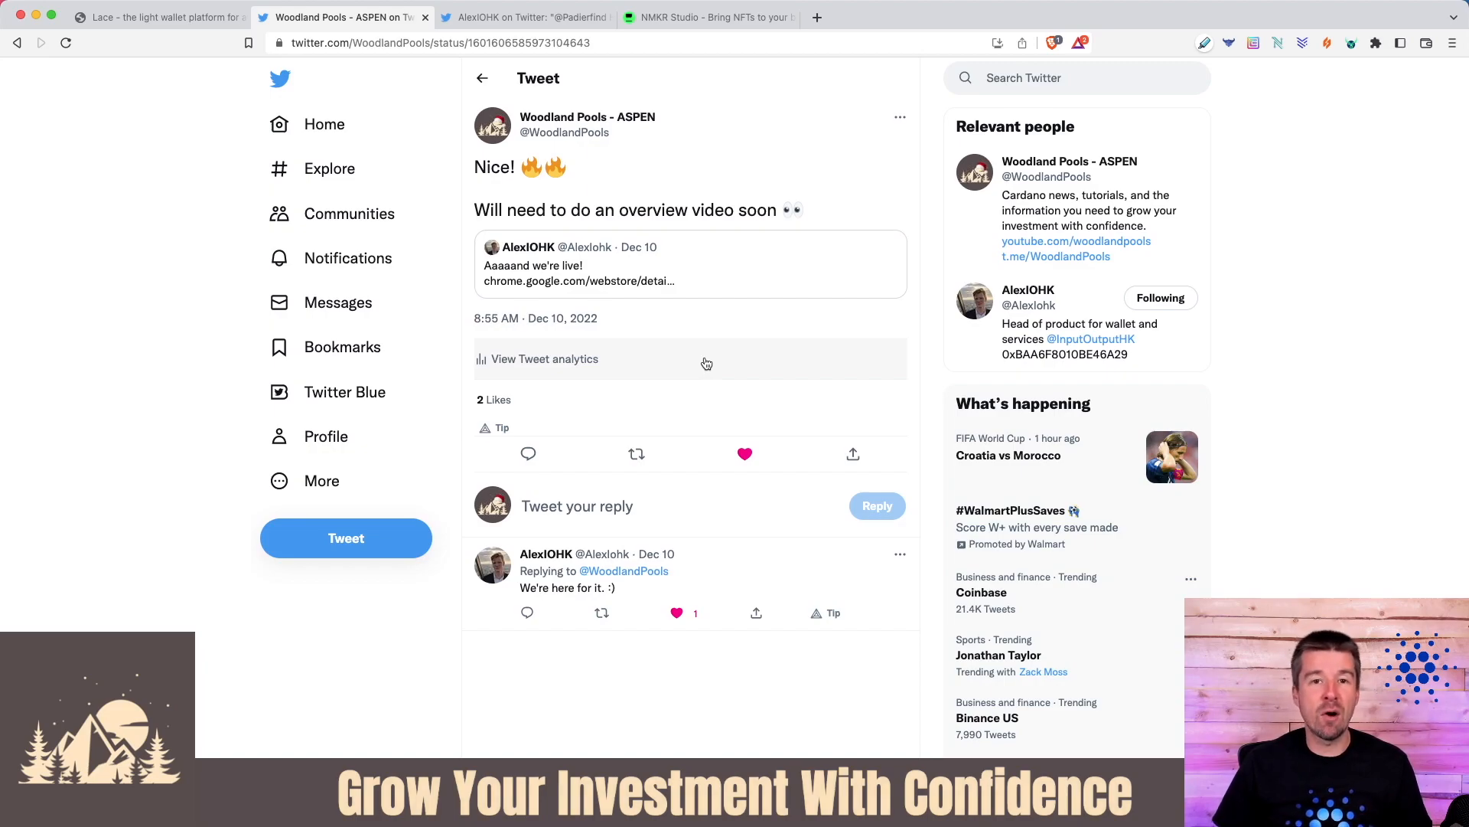
{"action": "left_click", "coordinate": [157, 17]}
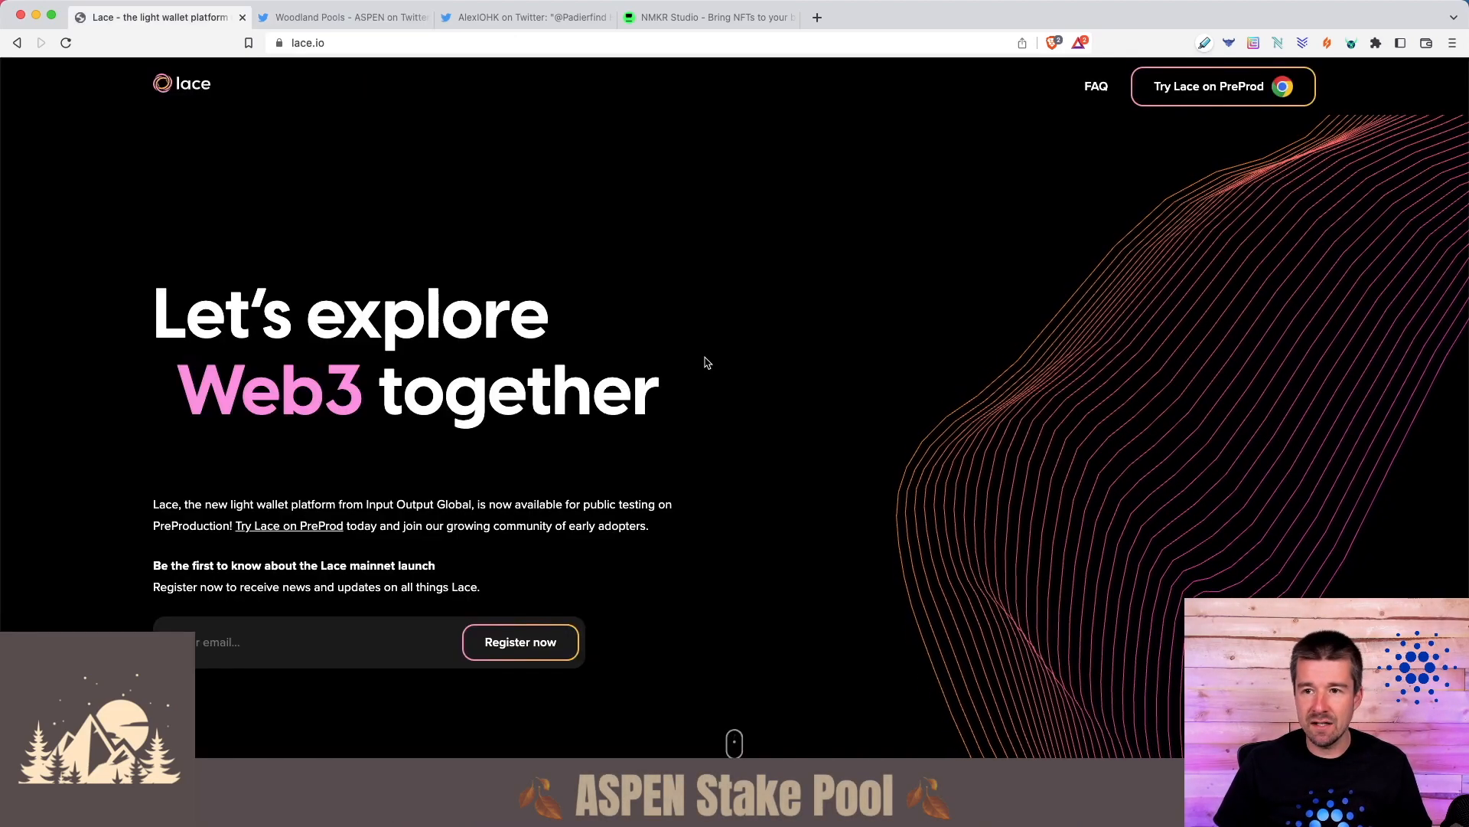
{"action": "mouse_move", "coordinate": [300, 43]}
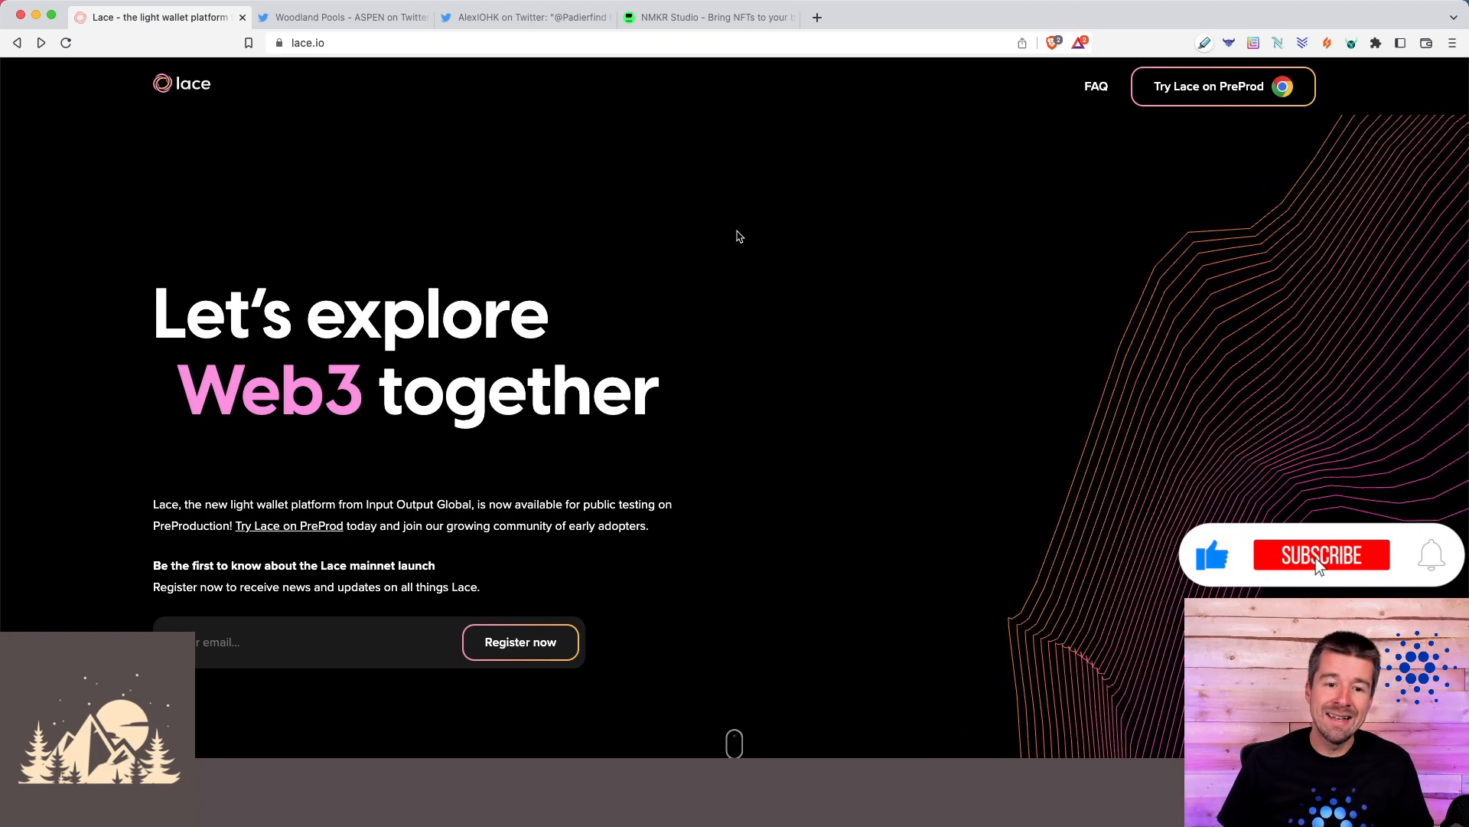
- Add the Lace extension to Brave from its Chrome Web Store listing and confirm the install
{"action": "left_click", "coordinate": [1221, 86]}
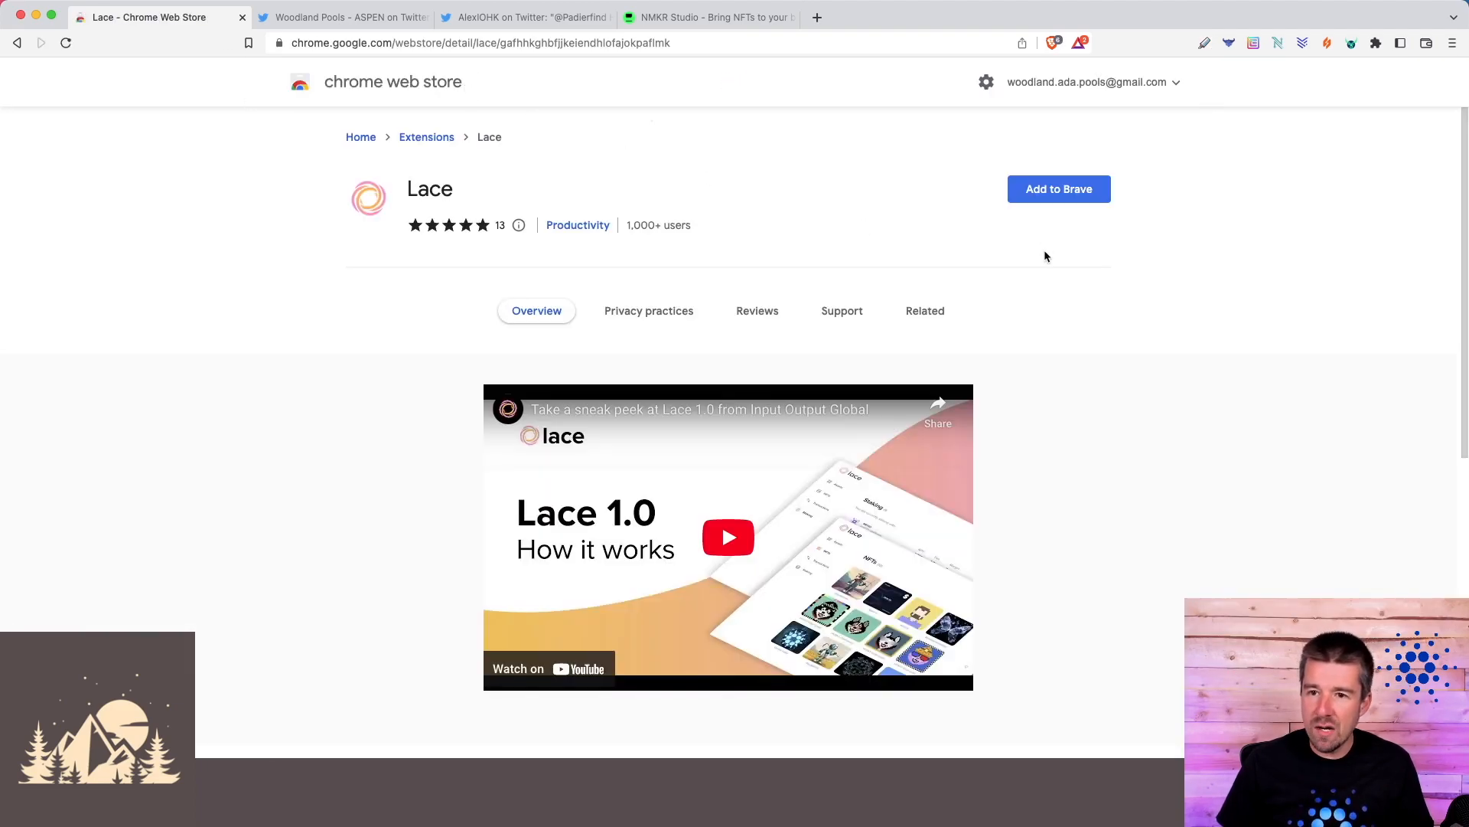
{"action": "left_click", "coordinate": [1057, 188]}
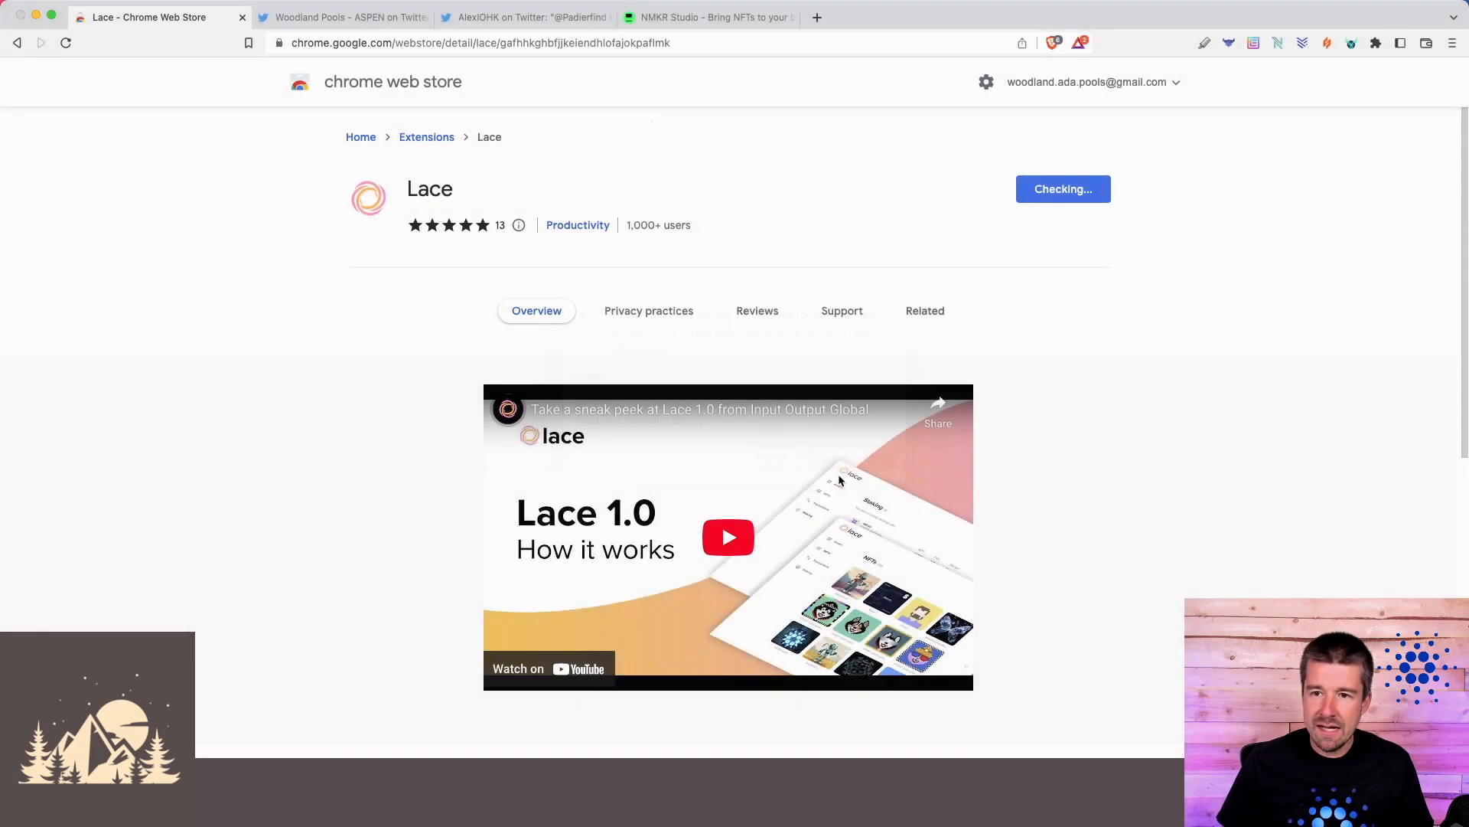
{"action": "left_click", "coordinate": [925, 311]}
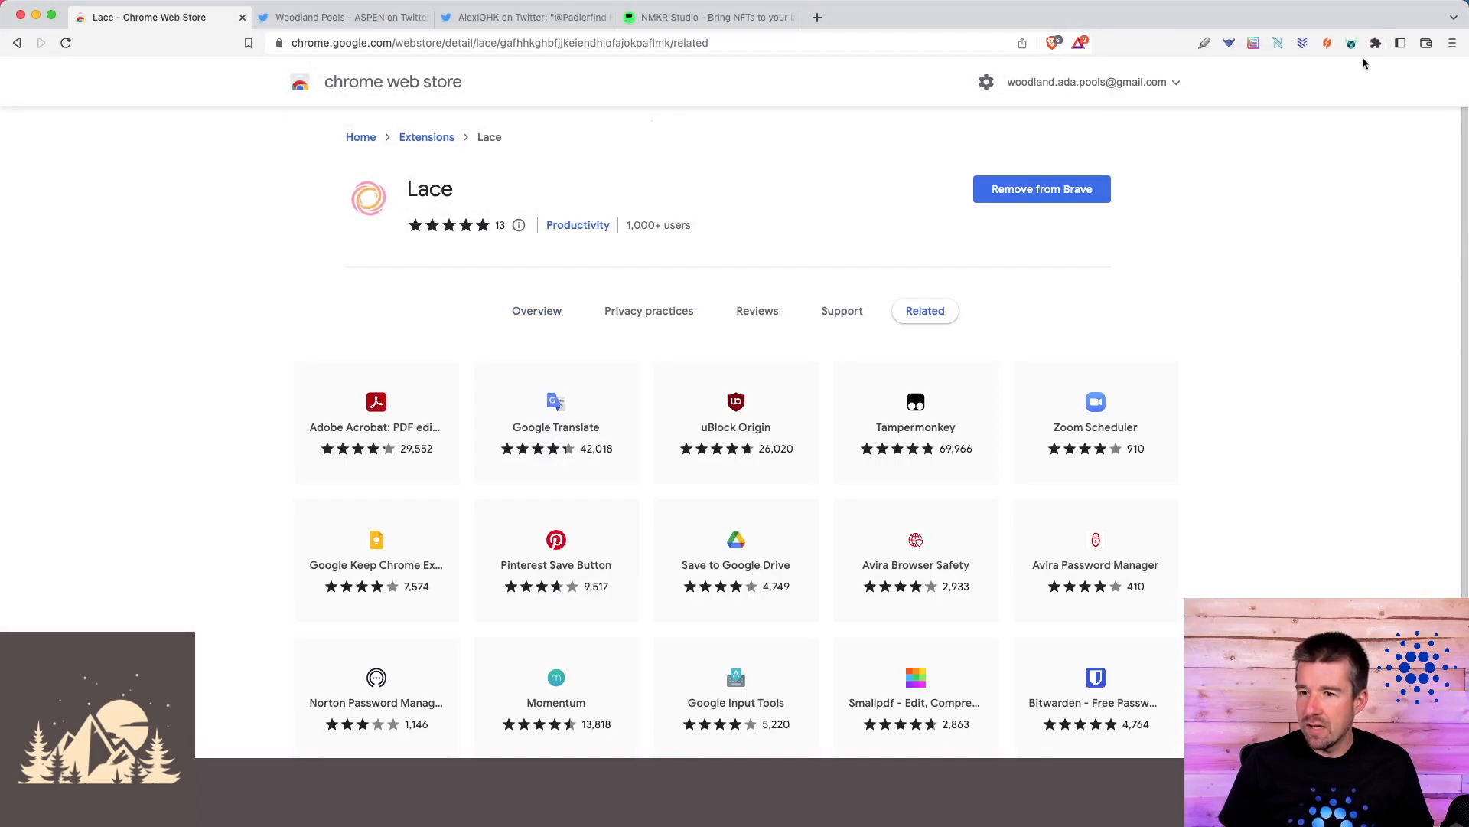
{"action": "left_click", "coordinate": [1374, 43]}
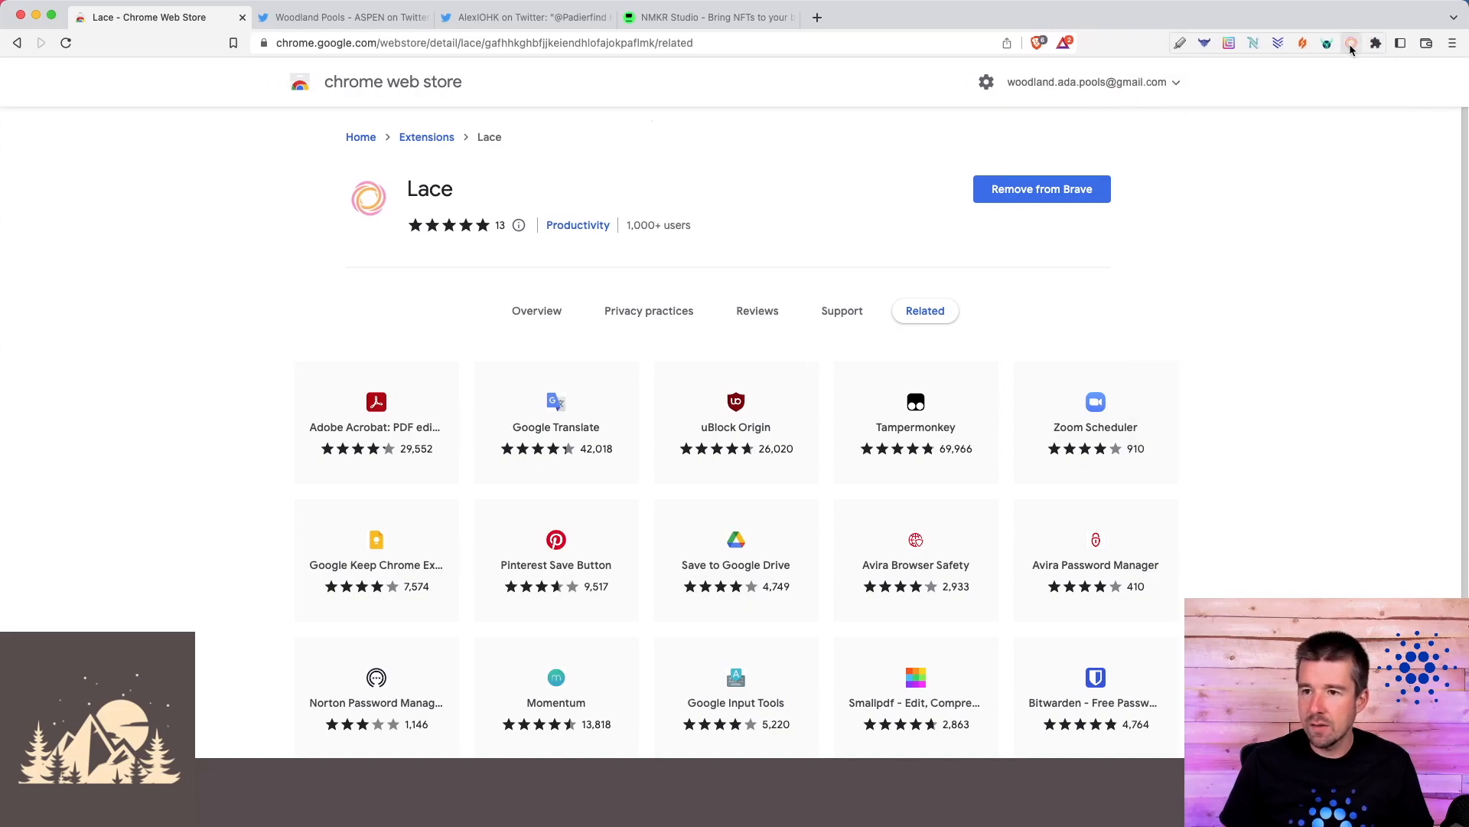
- Launch Lace, show the PreProd wallet's receive address, then switch to the testnet faucet page
{"action": "left_click", "coordinate": [1352, 43]}
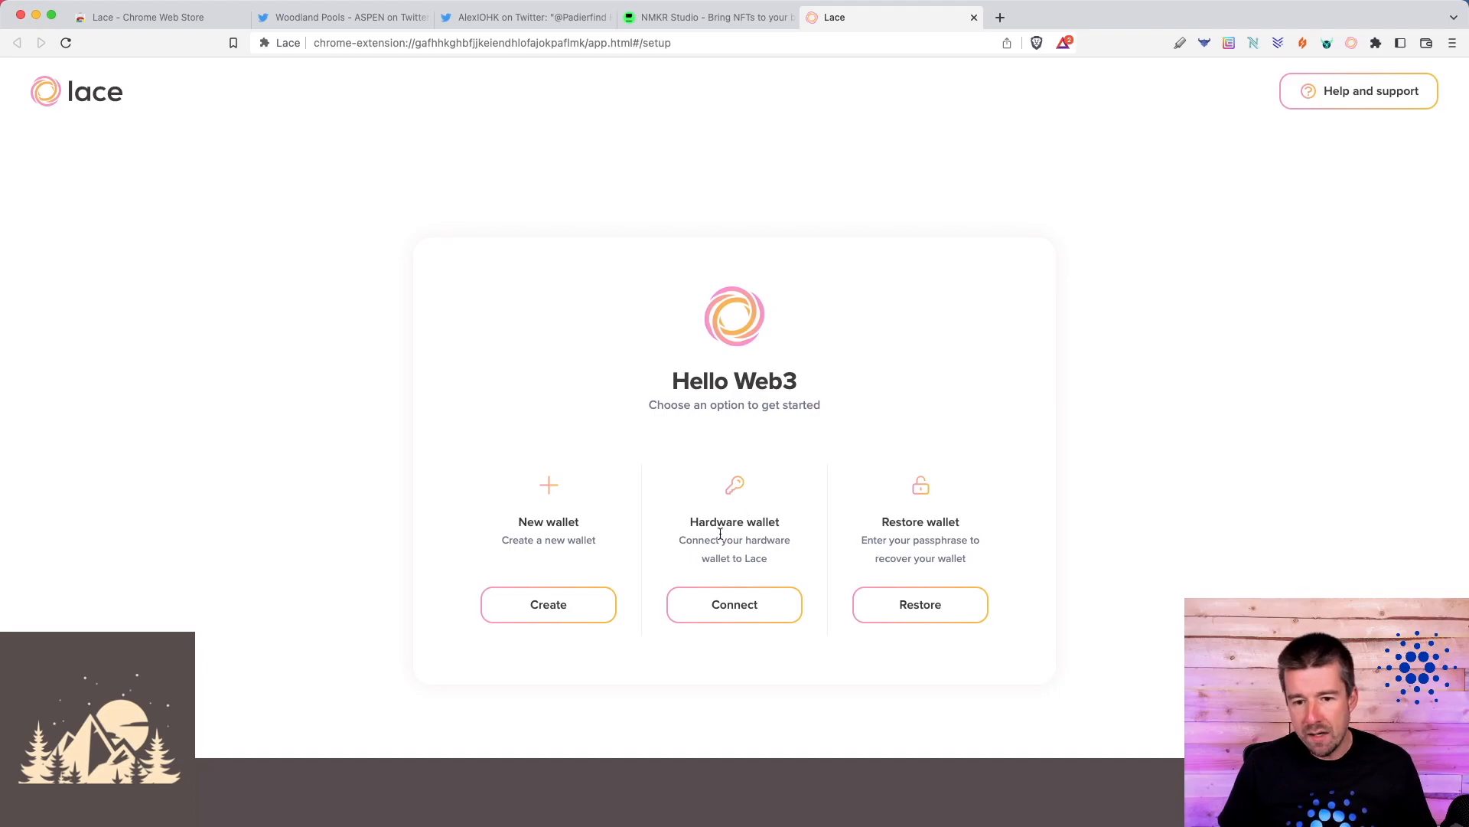
{"action": "mouse_move", "coordinate": [975, 542]}
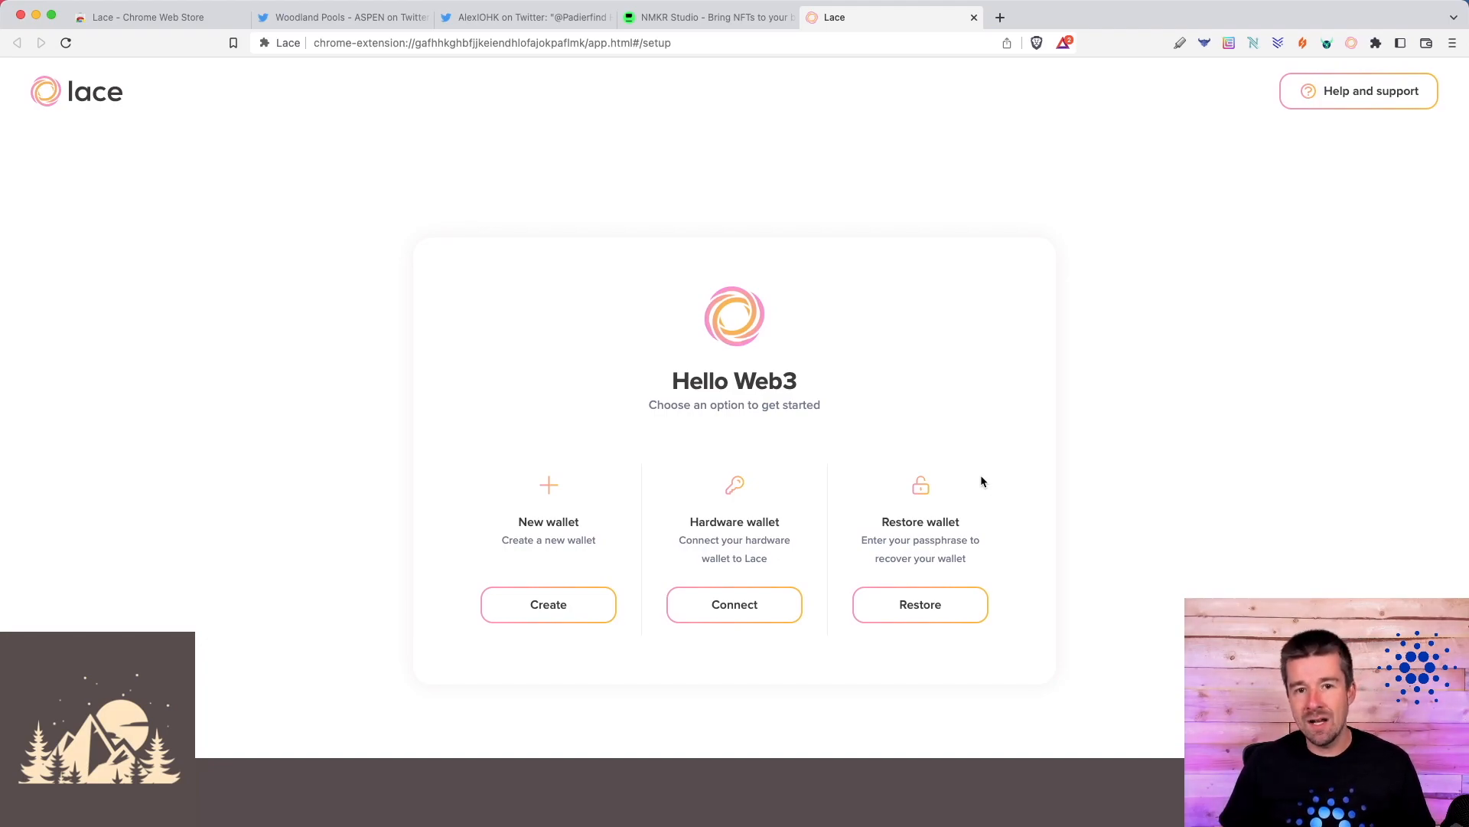
{"action": "mouse_move", "coordinate": [1116, 423]}
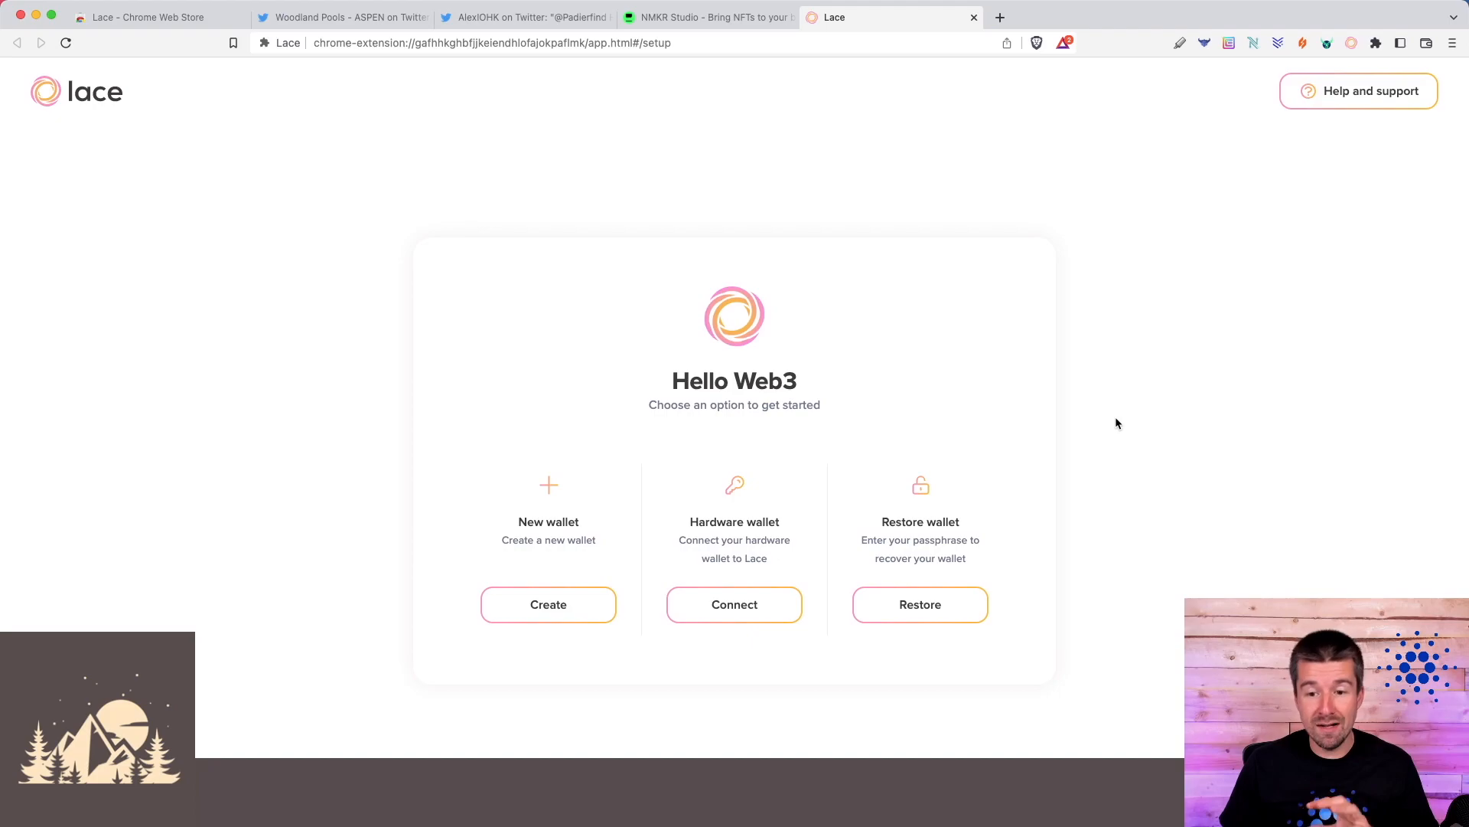
{"action": "mouse_move", "coordinate": [1073, 455]}
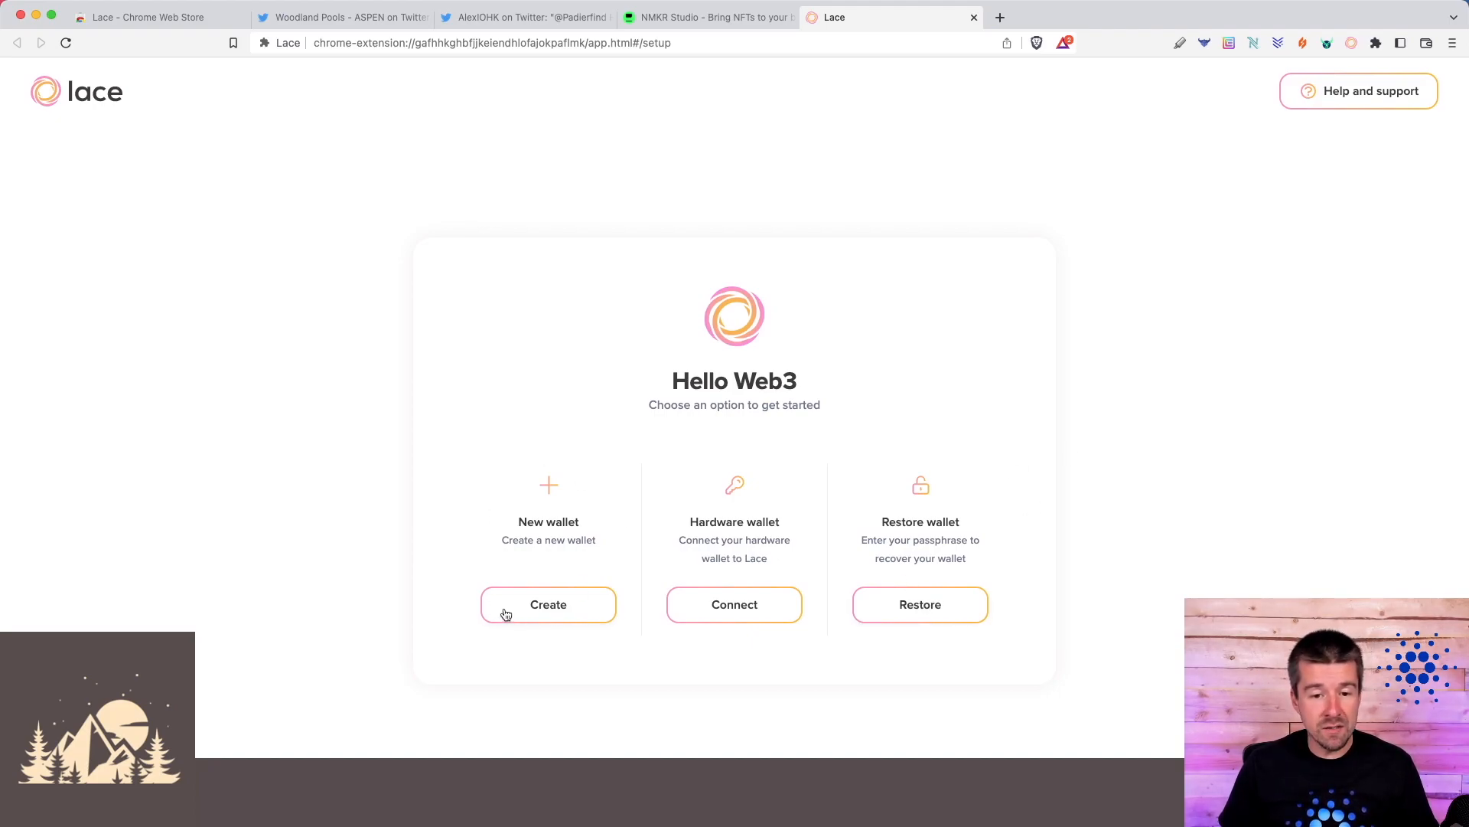
{"action": "mouse_move", "coordinate": [671, 623]}
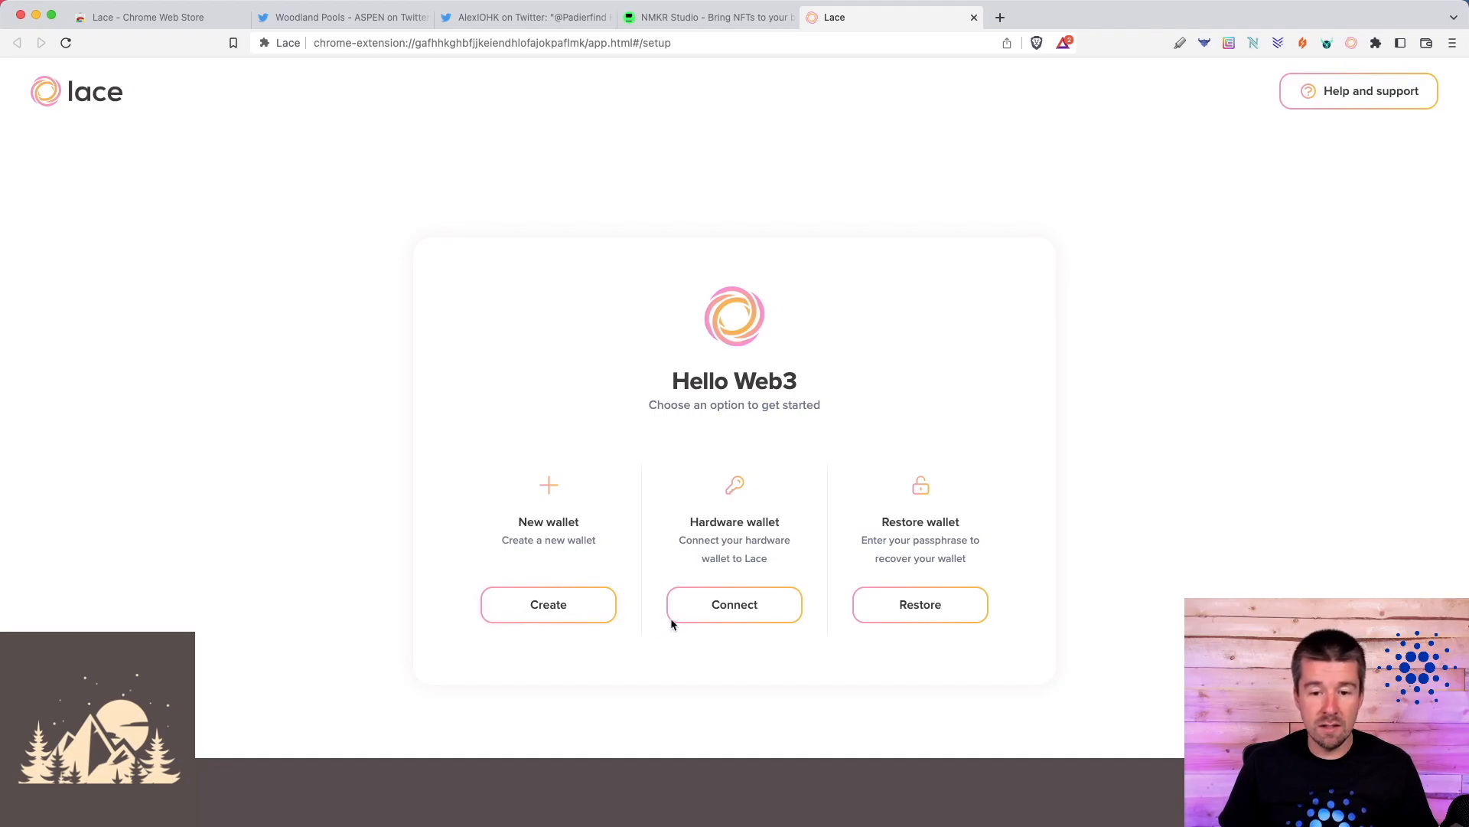
{"action": "mouse_move", "coordinate": [1105, 484]}
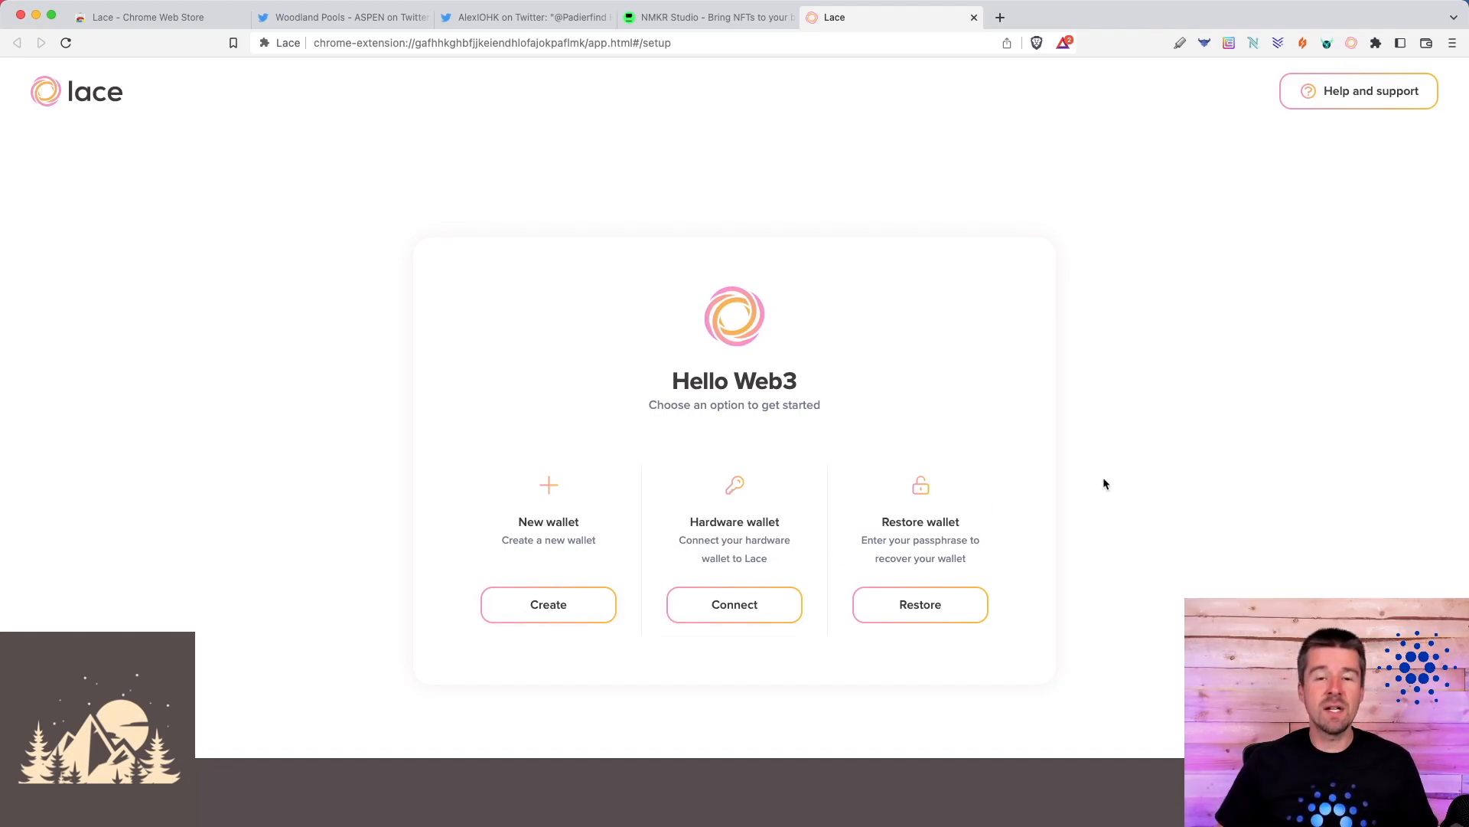
{"action": "mouse_move", "coordinate": [1046, 471]}
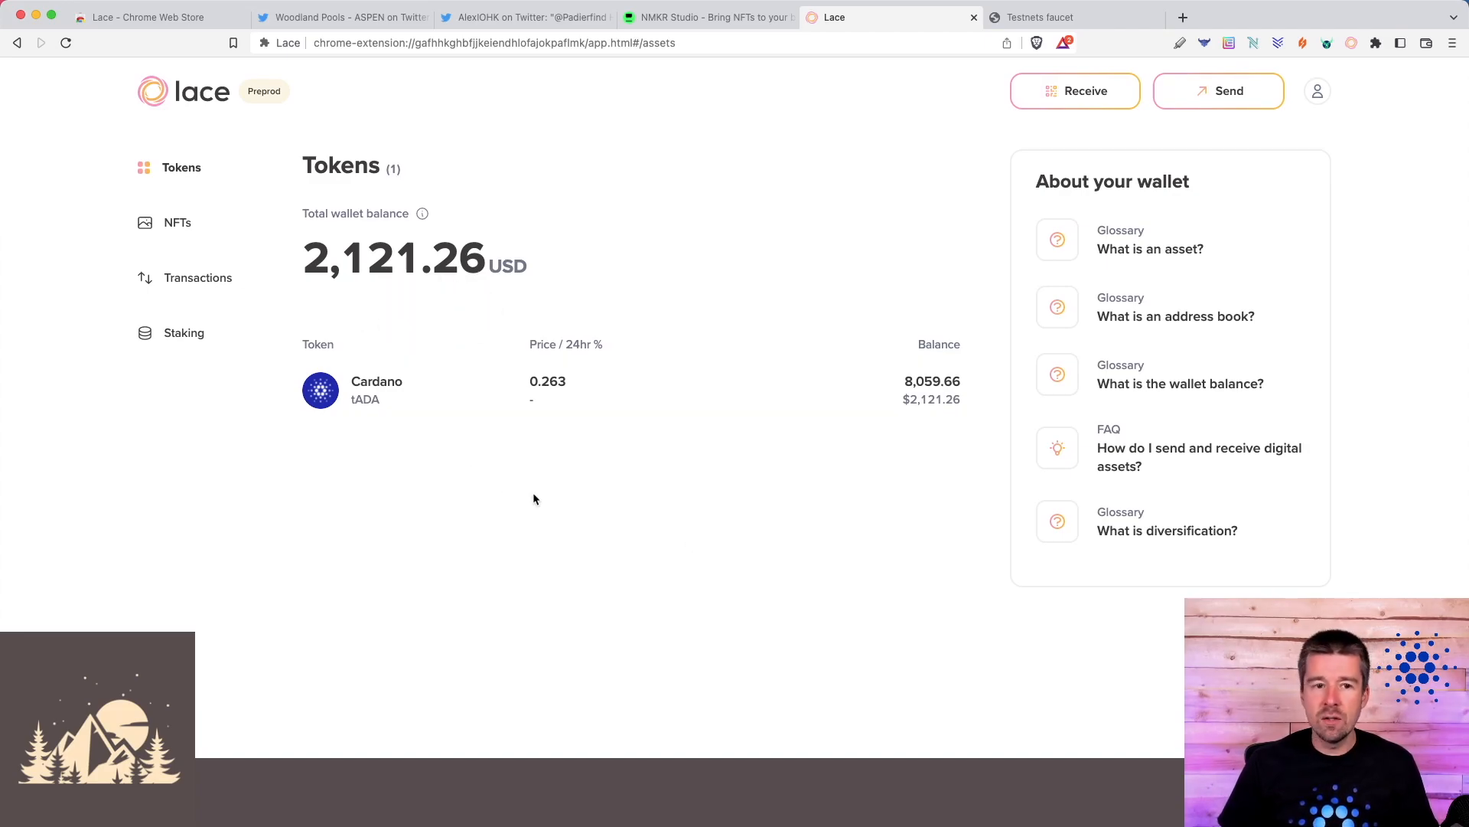
{"action": "left_click", "coordinate": [1074, 91]}
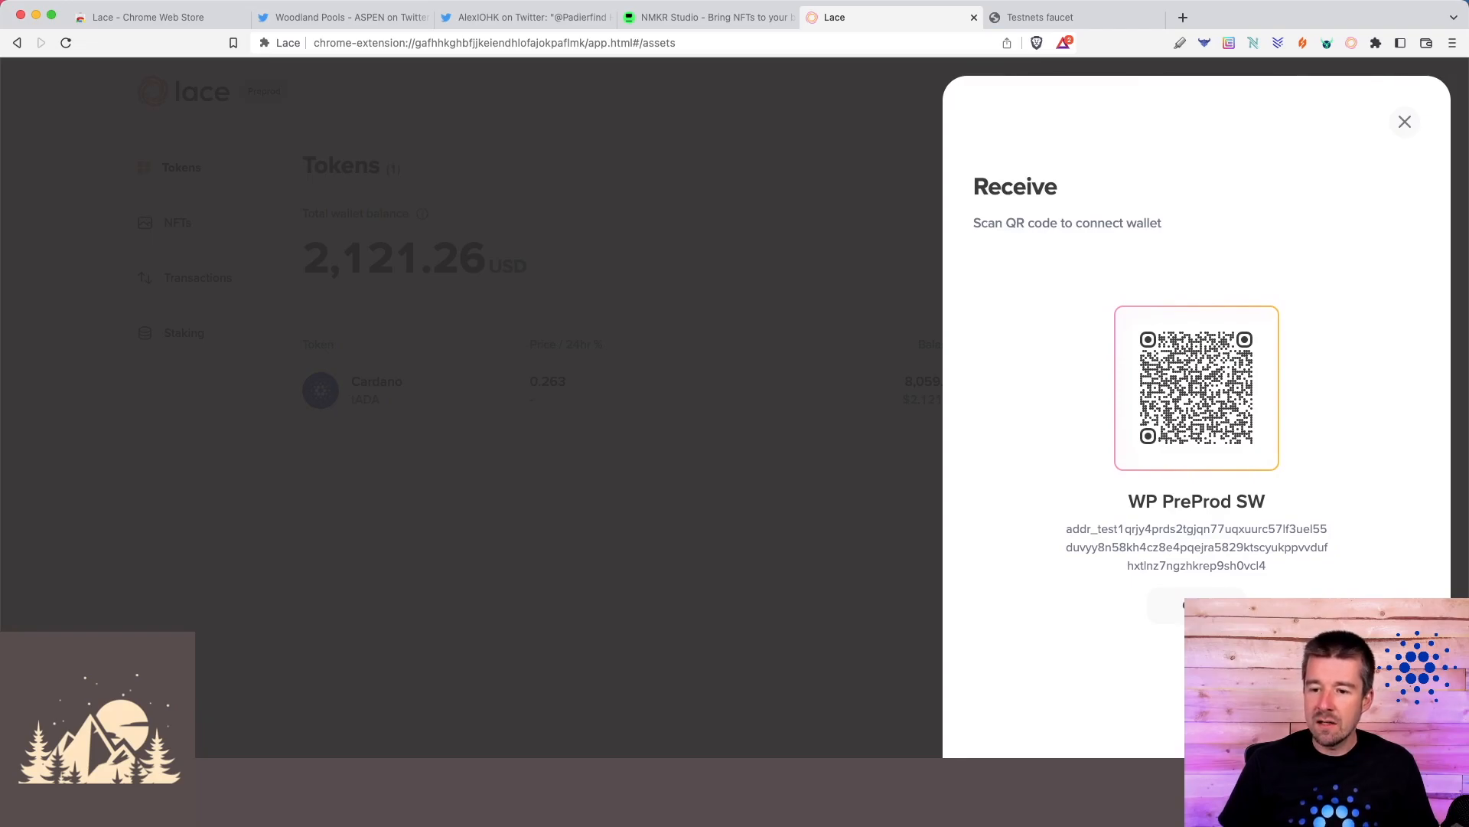
{"action": "left_click", "coordinate": [1041, 17]}
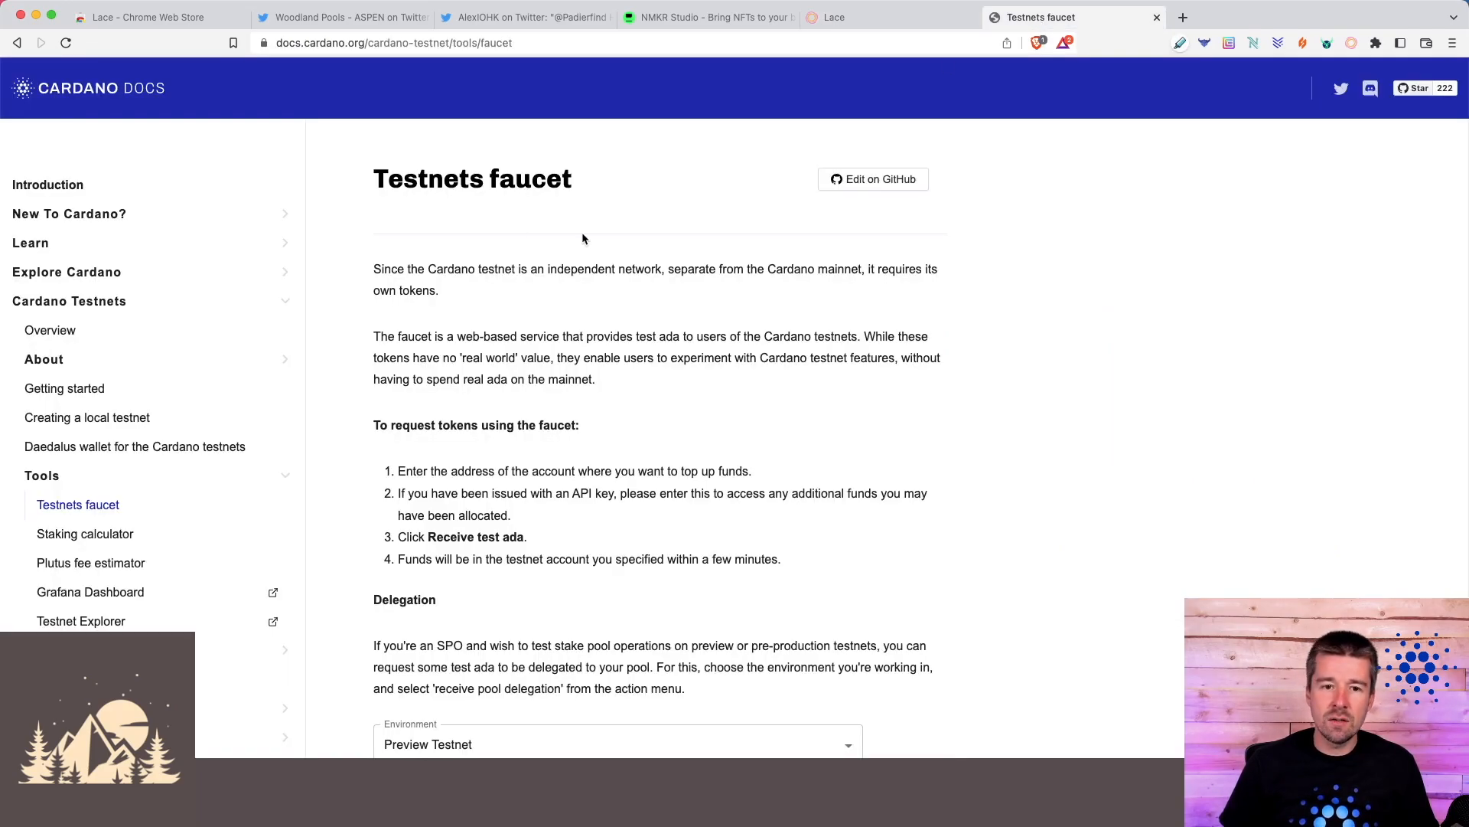
- Request Preprod Testnet funds for the wallet address from the faucet, passing the reCAPTCHA
{"action": "scroll", "scroll_direction": "down", "scroll_amount": 3}
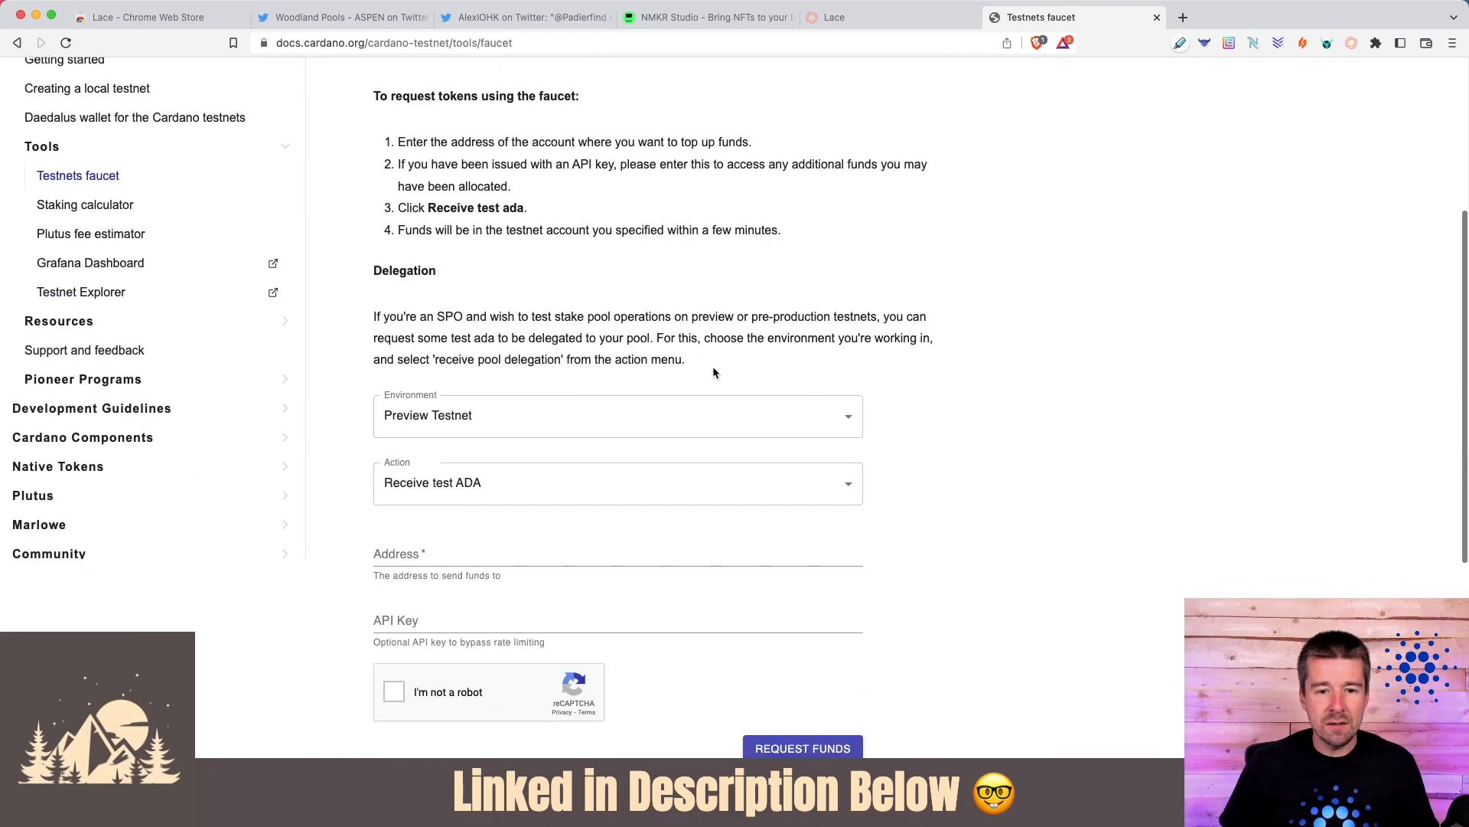
{"action": "scroll", "scroll_direction": "down", "scroll_amount": 3}
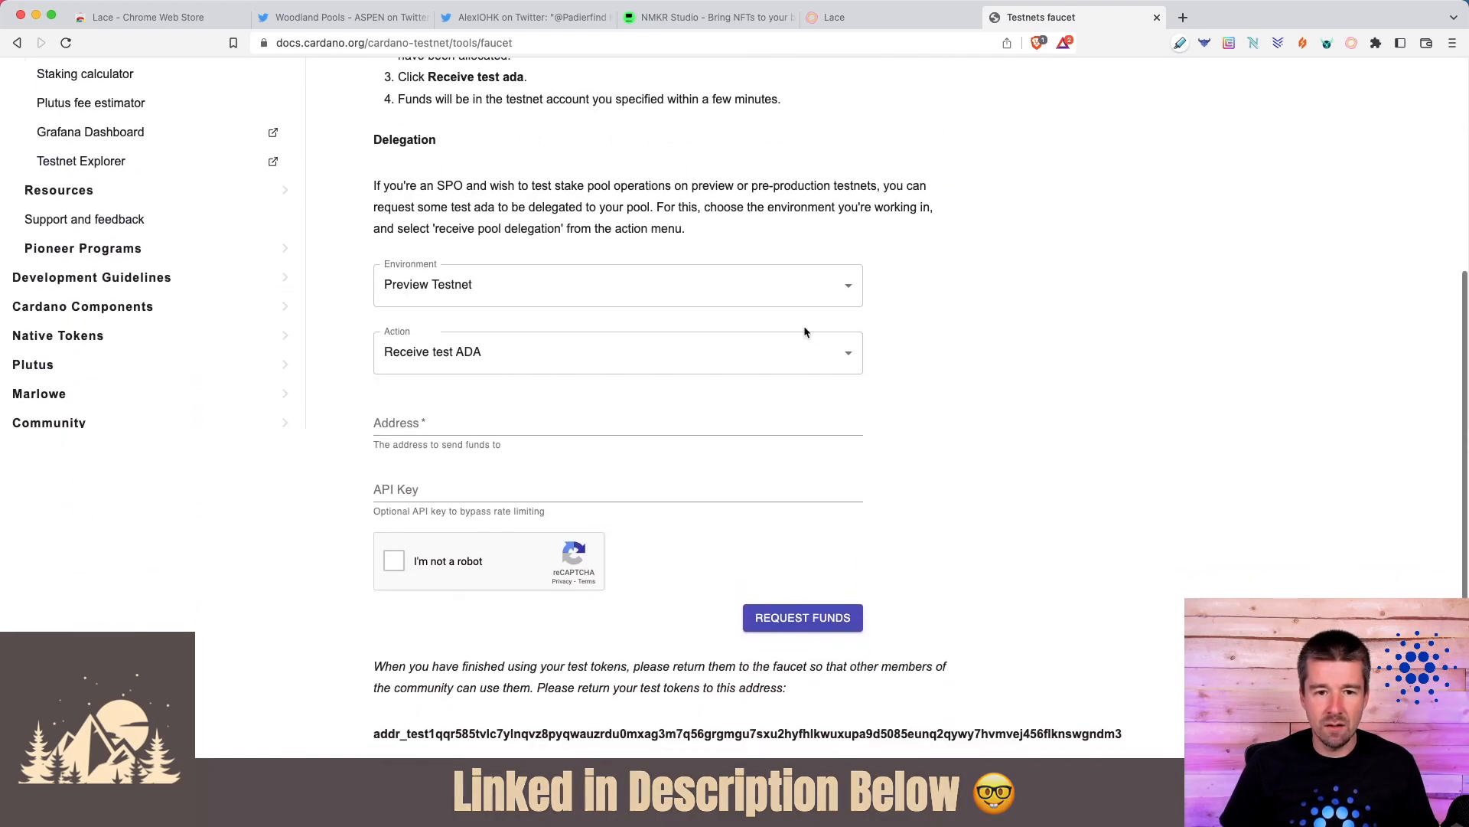
{"action": "left_click", "coordinate": [617, 285]}
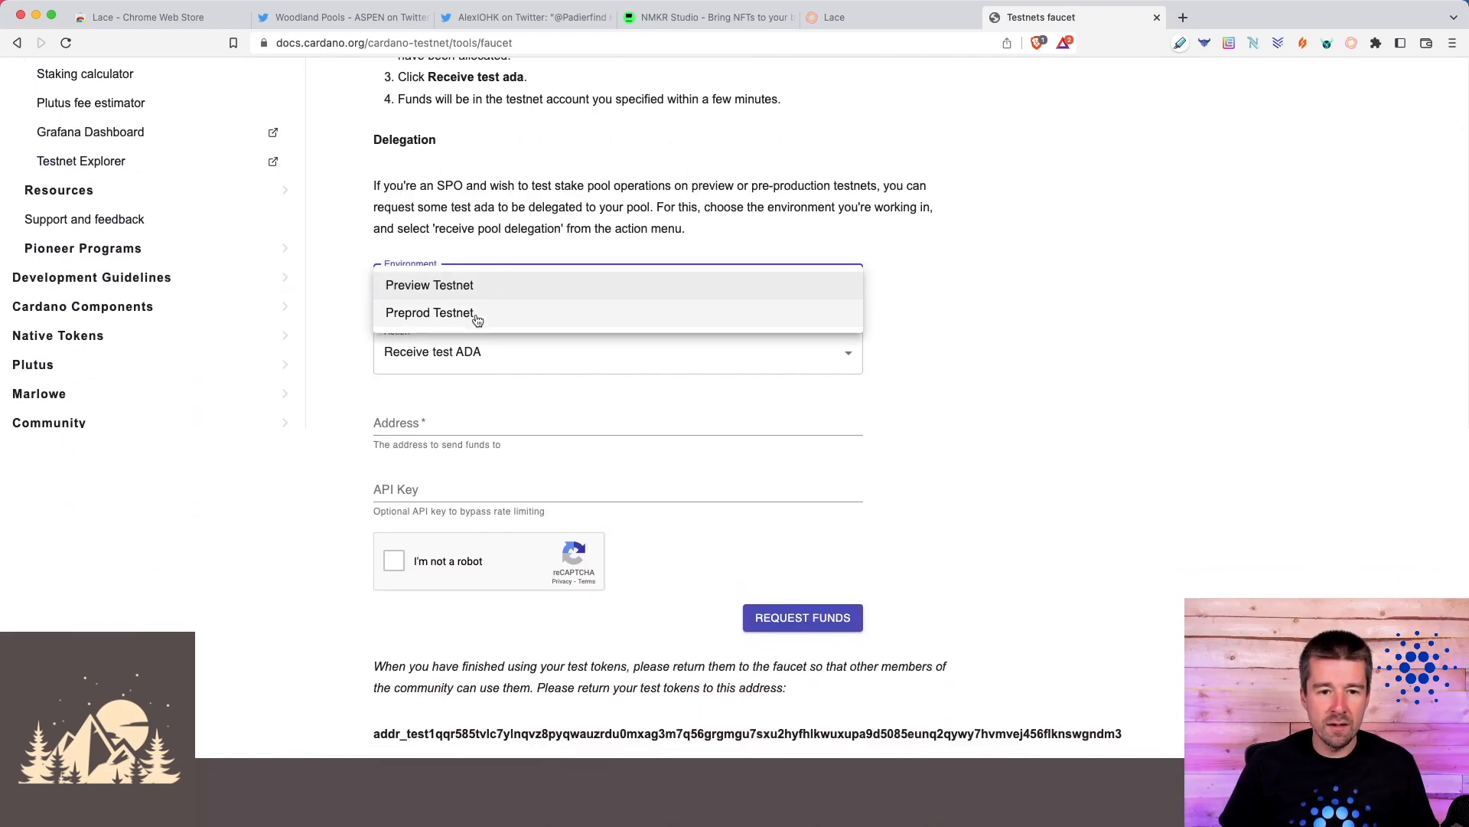
{"action": "left_click", "coordinate": [428, 313]}
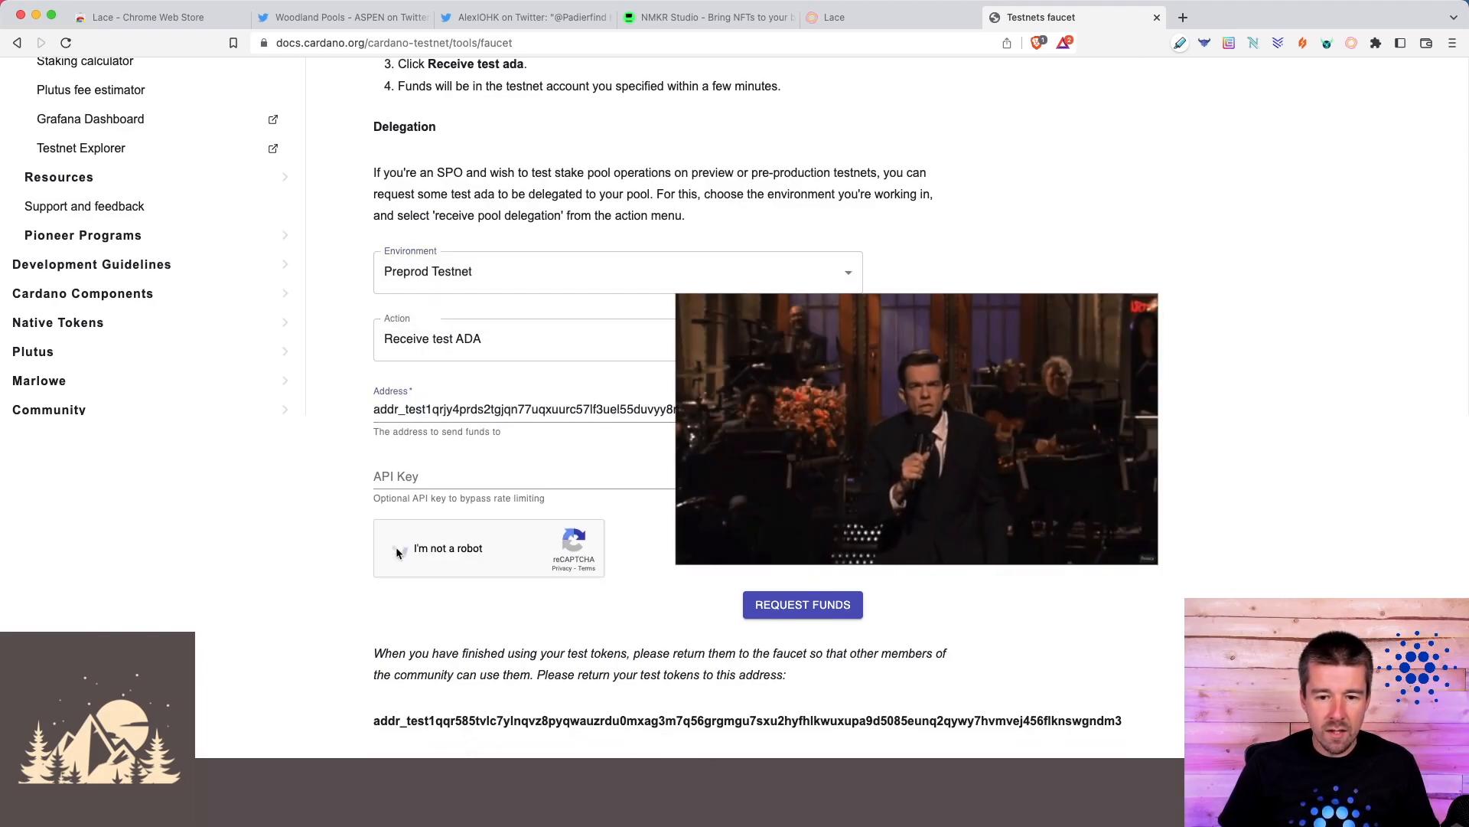
{"action": "left_click", "coordinate": [398, 546]}
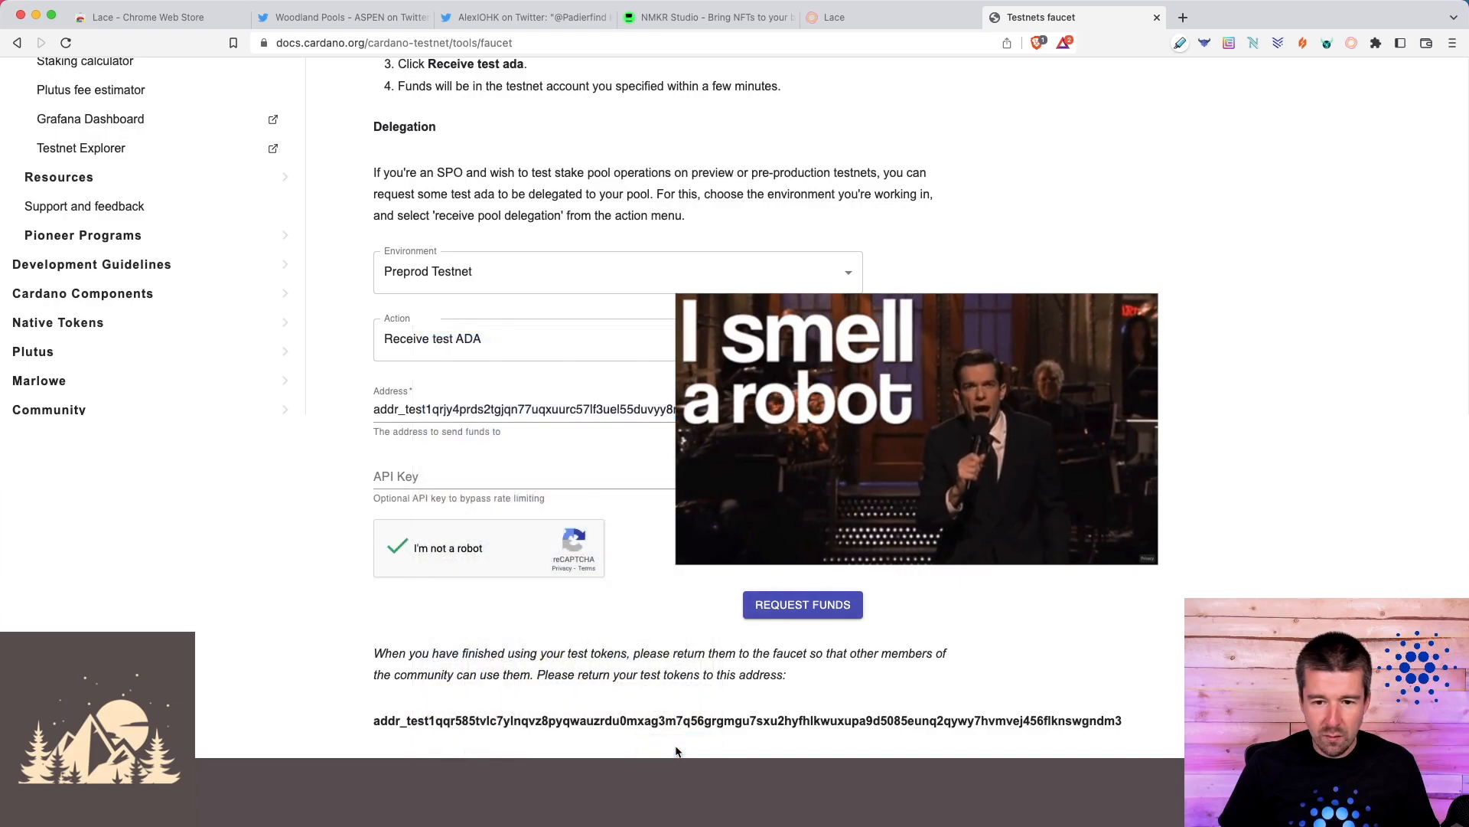
{"action": "left_click", "coordinate": [802, 604]}
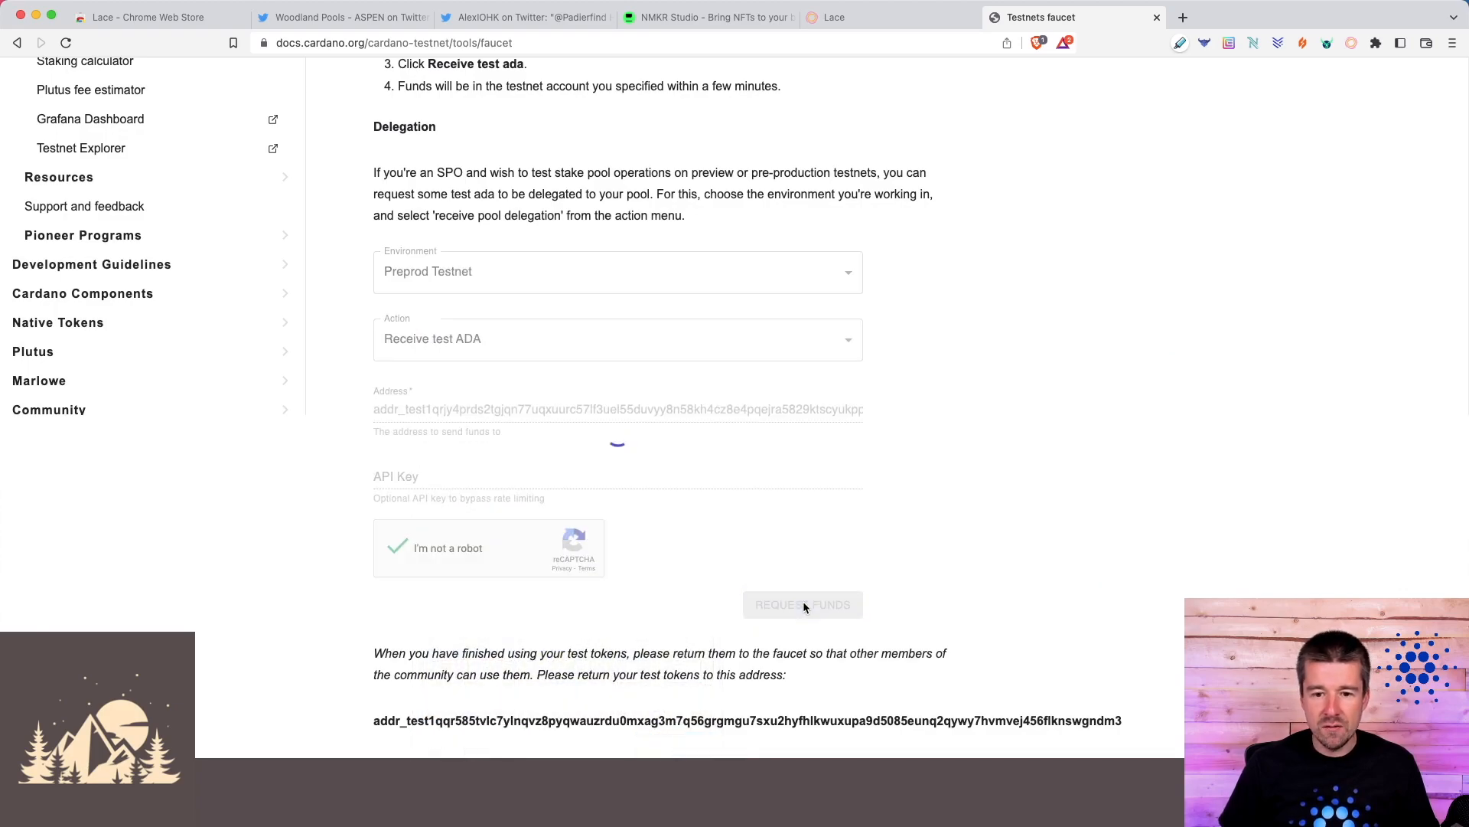
{"action": "left_click", "coordinate": [802, 603]}
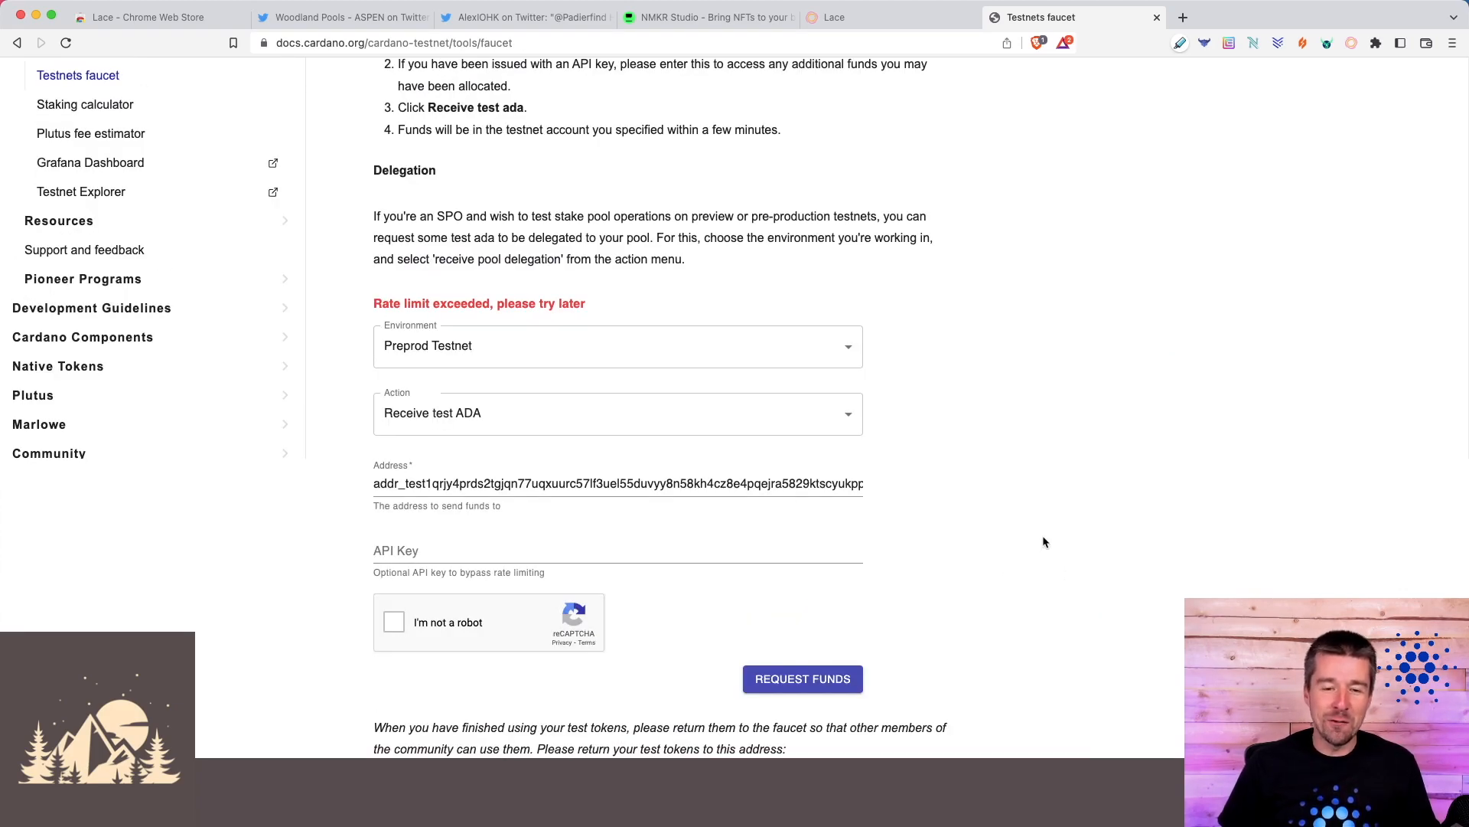
{"action": "mouse_move", "coordinate": [407, 320]}
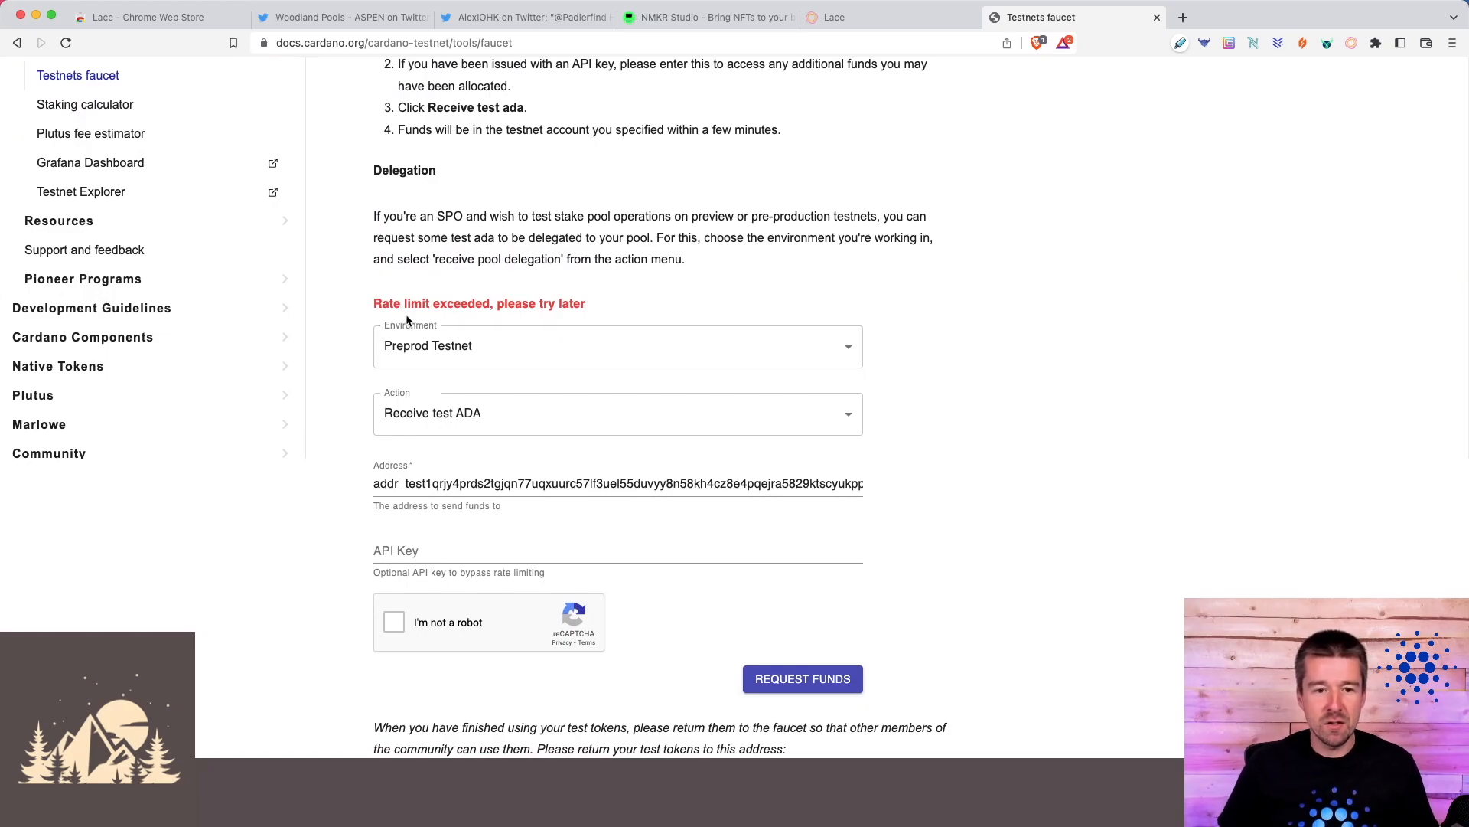
{"action": "mouse_move", "coordinate": [435, 381]}
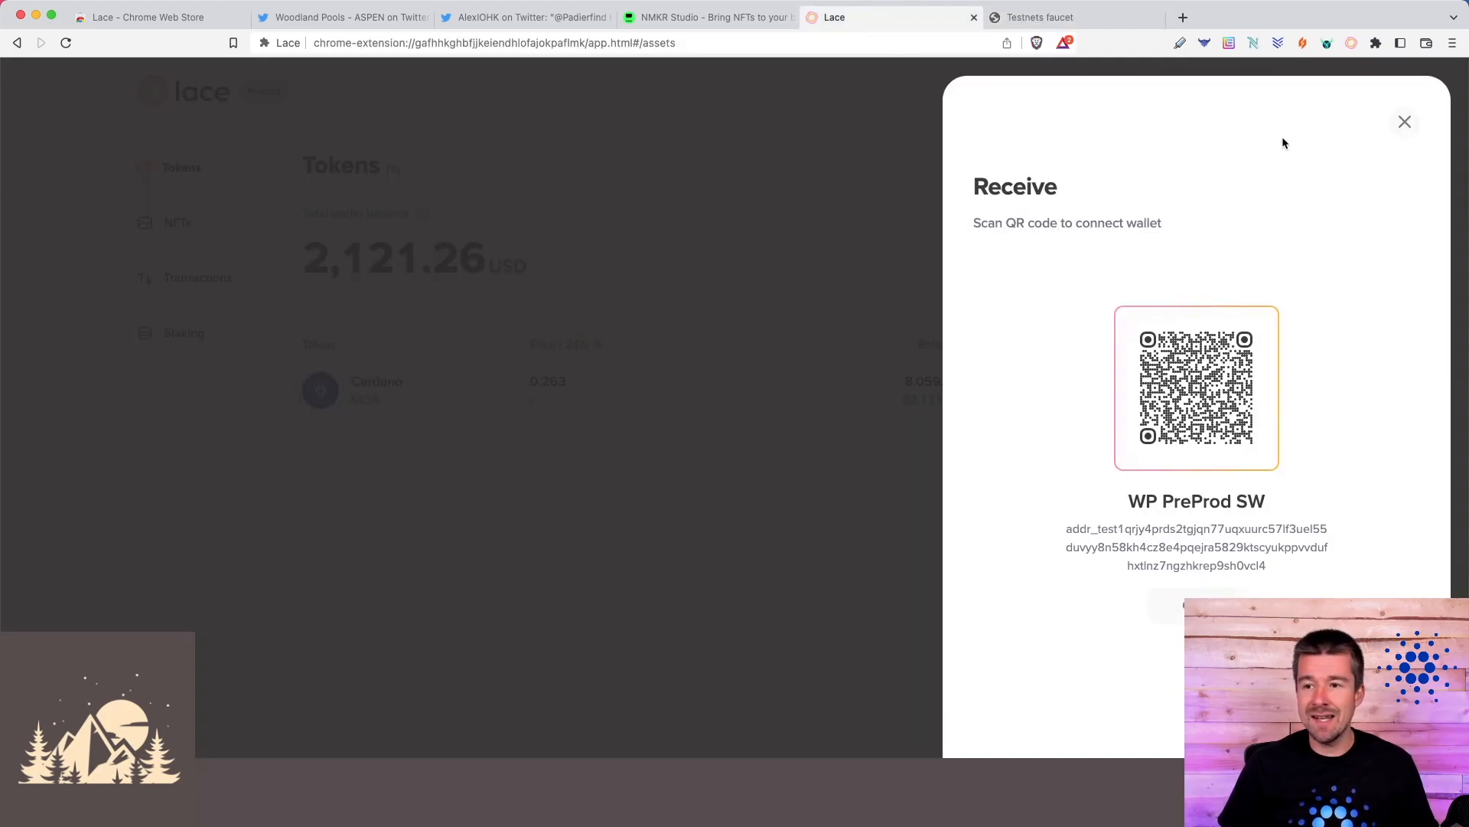
- Close the receive panel to show the Tokens overview with the tADA balance
{"action": "left_click", "coordinate": [1404, 122]}
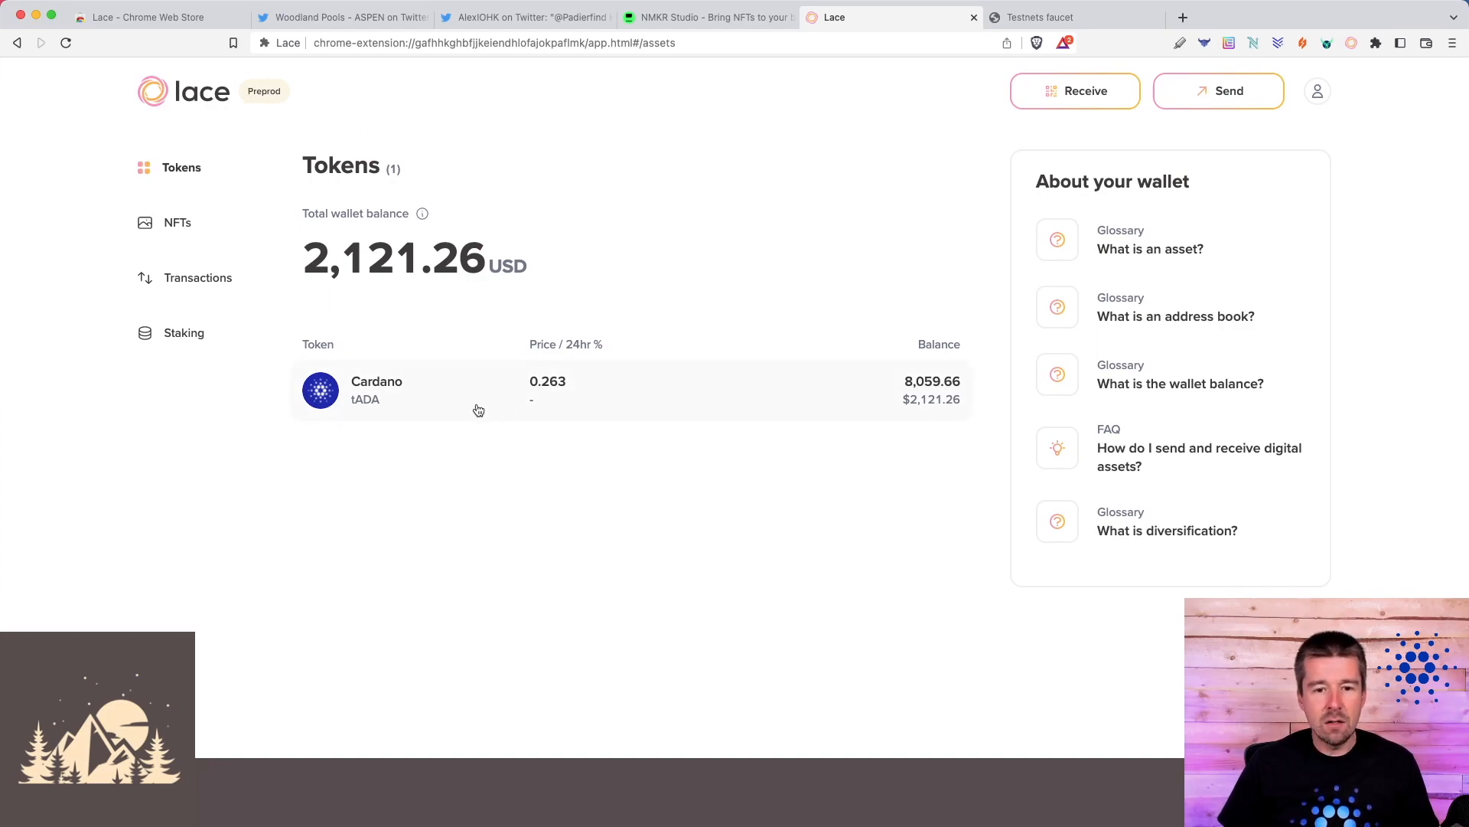
{"action": "mouse_move", "coordinate": [530, 707]}
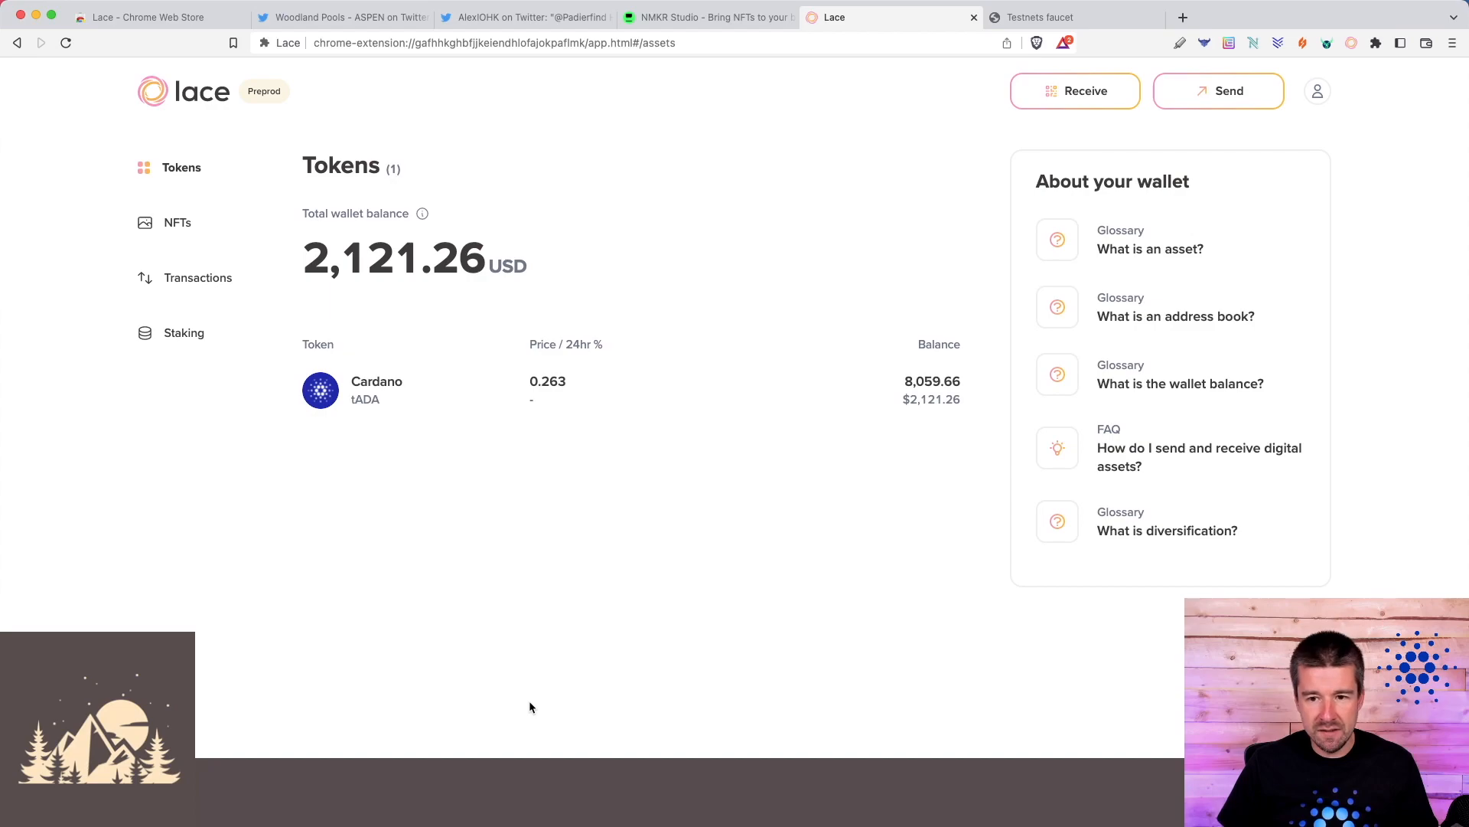
{"action": "mouse_move", "coordinate": [365, 409]}
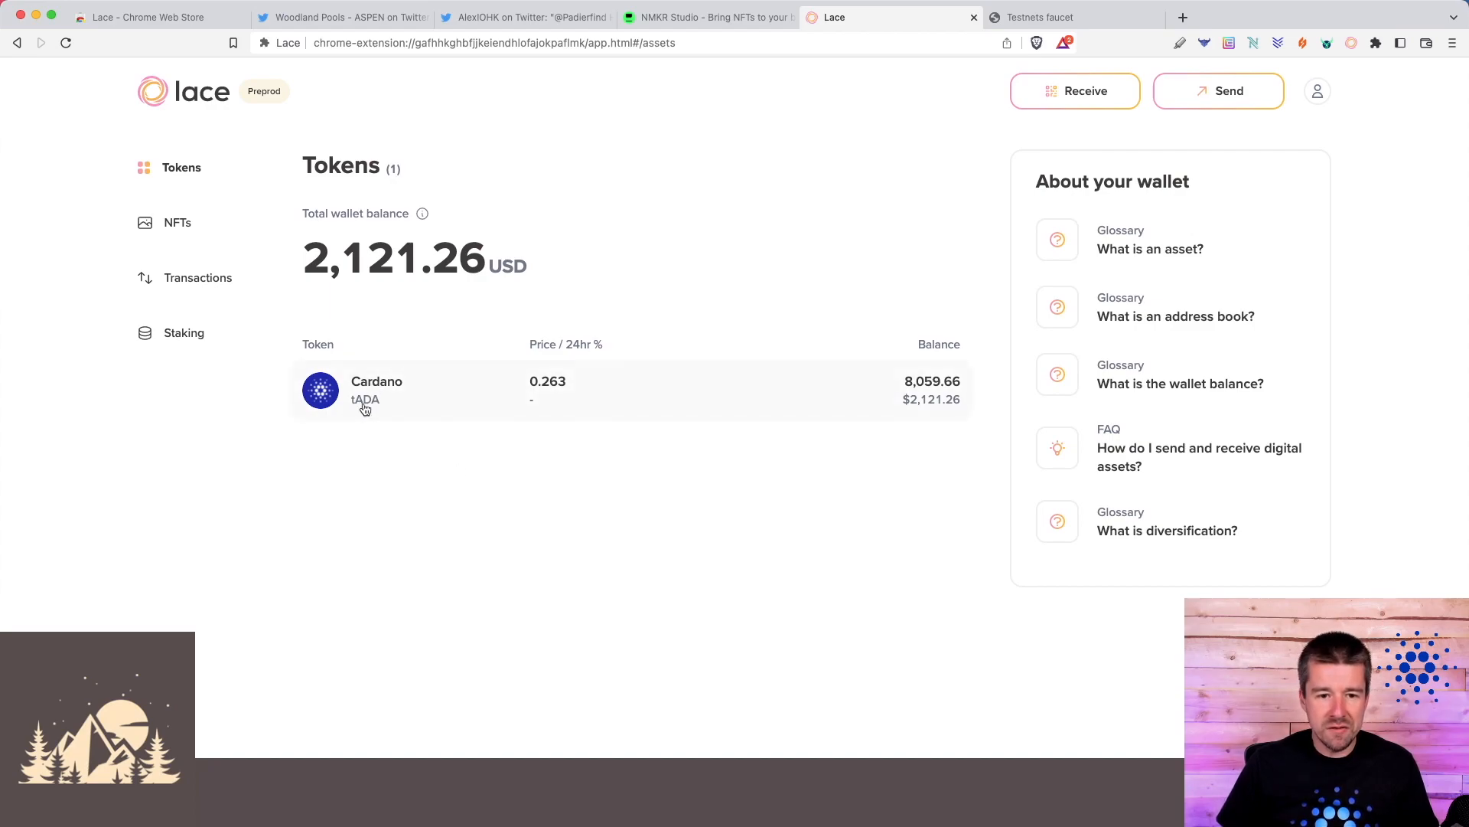
{"action": "mouse_move", "coordinate": [903, 415]}
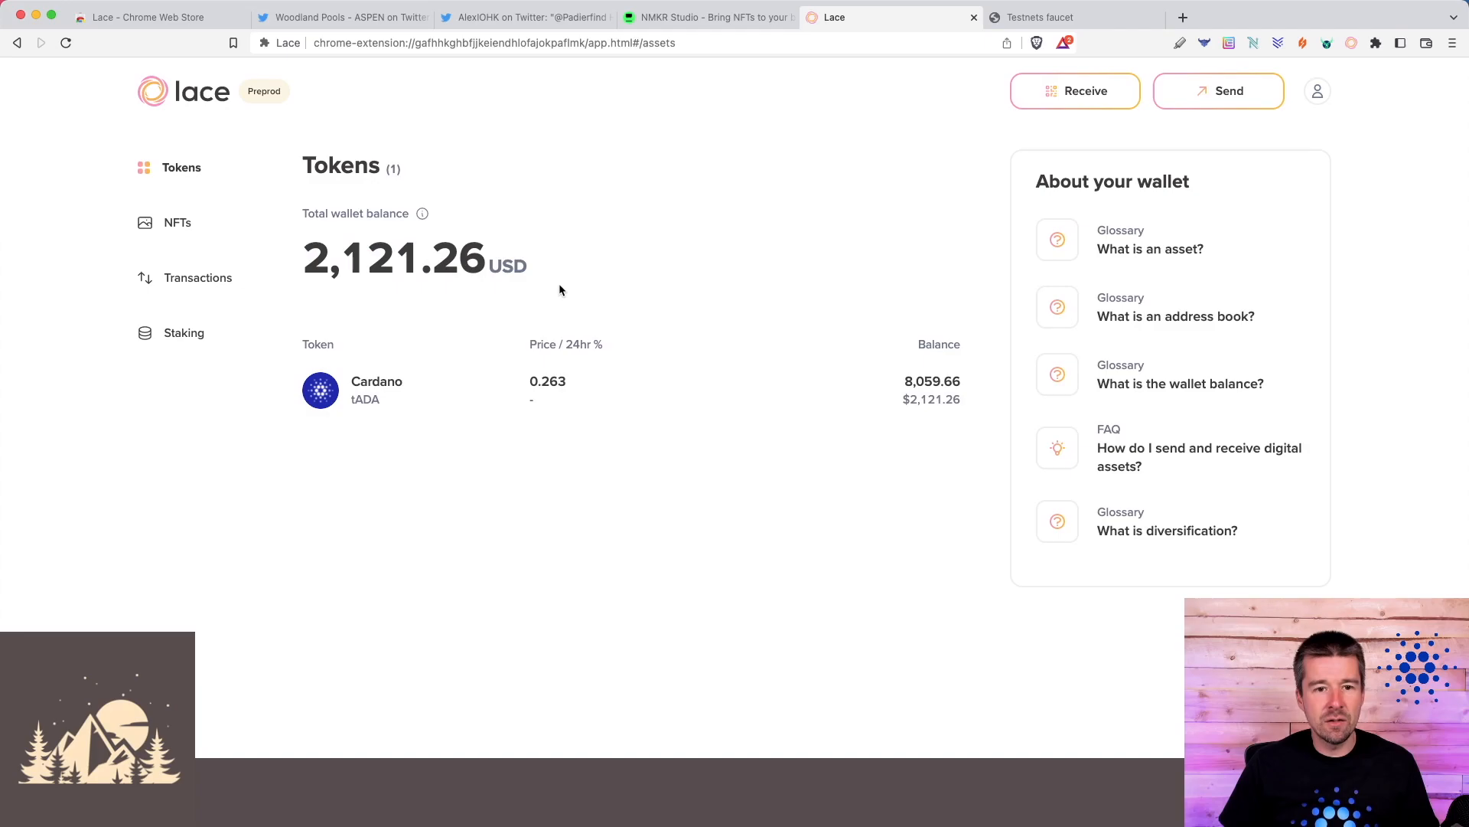
- View the wallet's three PreProd NFTs and inspect the Aspen Forest PreProd details
{"action": "left_click", "coordinate": [177, 222]}
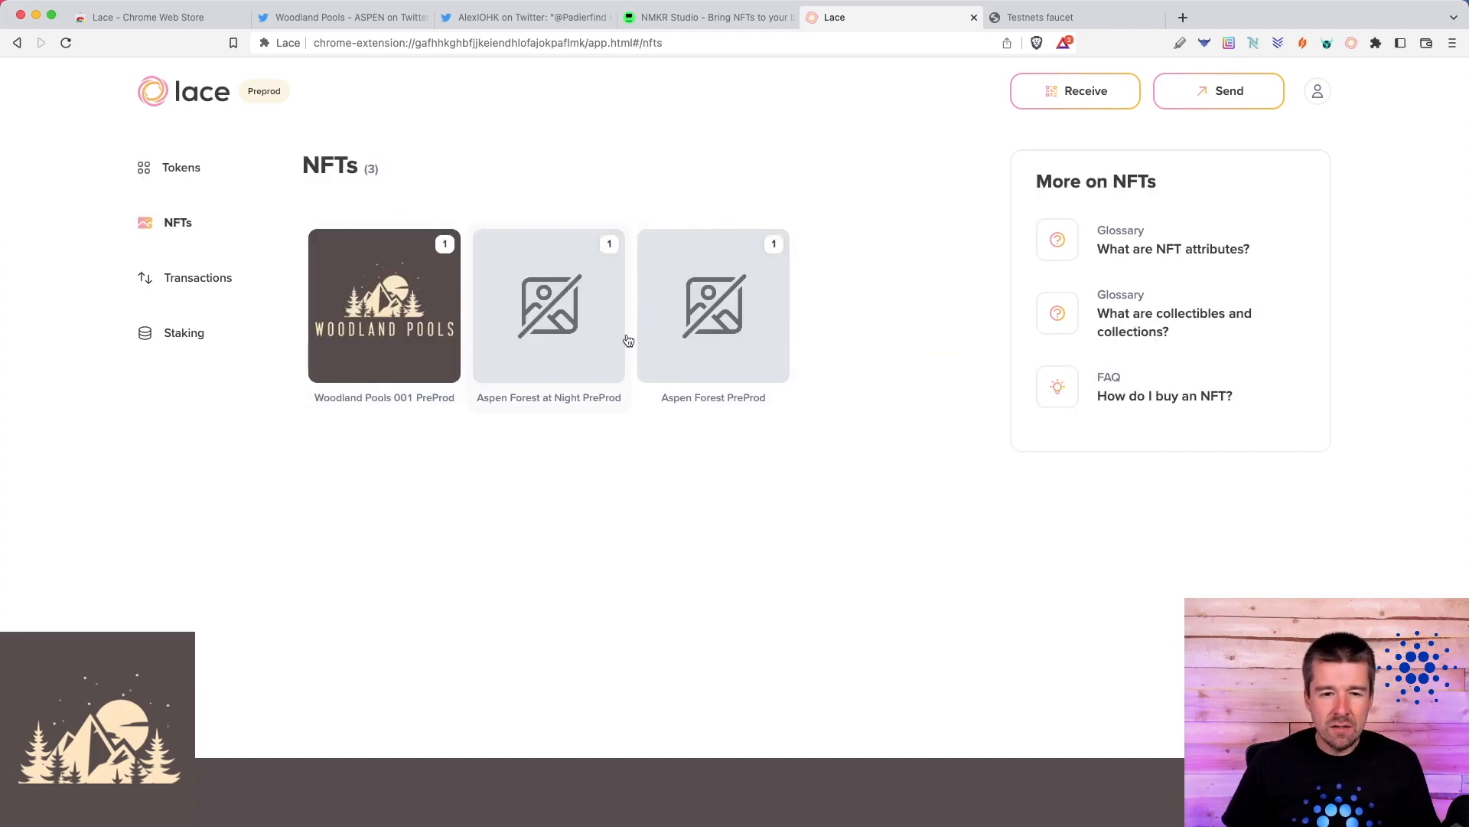
{"action": "mouse_move", "coordinate": [565, 334]}
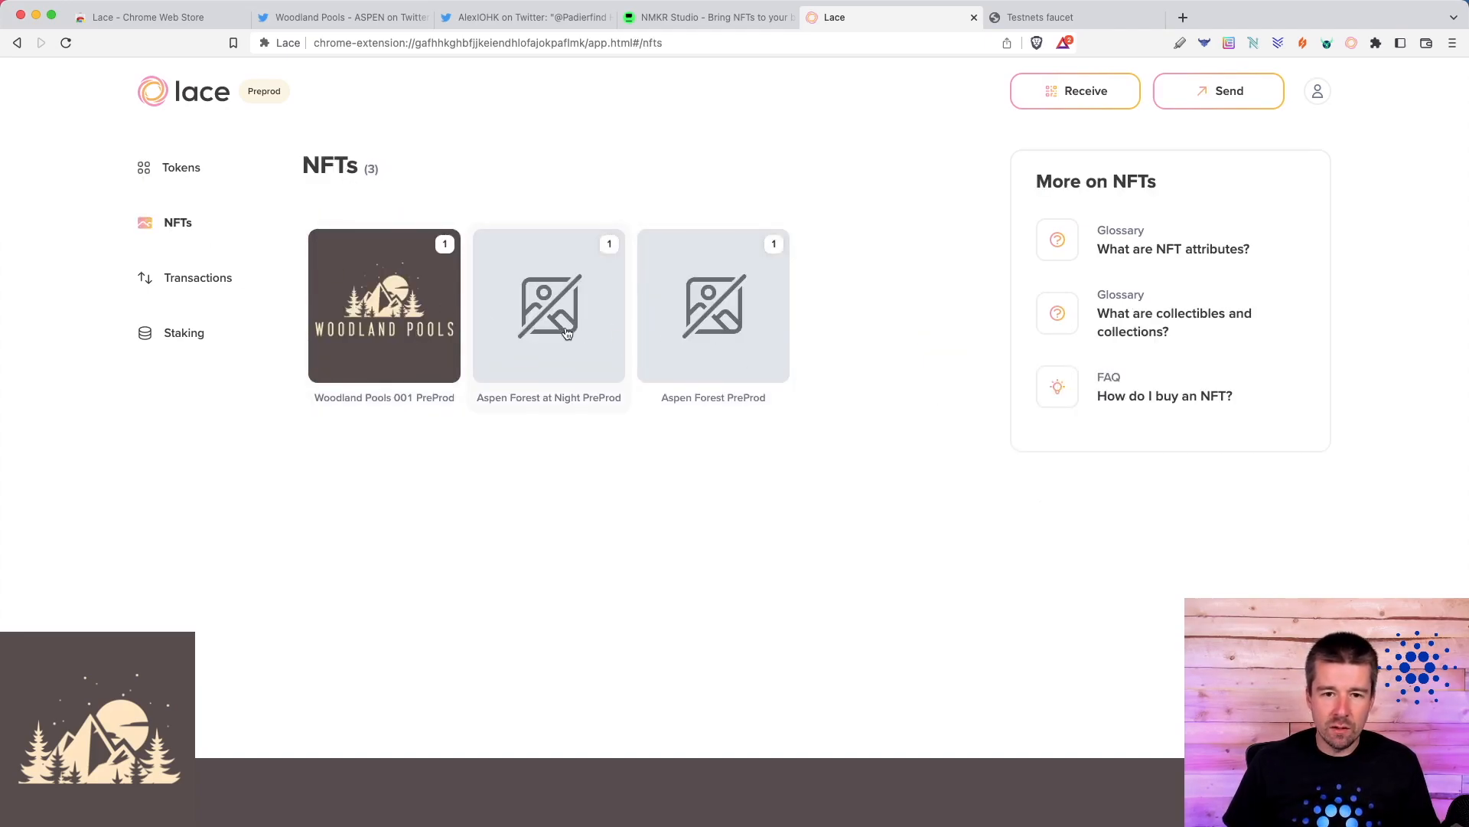
{"action": "left_click", "coordinate": [713, 306]}
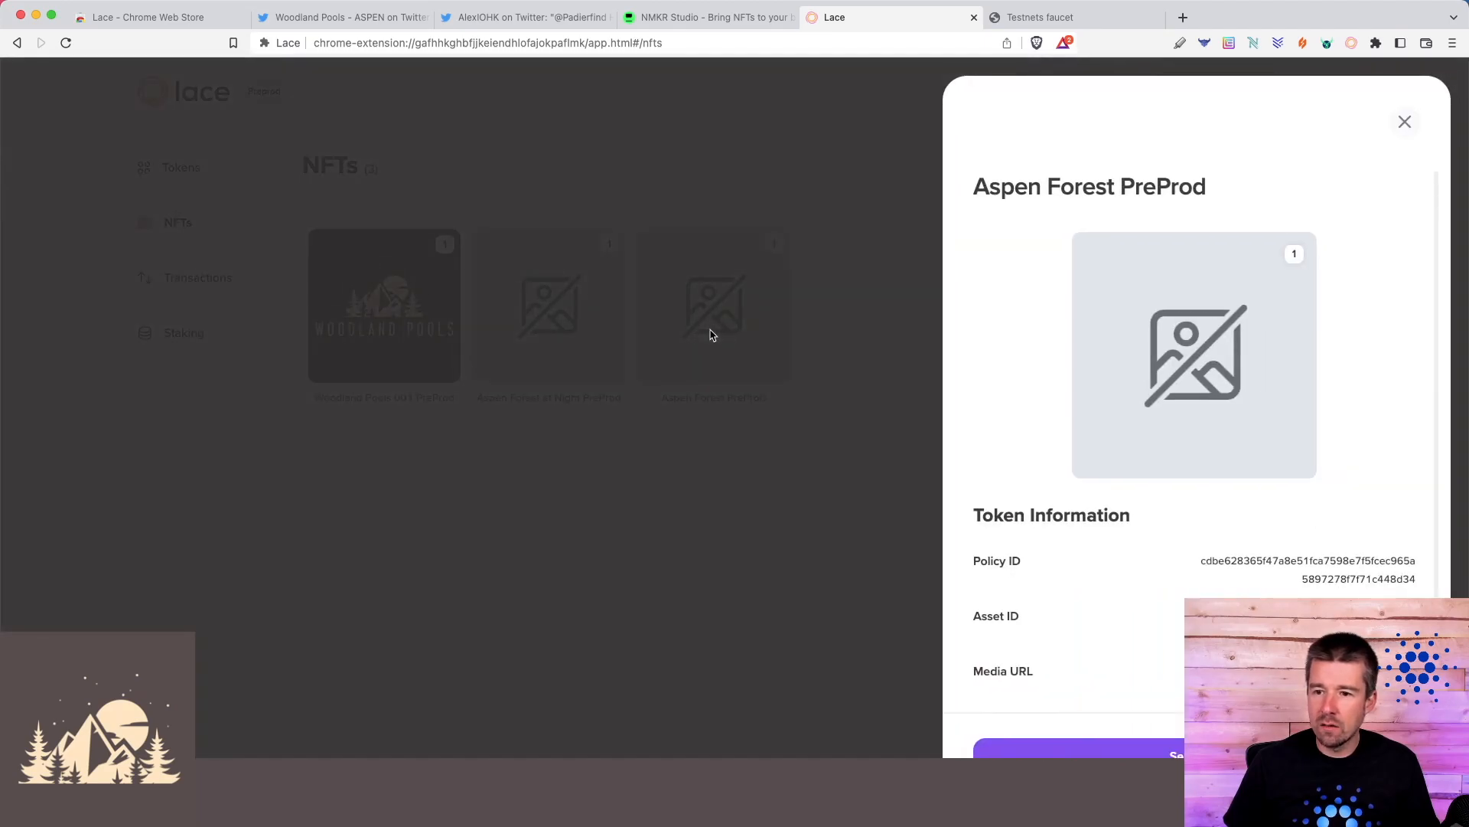
{"action": "left_click", "coordinate": [1403, 122]}
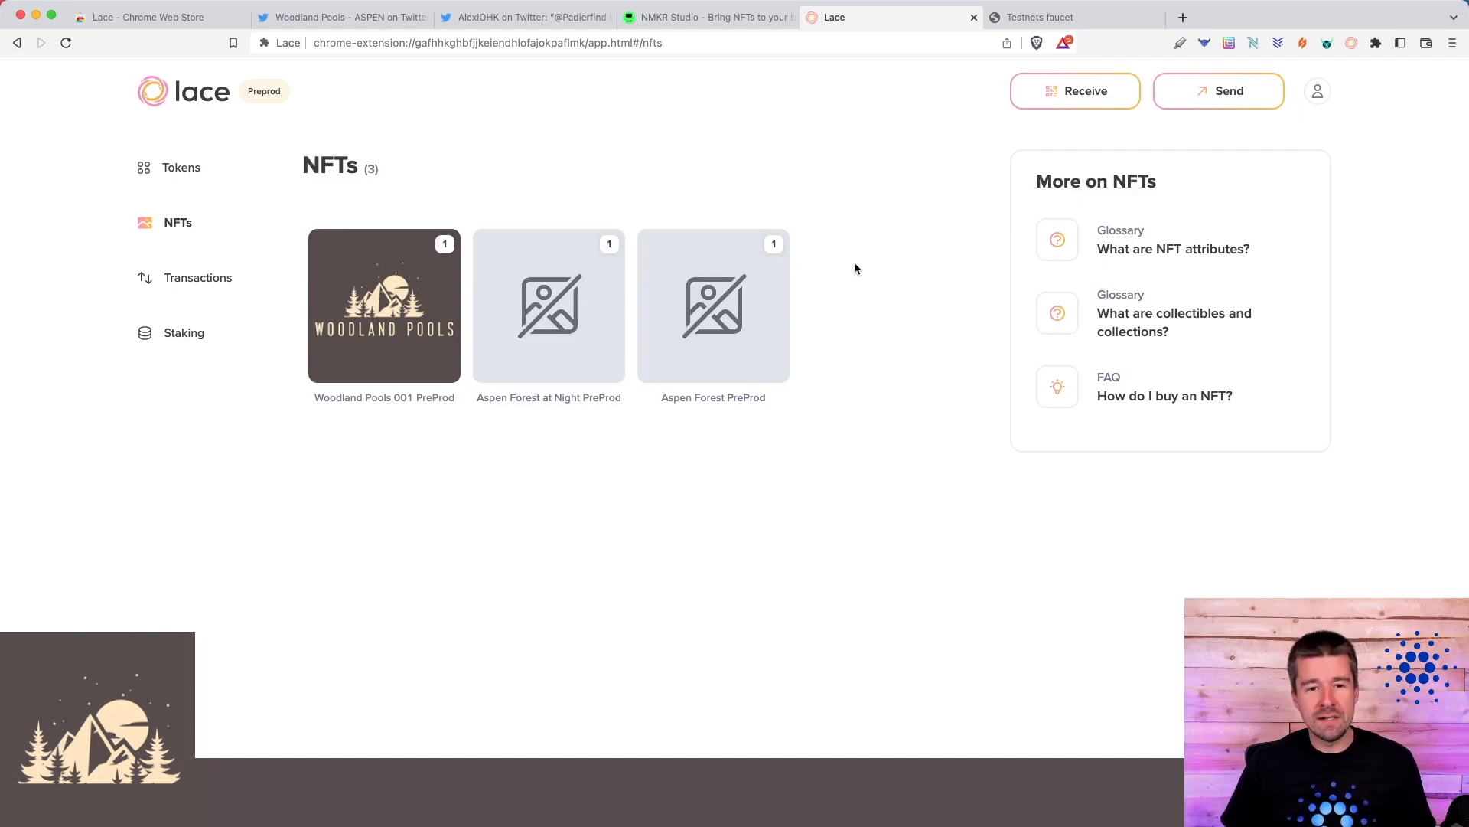
{"action": "mouse_move", "coordinate": [850, 291]}
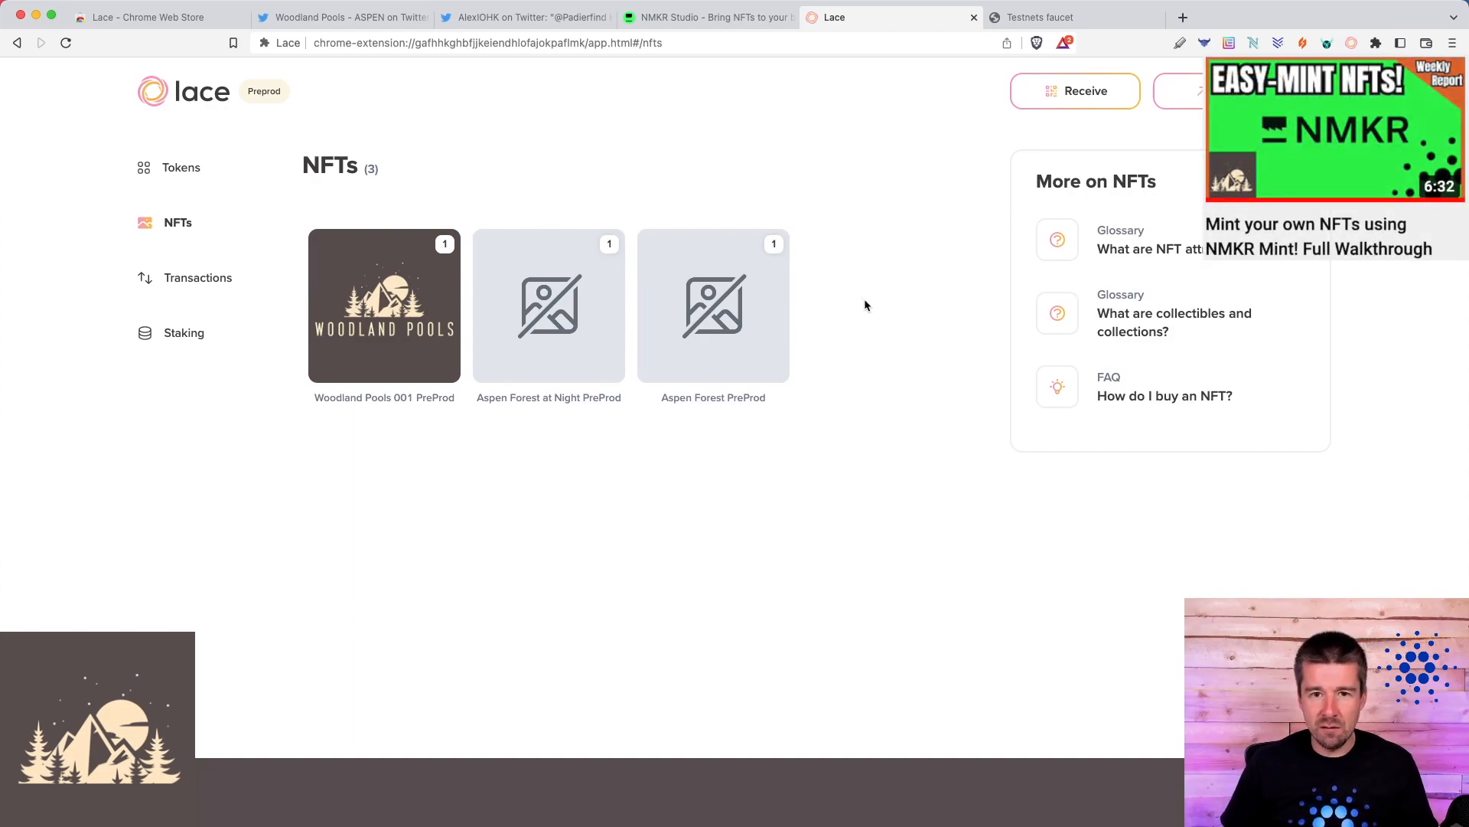
{"action": "mouse_move", "coordinate": [679, 195]}
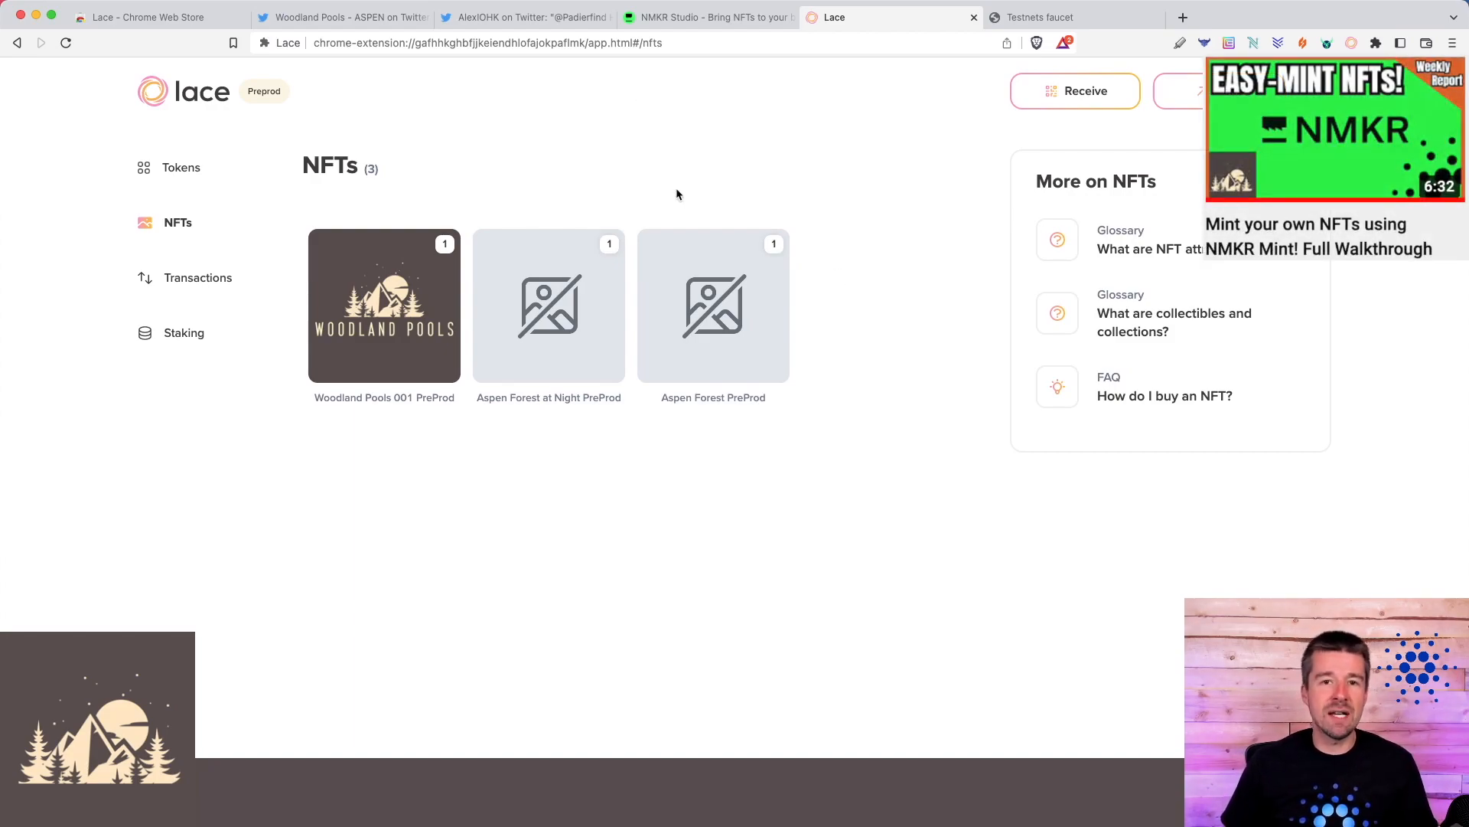
- Read the AlexIOHK tweet thread about nmkr_io preprod NFTs, then move to the NMKR Studio page
{"action": "left_click", "coordinate": [525, 17]}
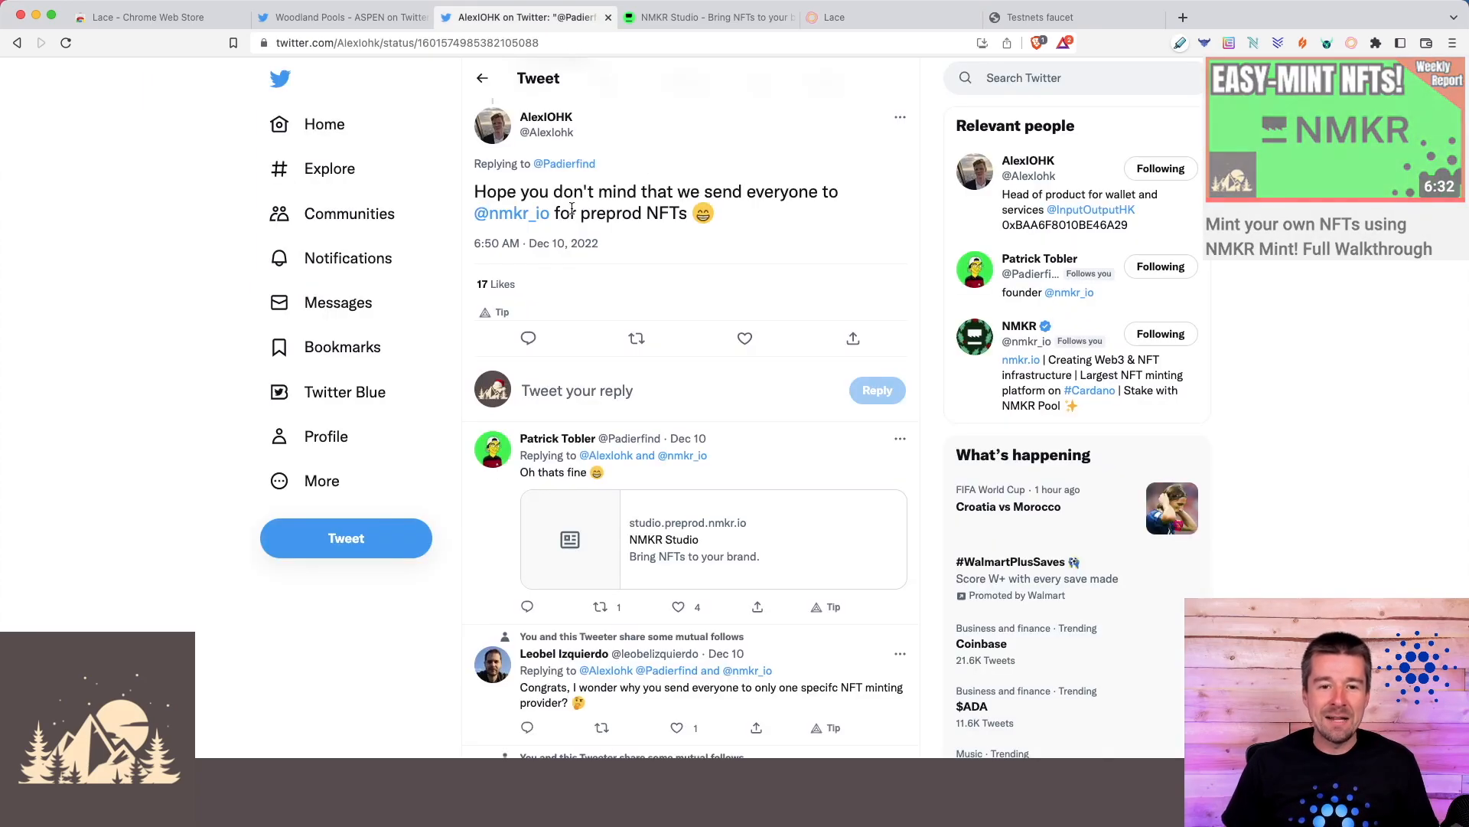
{"action": "mouse_move", "coordinate": [796, 221]}
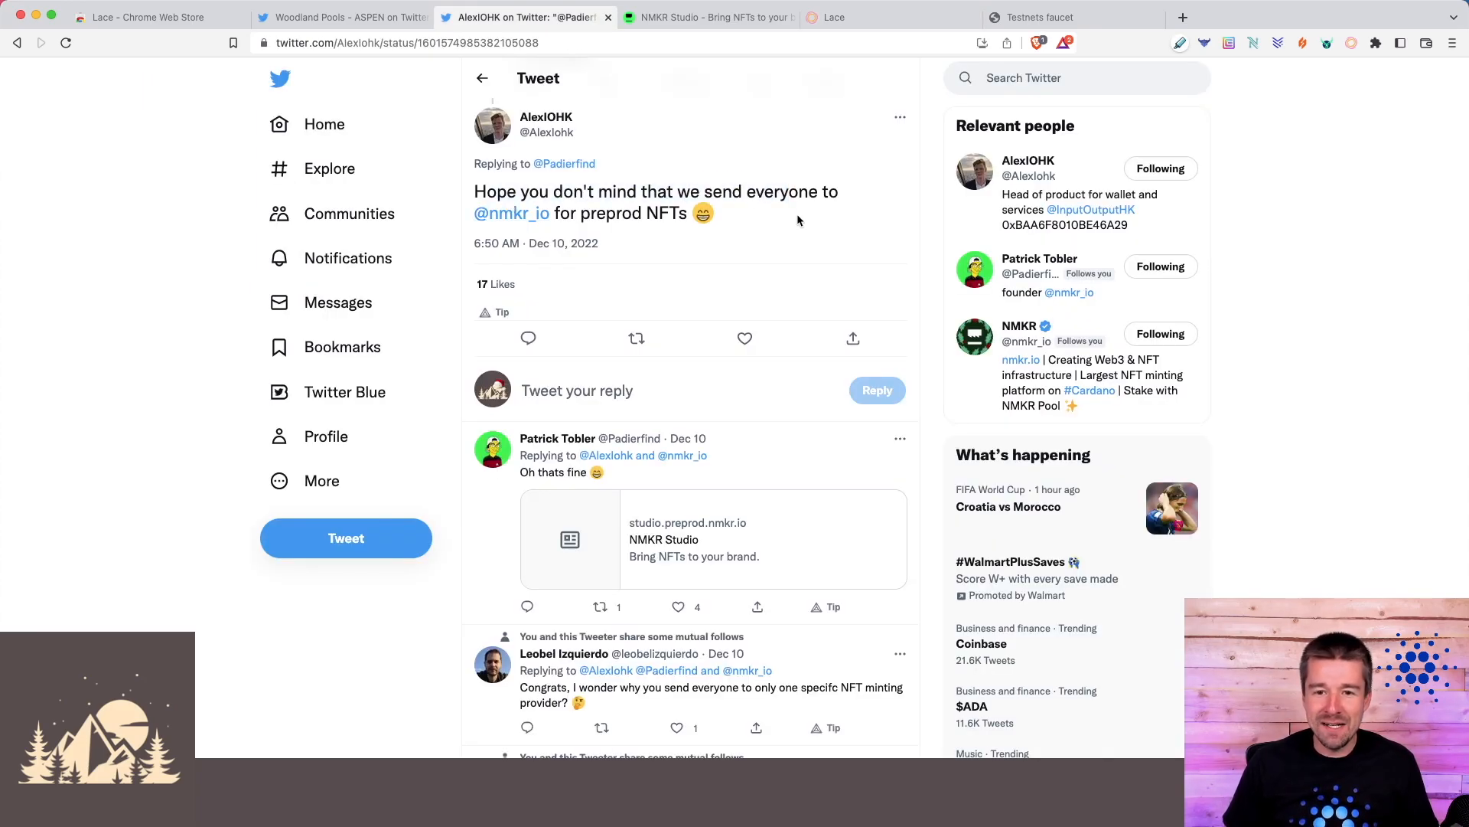
{"action": "double_click", "coordinate": [611, 213]}
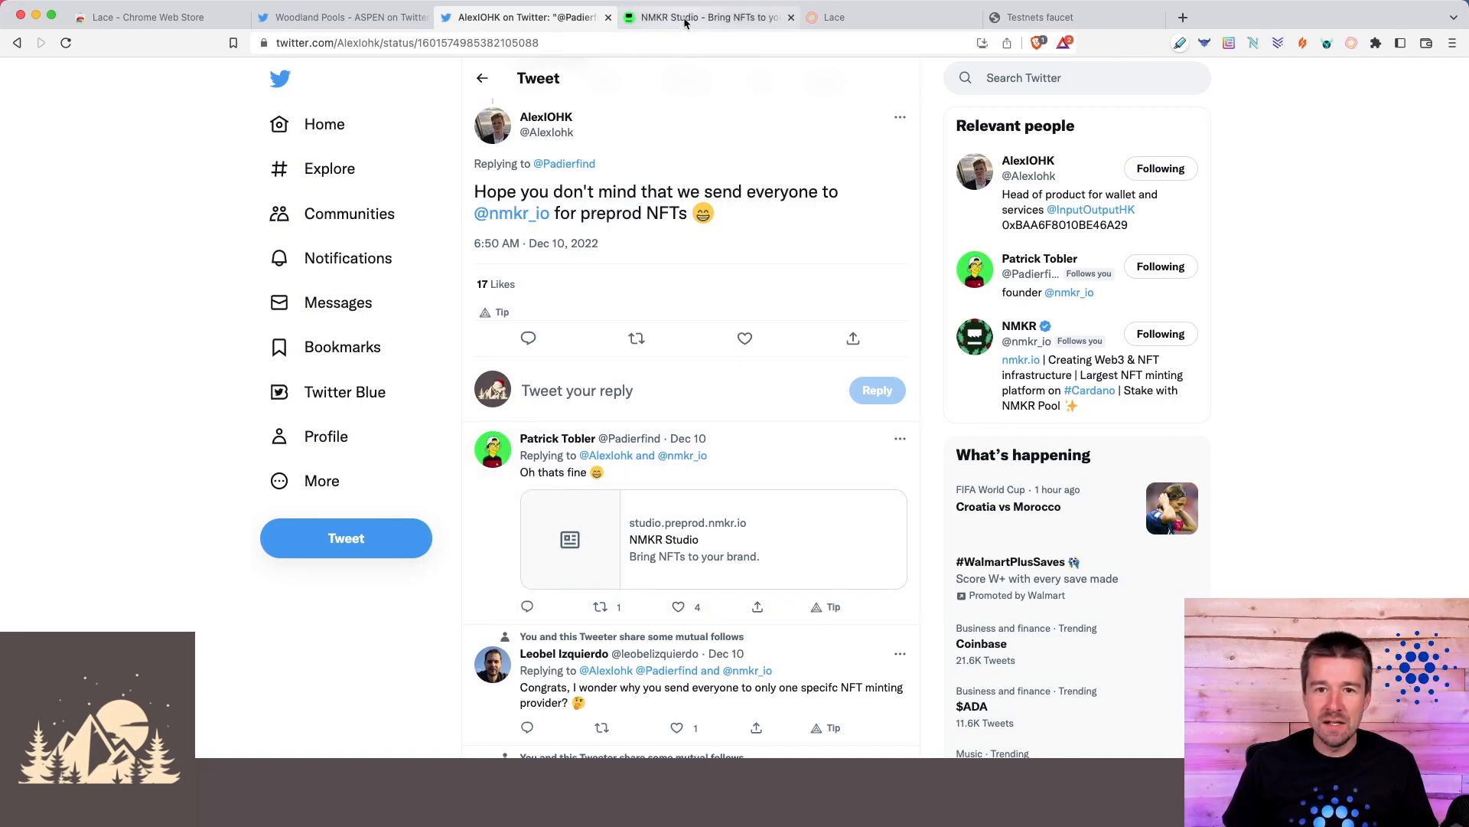
{"action": "left_click", "coordinate": [704, 17]}
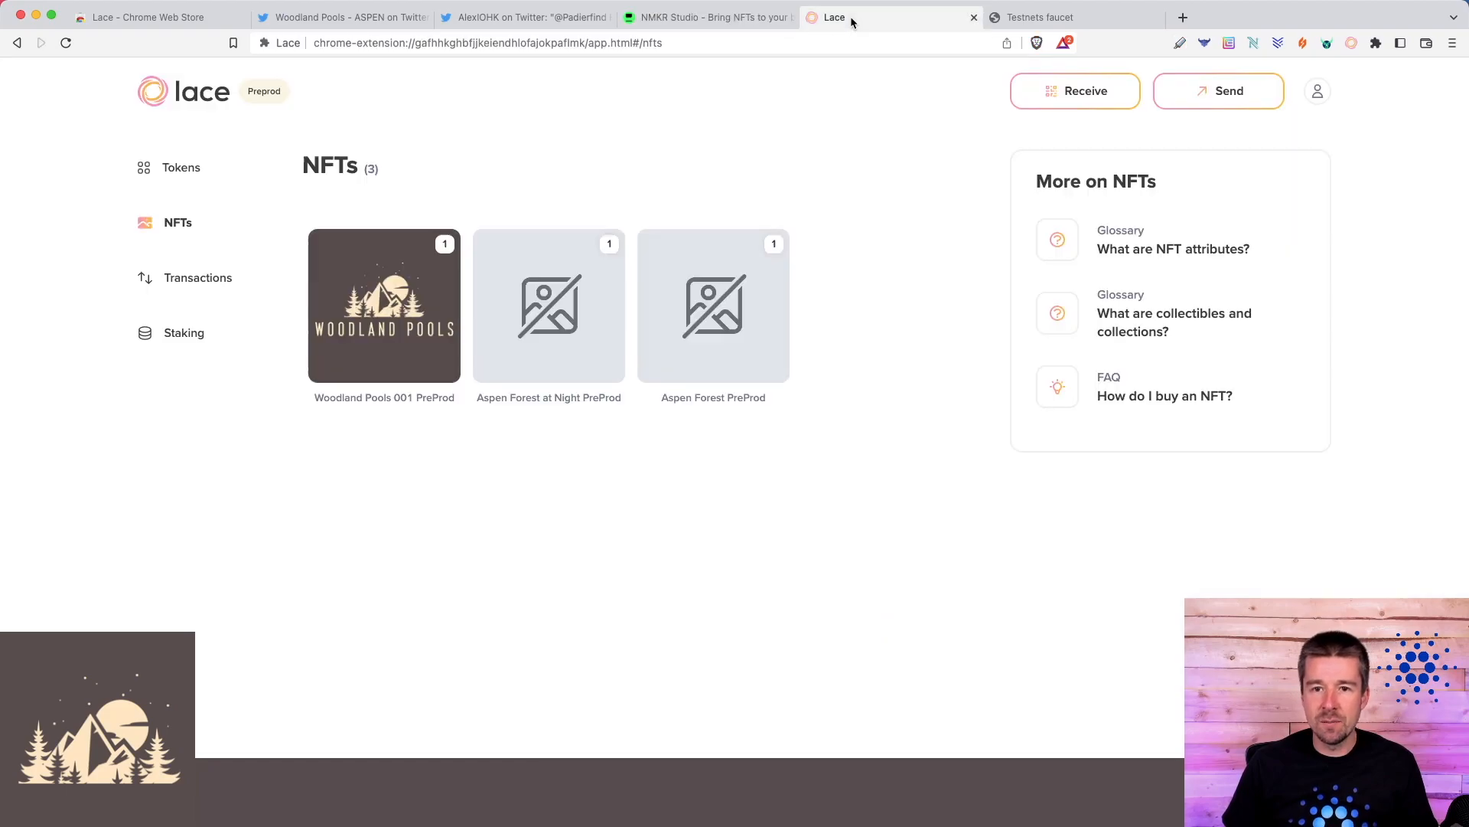
{"action": "mouse_move", "coordinate": [906, 306]}
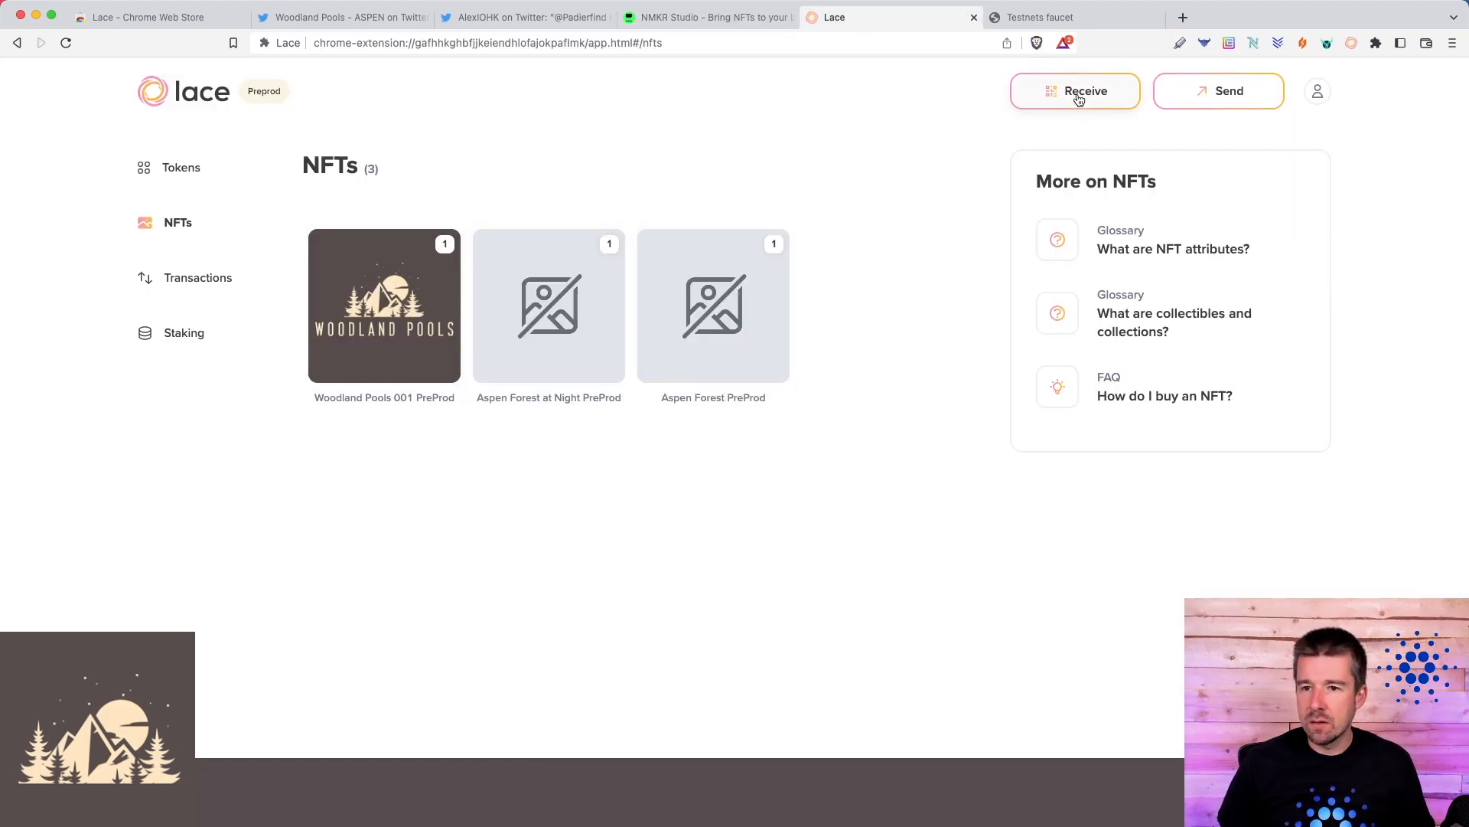
- Check the WP PreProd SW wallet's receiving QR code and address, then close it
{"action": "left_click", "coordinate": [1074, 90]}
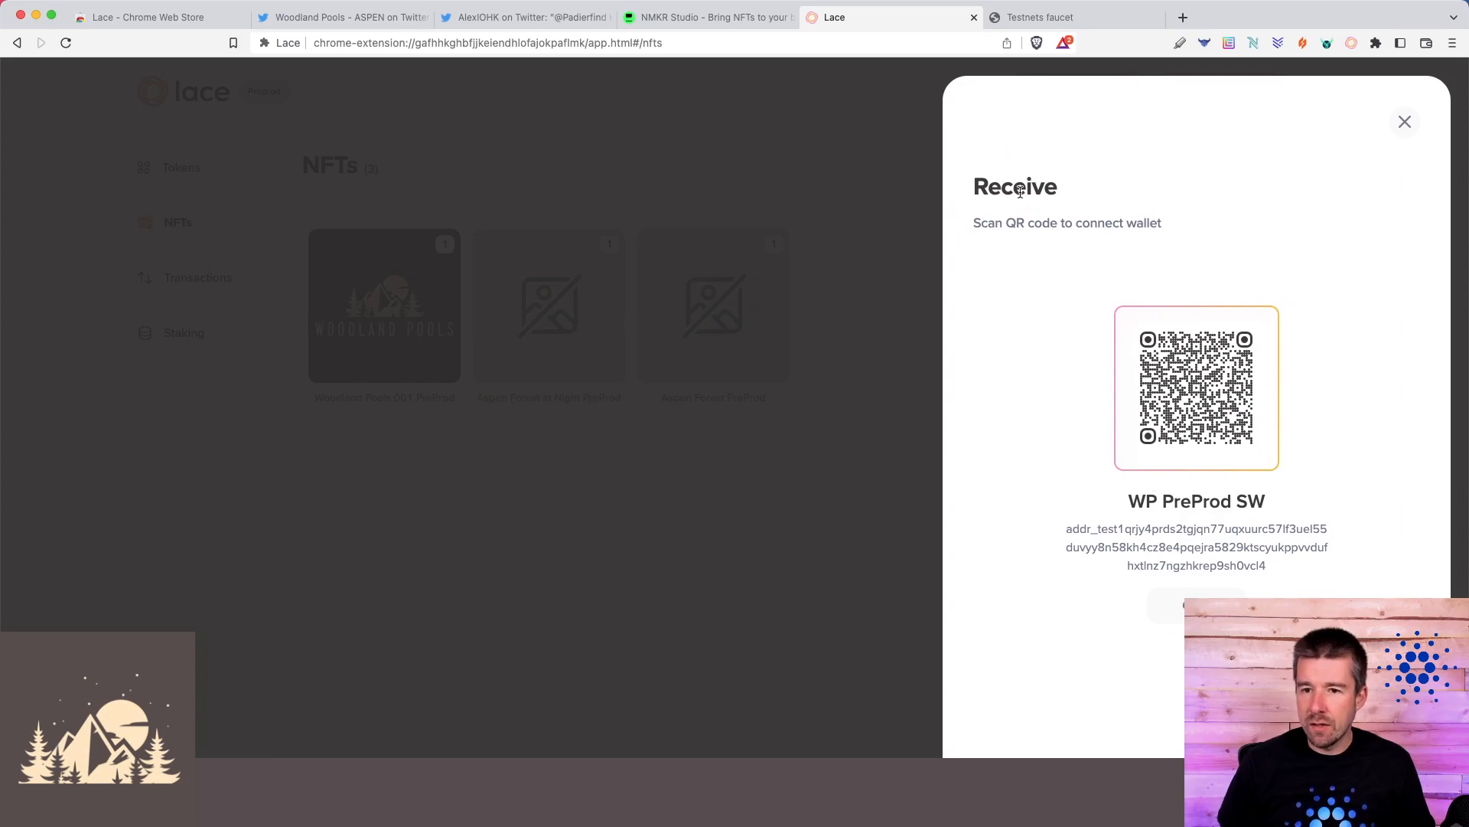
{"action": "mouse_move", "coordinate": [1311, 571]}
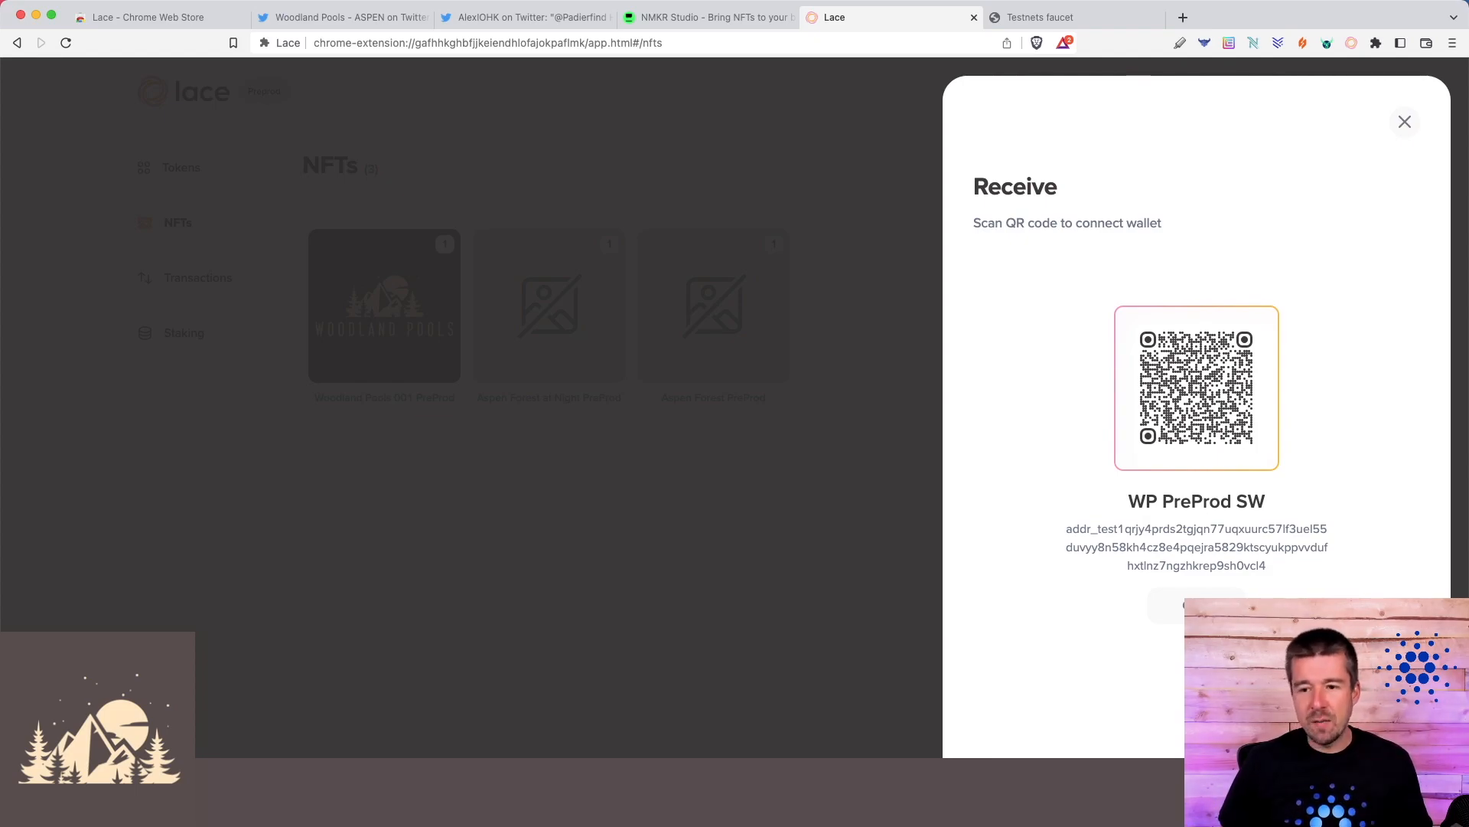
{"action": "mouse_move", "coordinate": [1284, 571]}
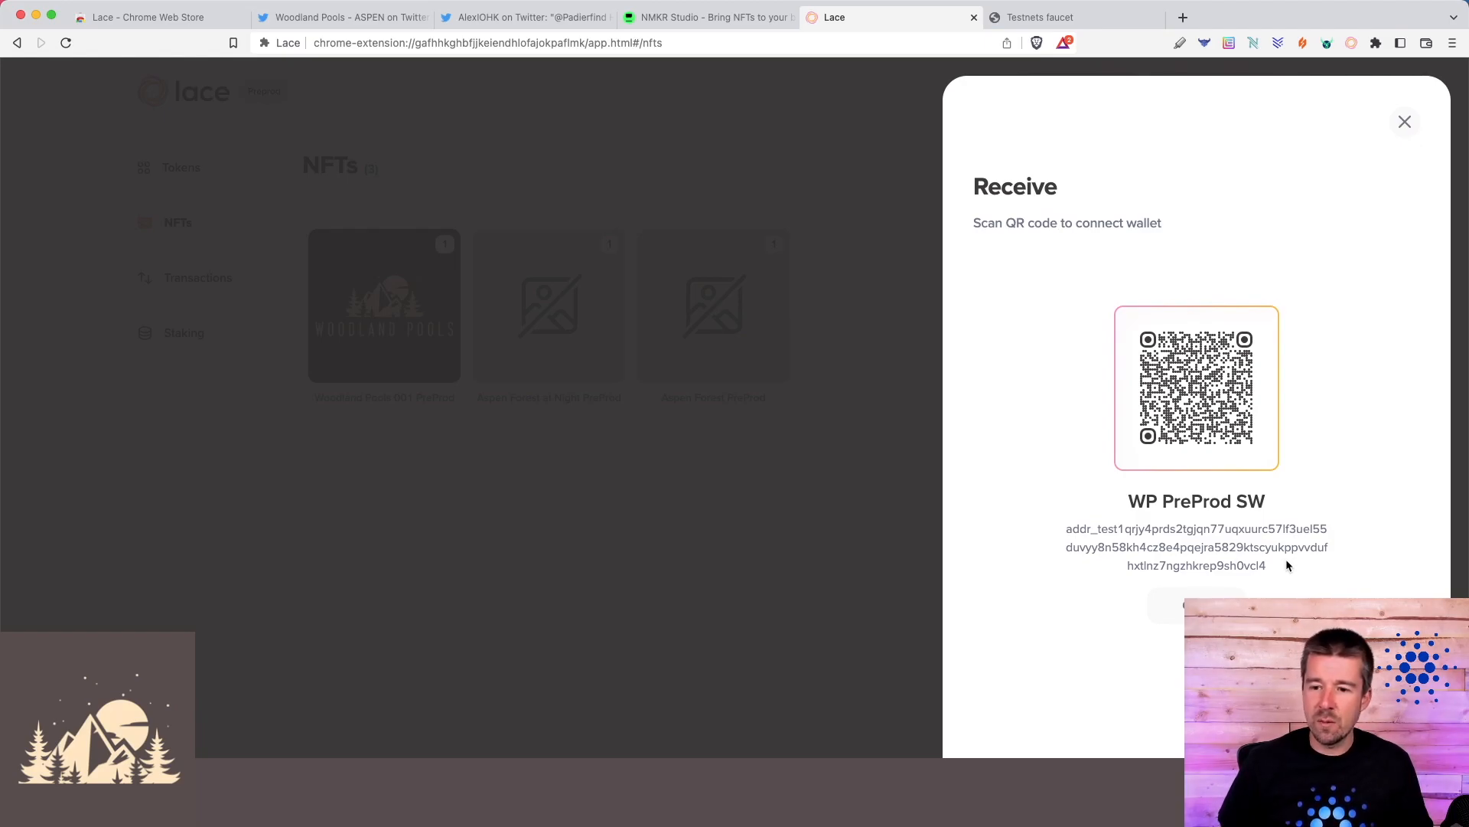
{"action": "left_click", "coordinate": [1404, 123]}
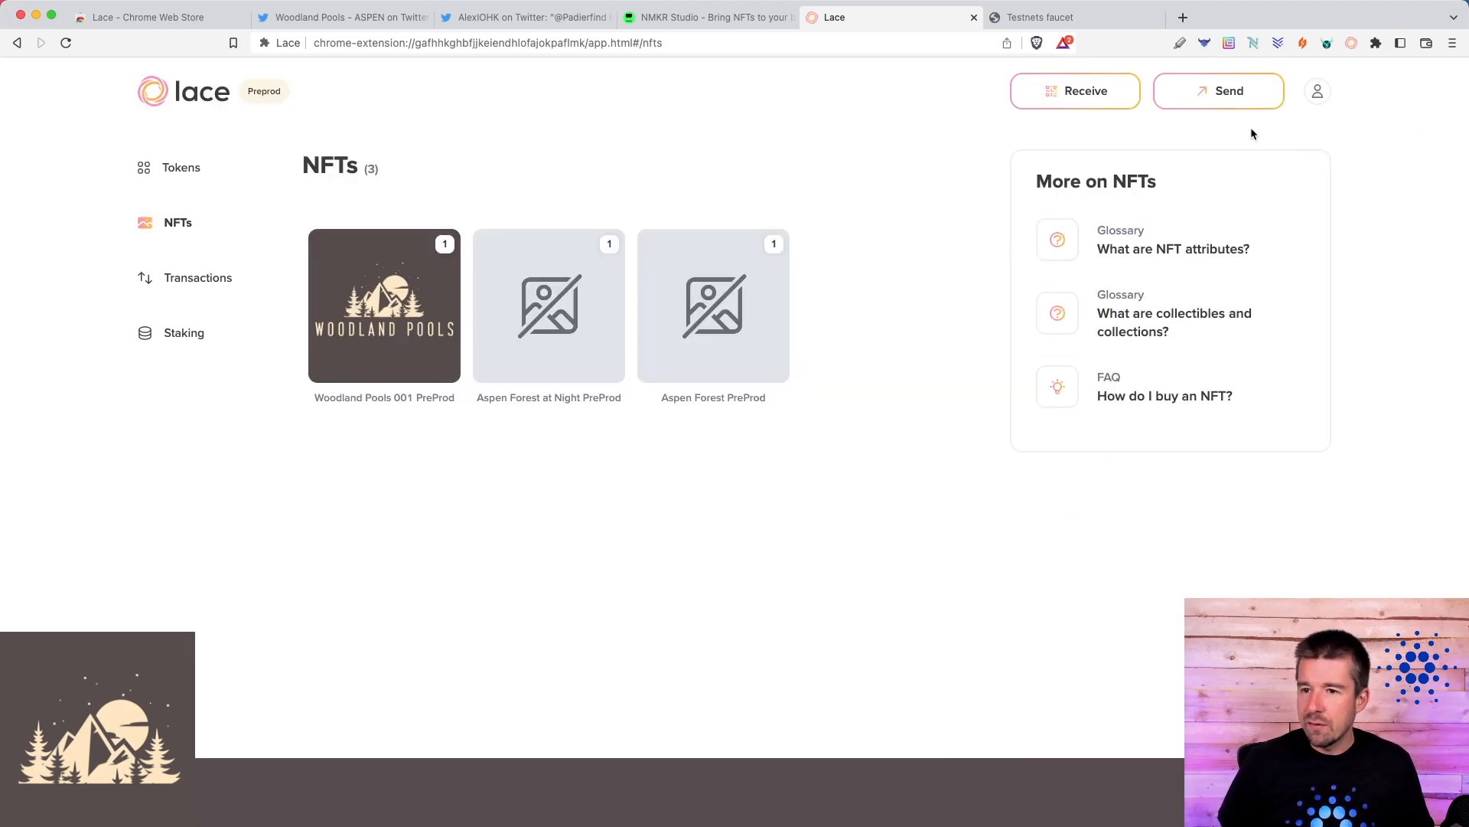
- Start a send of 200 tADA to the recipient preprod address df7nz2...zu5w
{"action": "left_click", "coordinate": [1218, 90]}
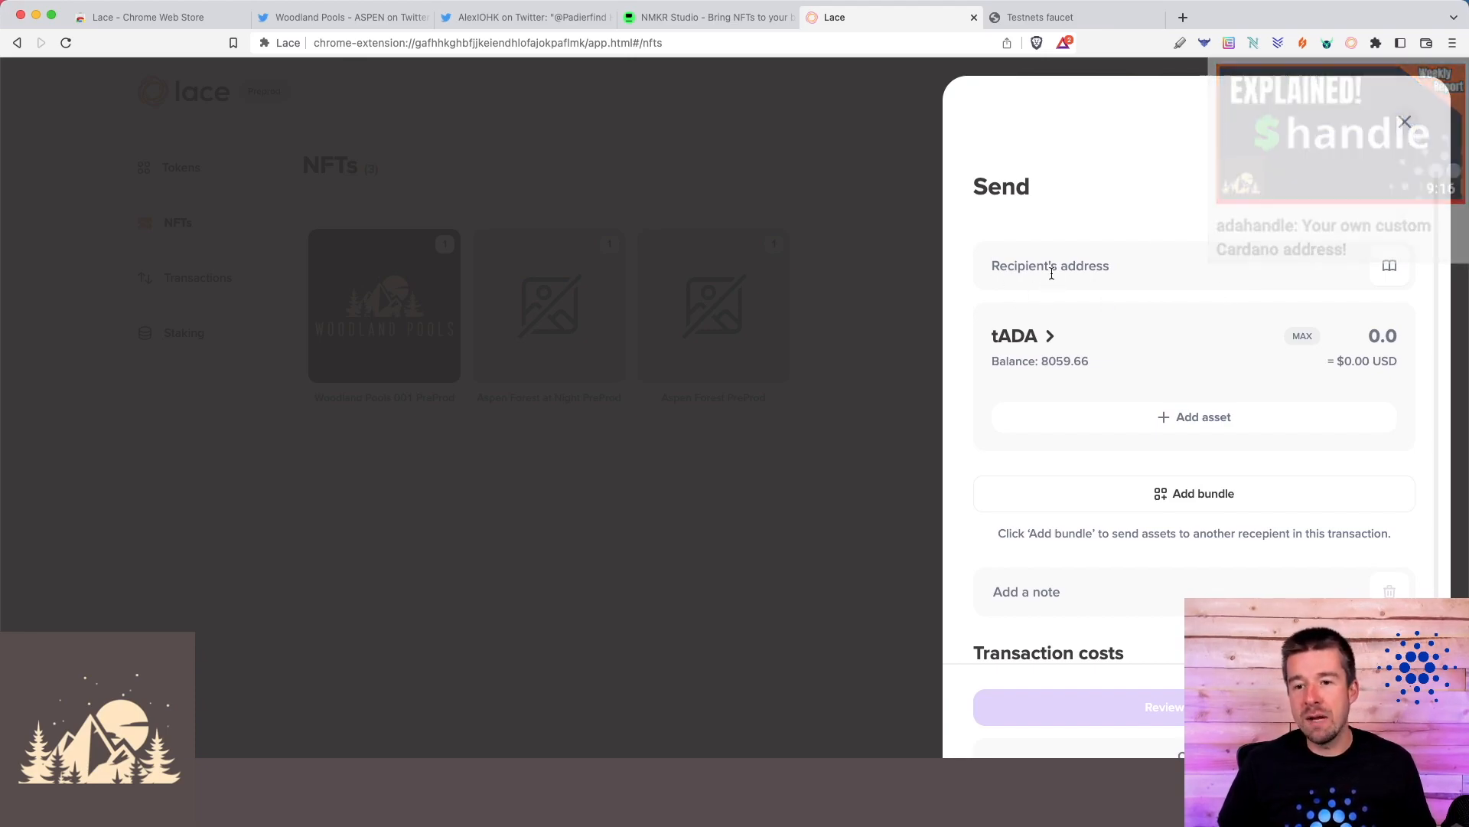
{"action": "left_click", "coordinate": [1404, 122]}
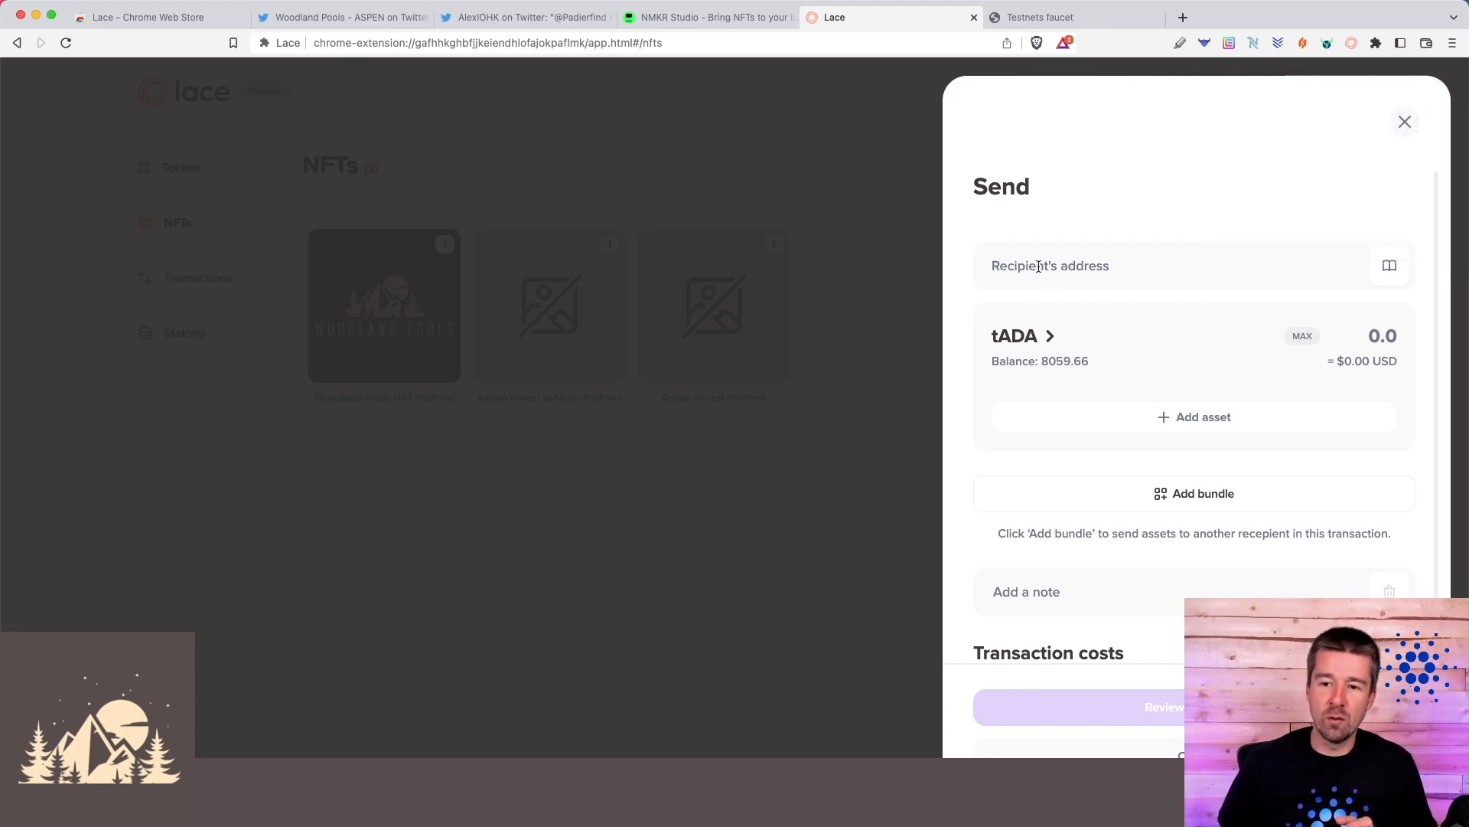
{"action": "type", "text": "df7nz2wea33m9fhm6j64wu8g7agj8h7f44kvmvautqdrzu5w"}
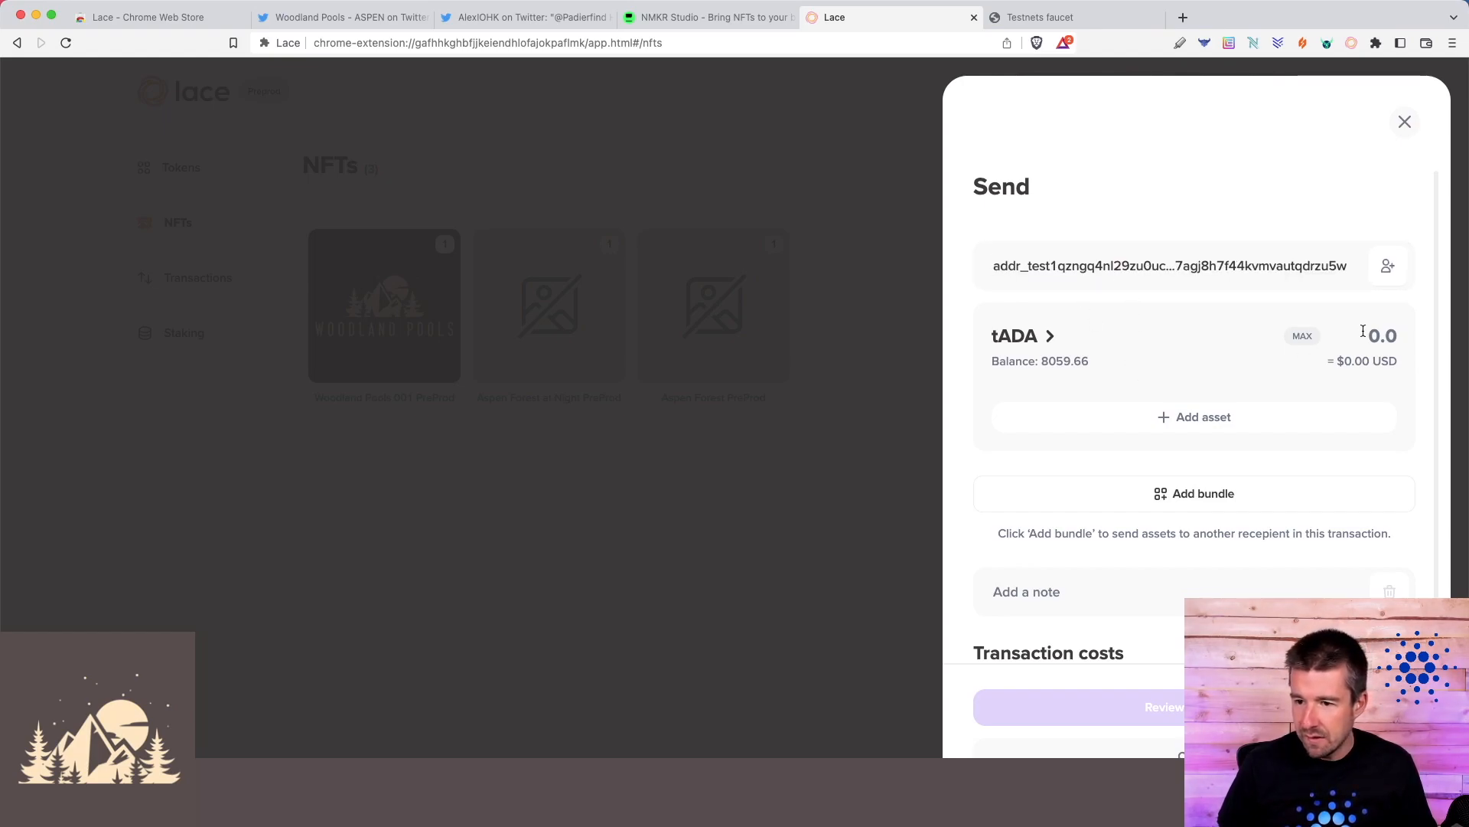
{"action": "type", "text": "200"}
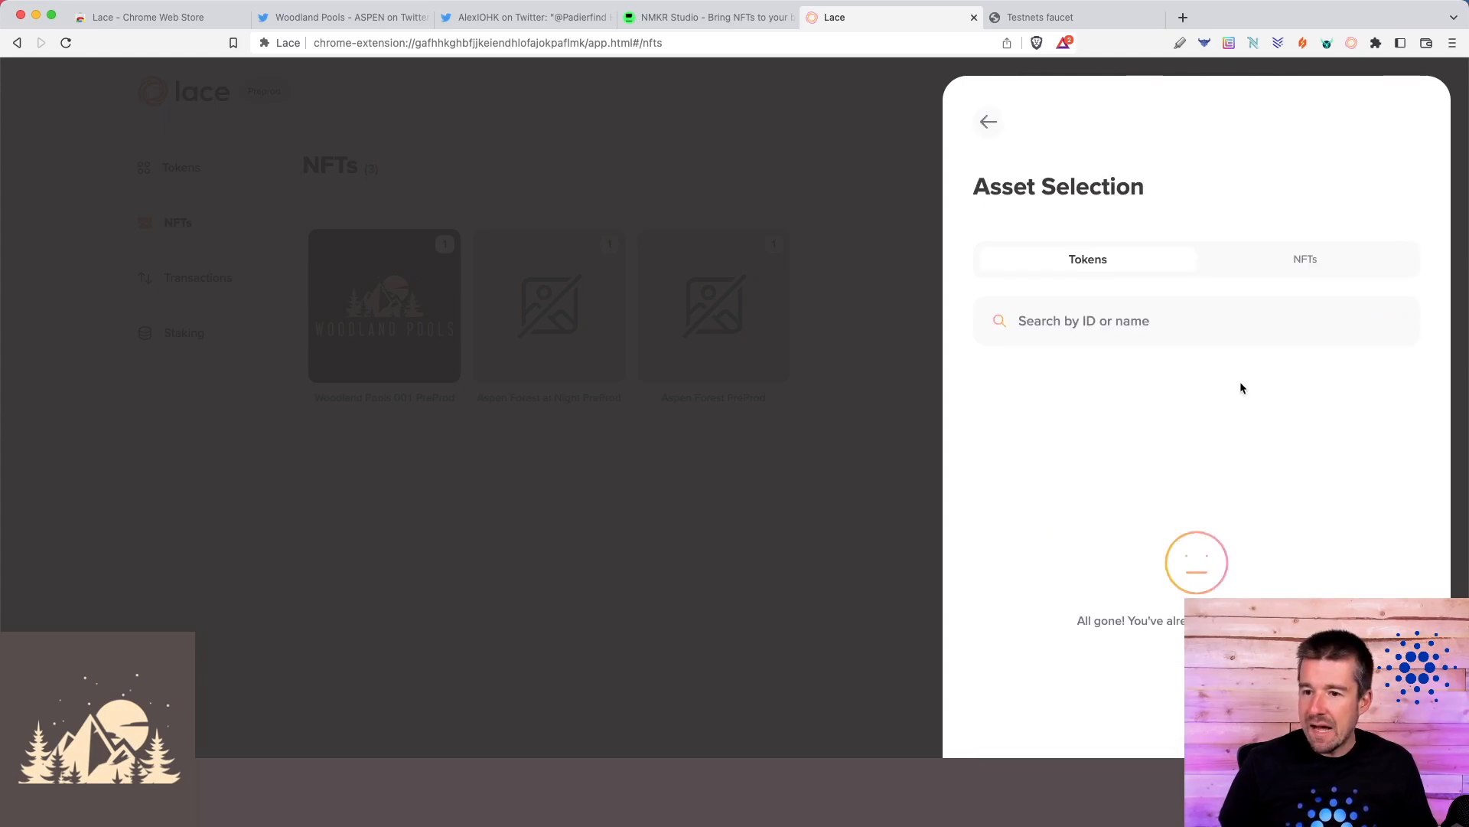
- Add then remove the Aspen Forest at Night NFT and review the 200 tADA transaction
{"action": "left_click", "coordinate": [1304, 259]}
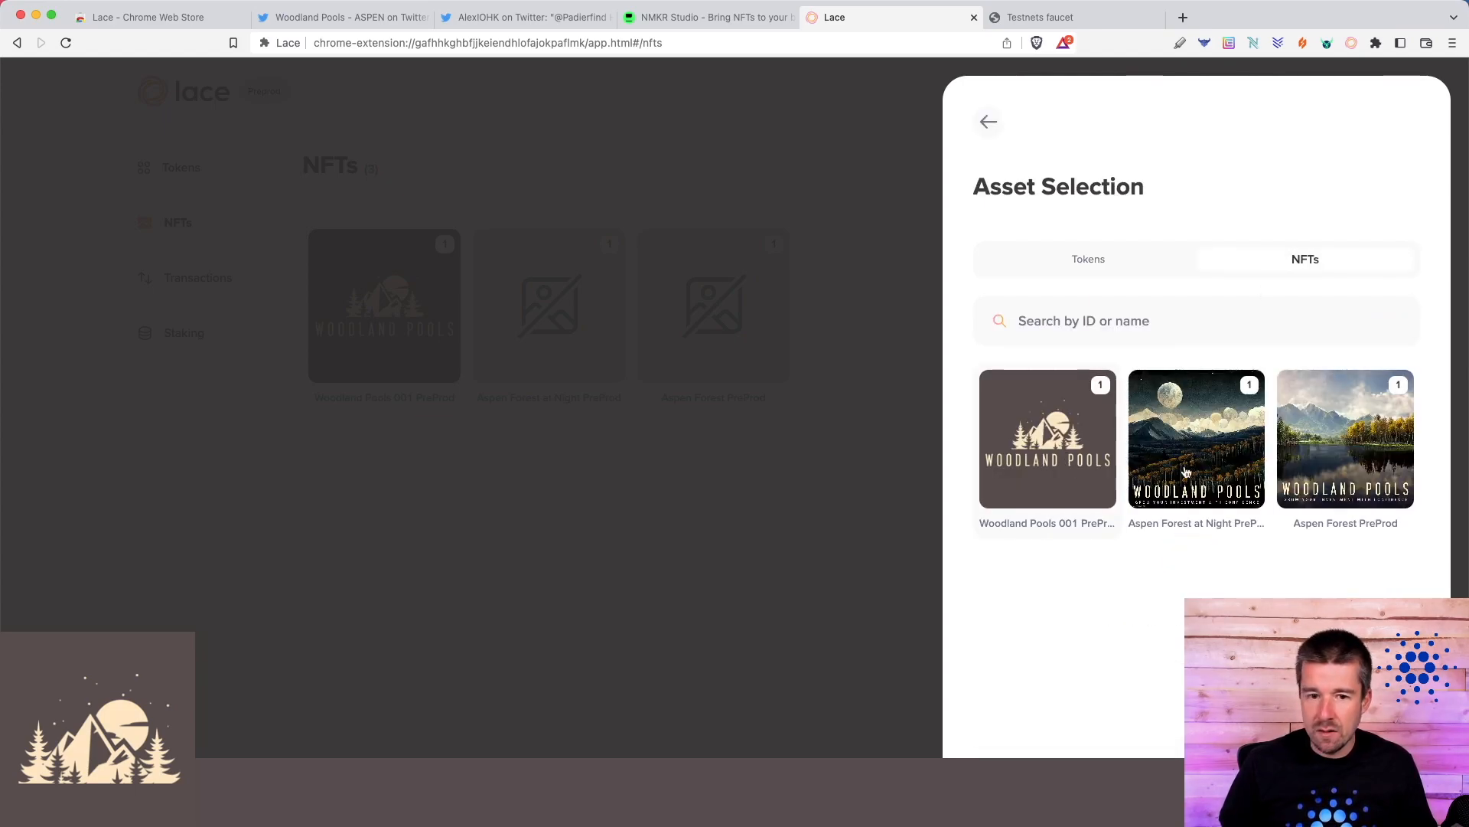
{"action": "mouse_move", "coordinate": [1330, 473]}
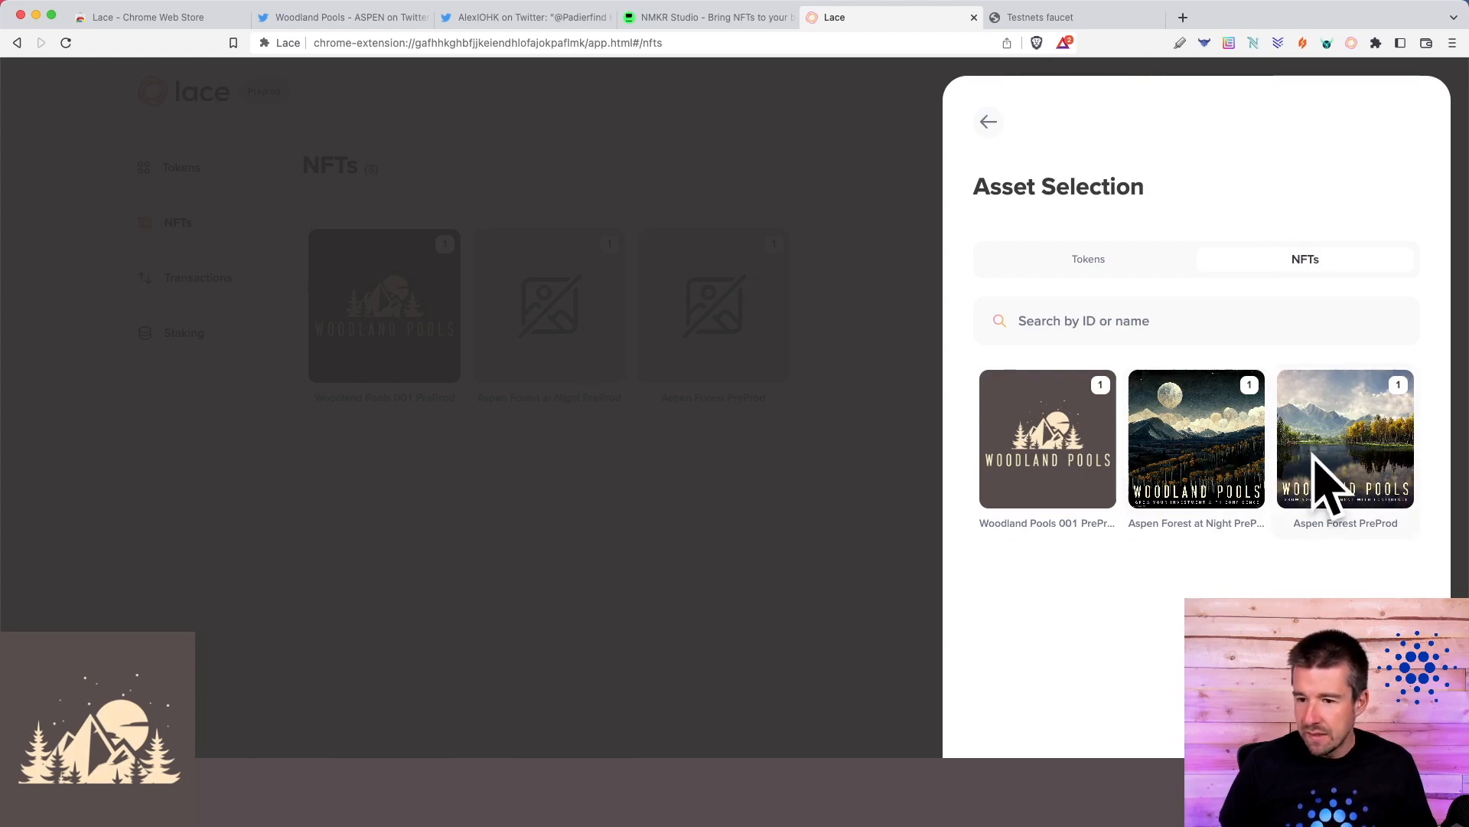
{"action": "mouse_move", "coordinate": [608, 333]}
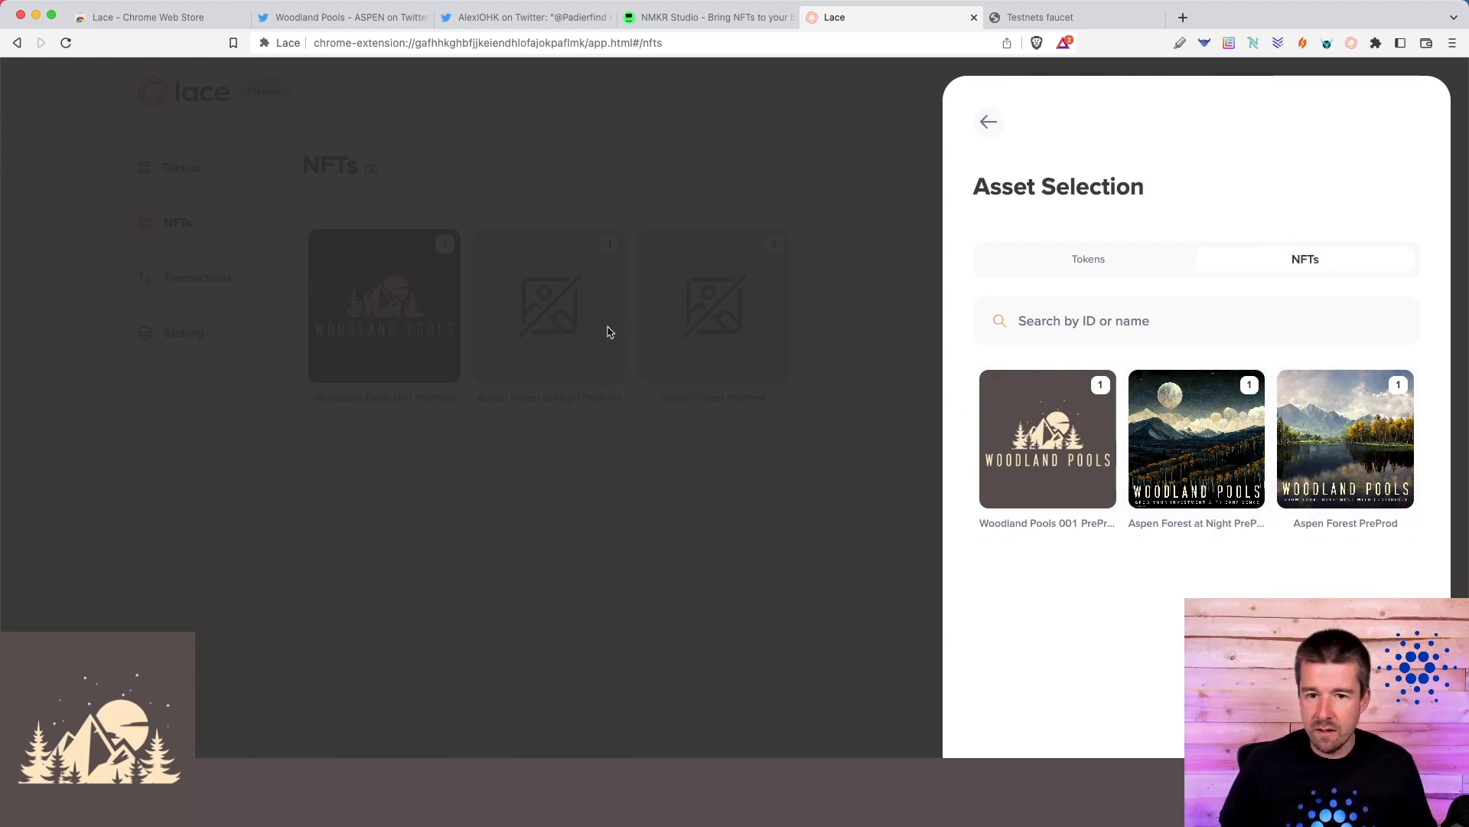
{"action": "mouse_move", "coordinate": [1049, 487]}
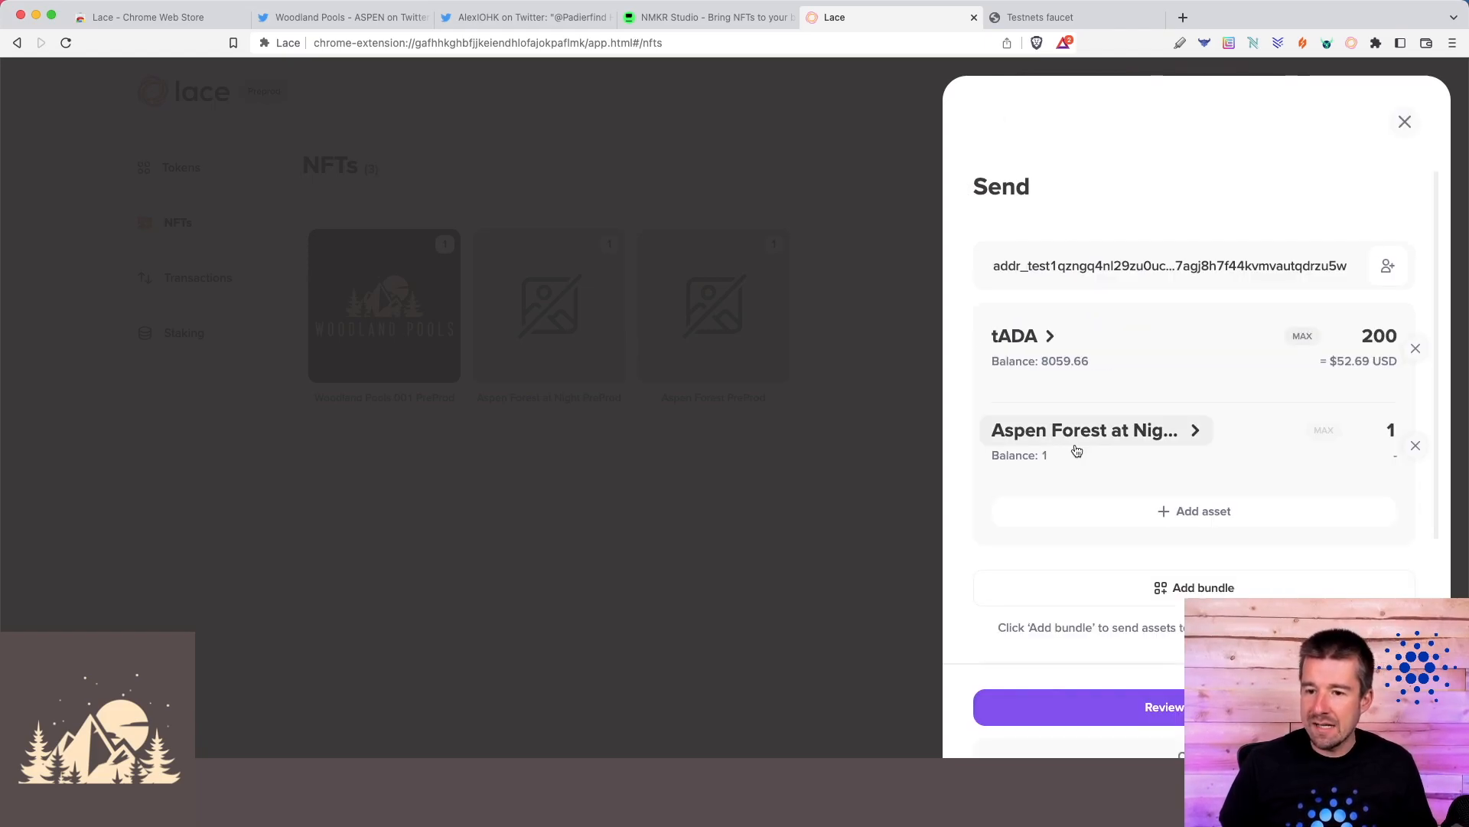
{"action": "left_click", "coordinate": [1414, 446]}
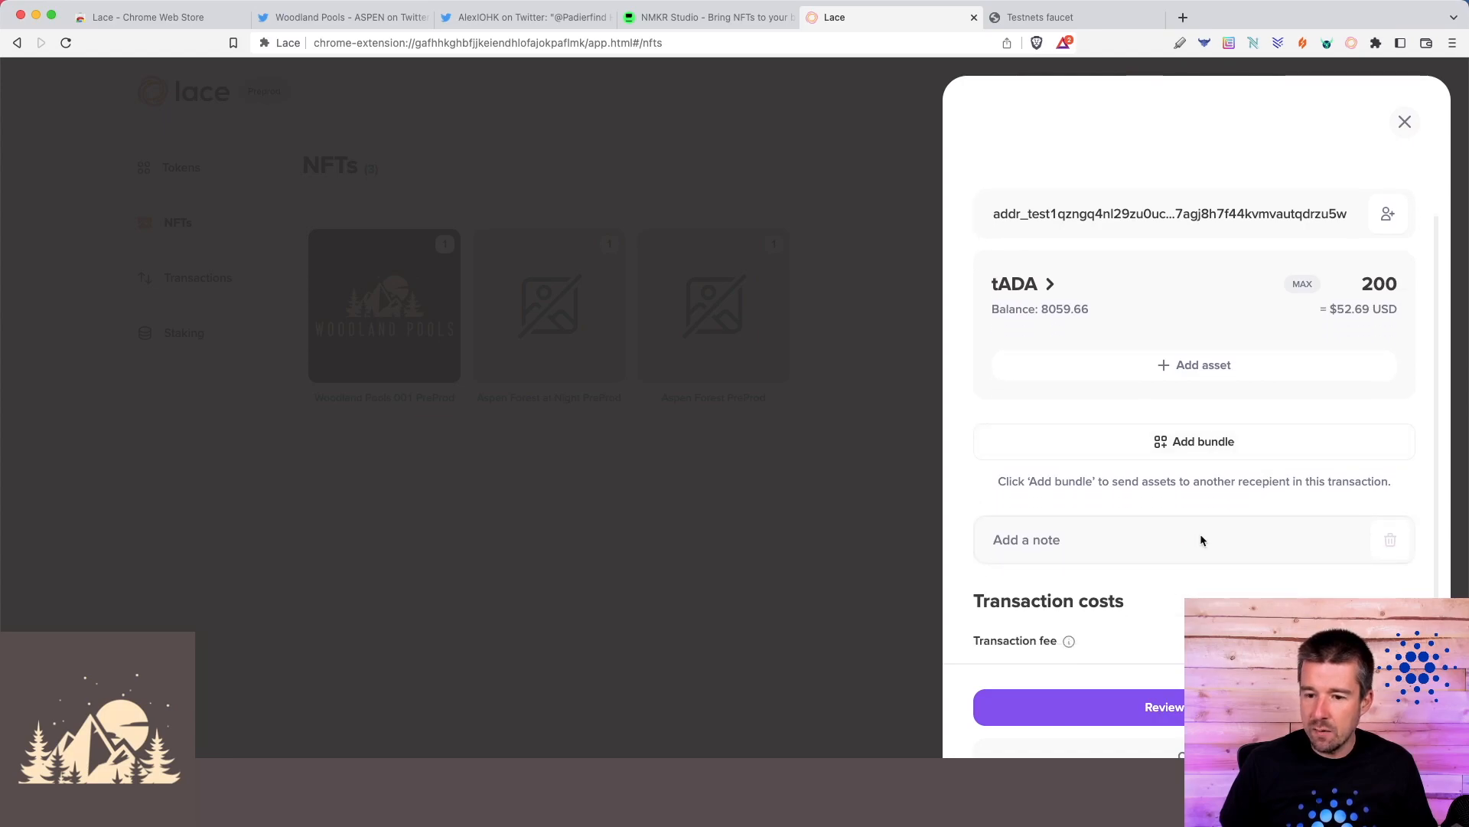
{"action": "left_click", "coordinate": [1165, 707]}
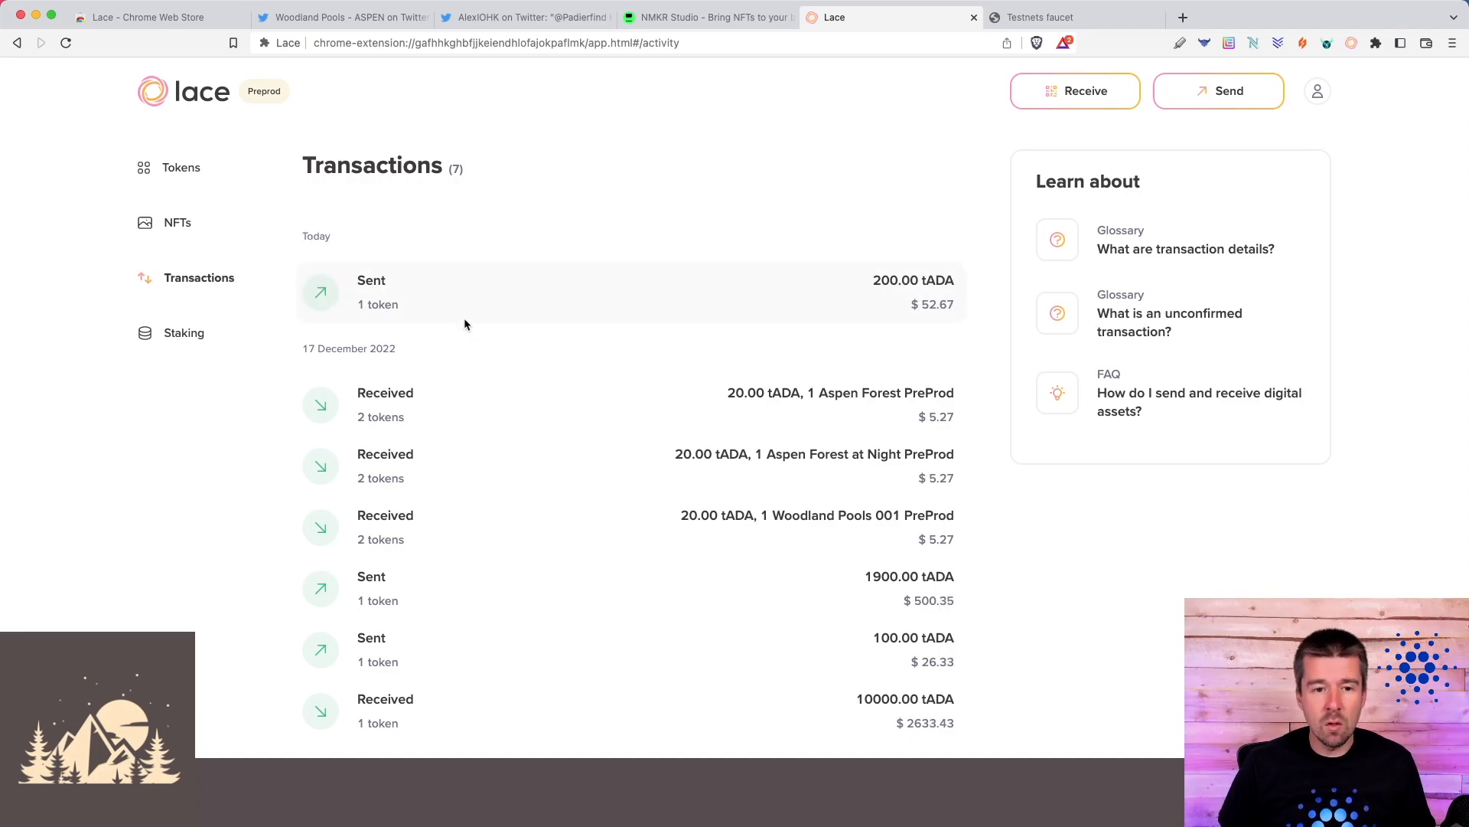
- Inspect the sent 200 tADA transaction's Success status, inputs and outputs, then close it
{"action": "left_click", "coordinate": [628, 291]}
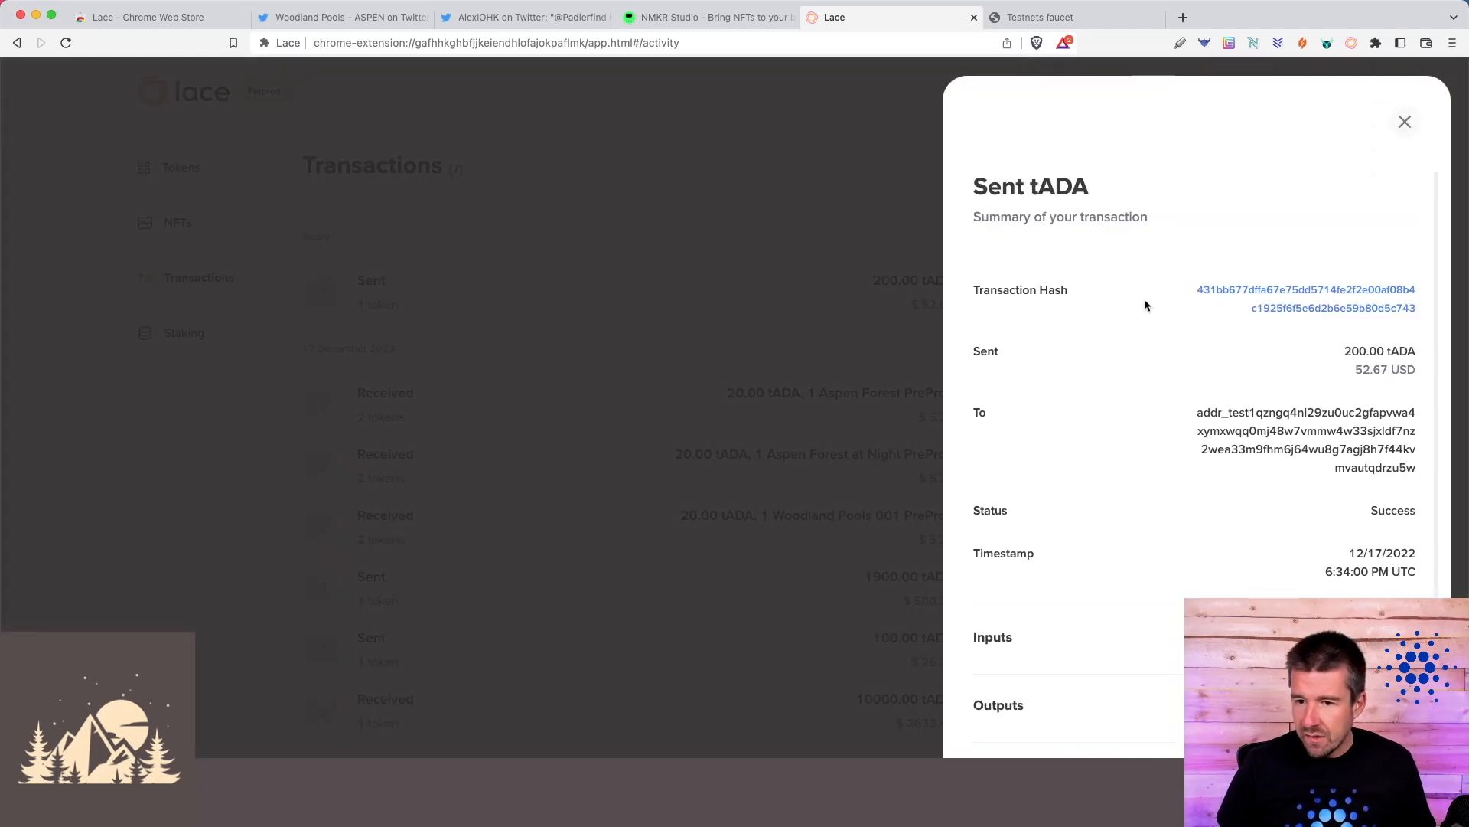
{"action": "scroll", "scroll_direction": "down", "scroll_amount": 3}
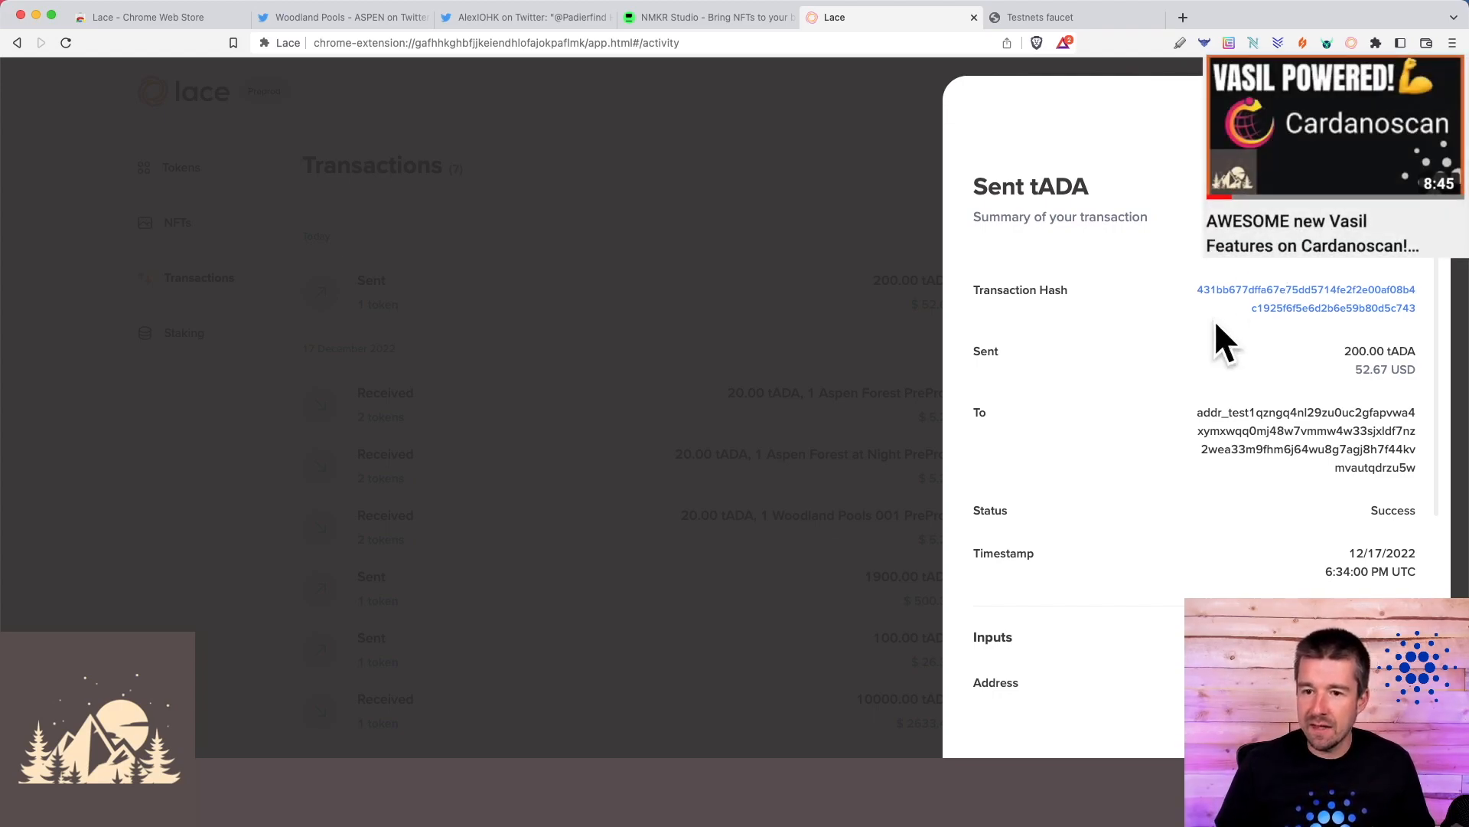
{"action": "scroll", "scroll_direction": "down", "scroll_amount": 3}
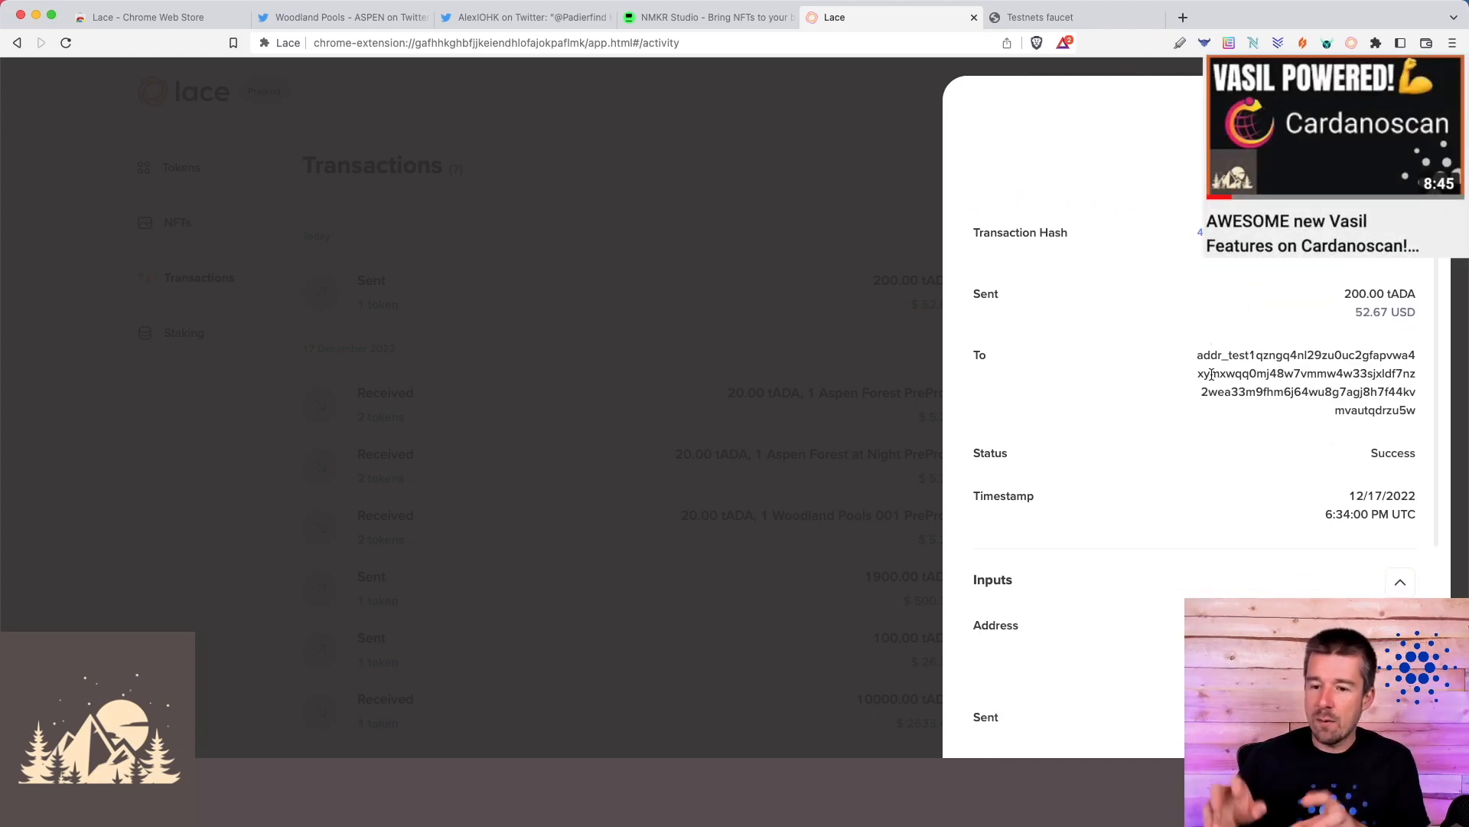
{"action": "scroll", "scroll_direction": "down", "scroll_amount": 3}
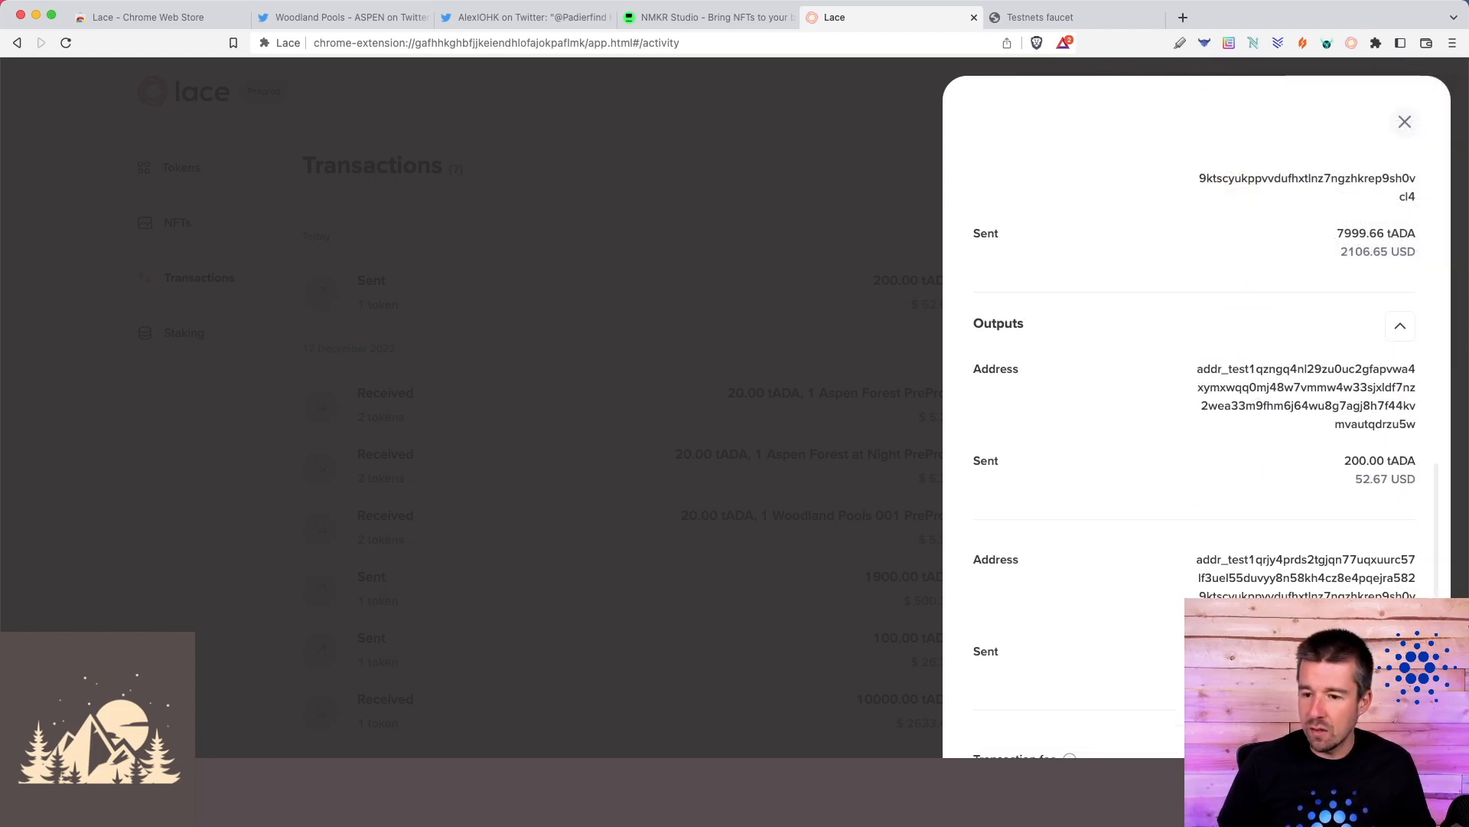
{"action": "left_click", "coordinate": [1404, 122]}
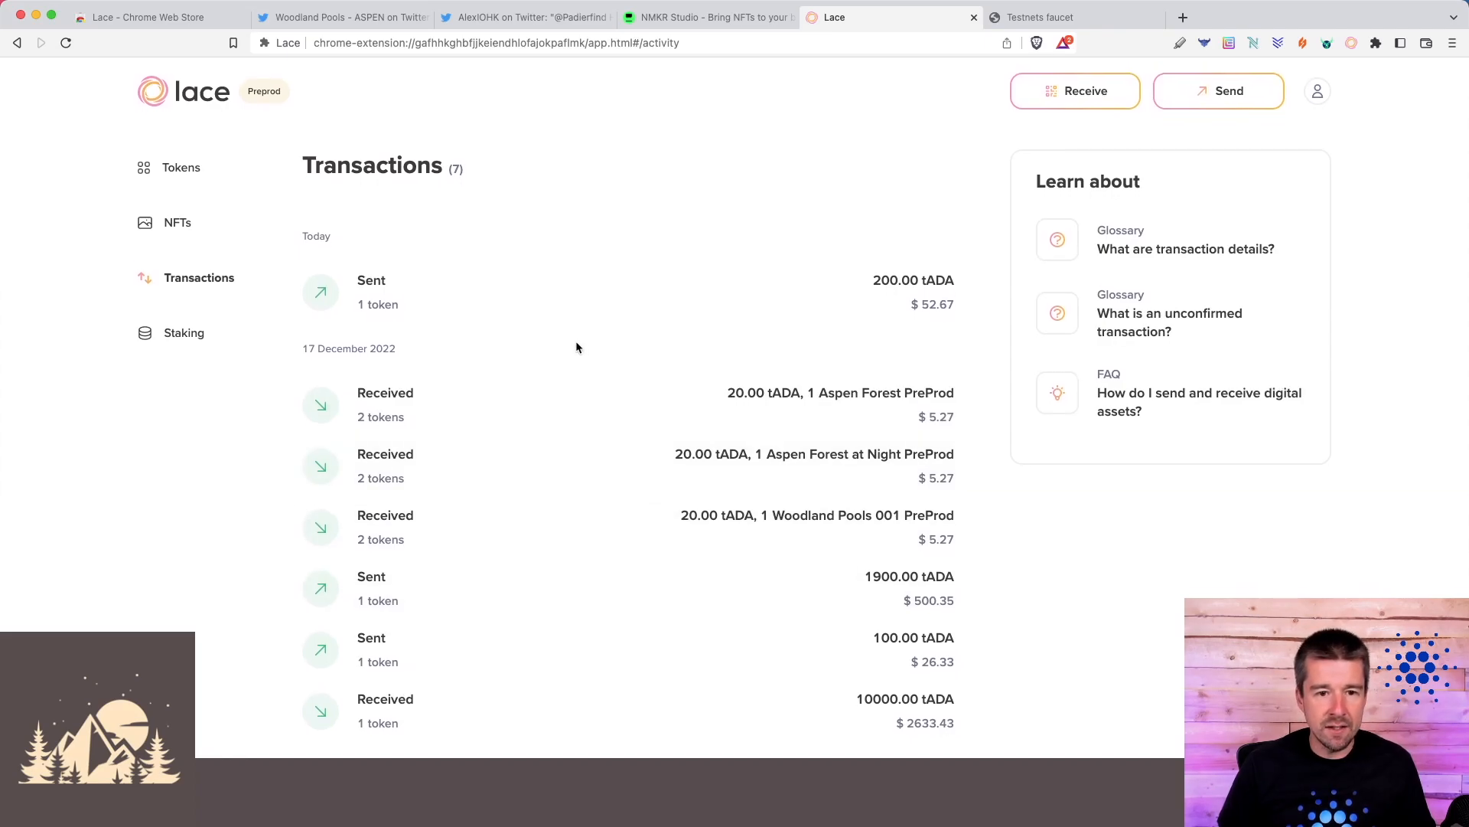
- Preview the Aspen Forest at Night PreProd NFT among the three NFTs, then head to Staking
{"action": "left_click", "coordinate": [178, 222]}
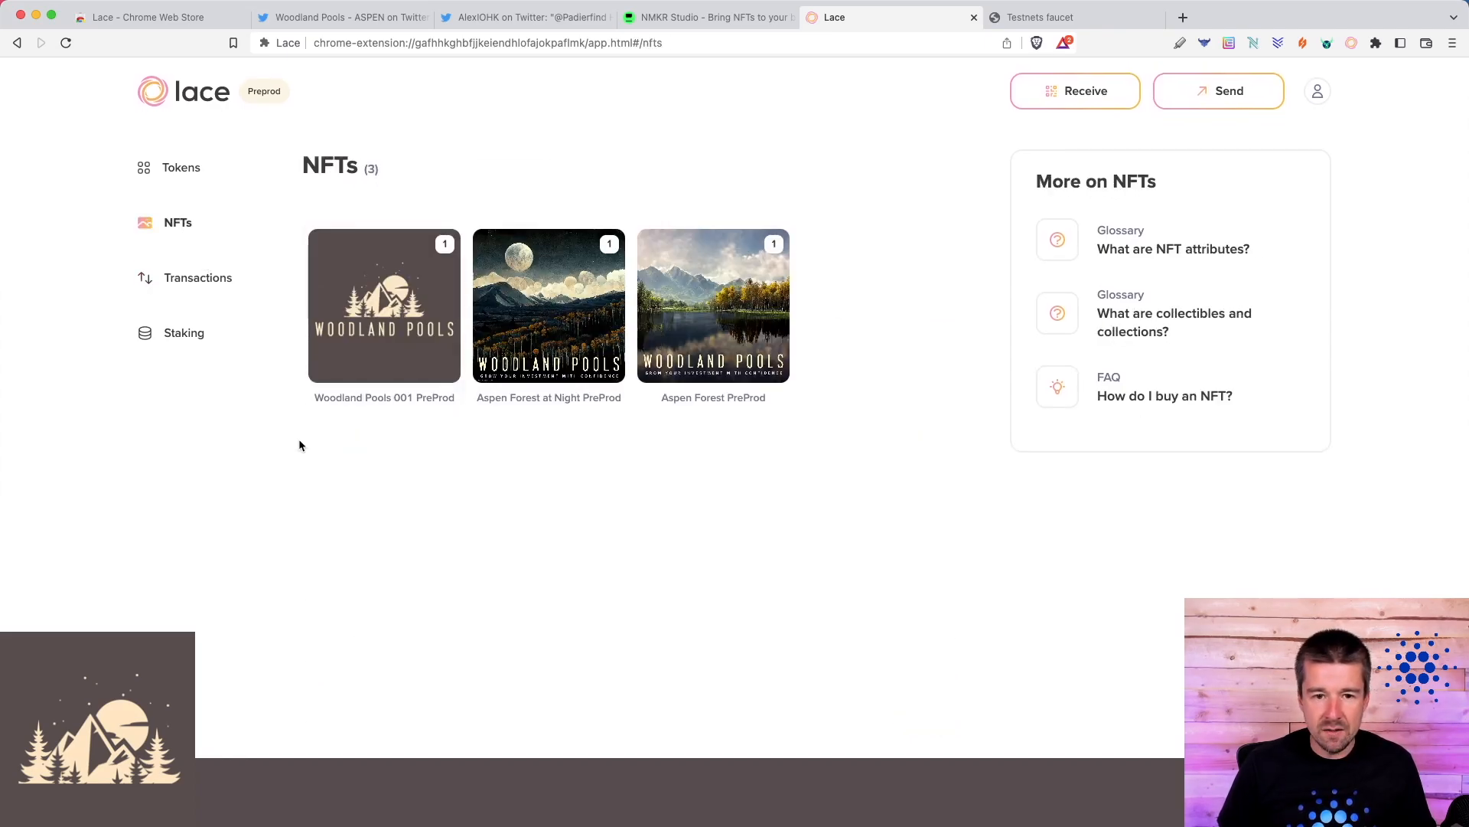
{"action": "mouse_move", "coordinate": [672, 453]}
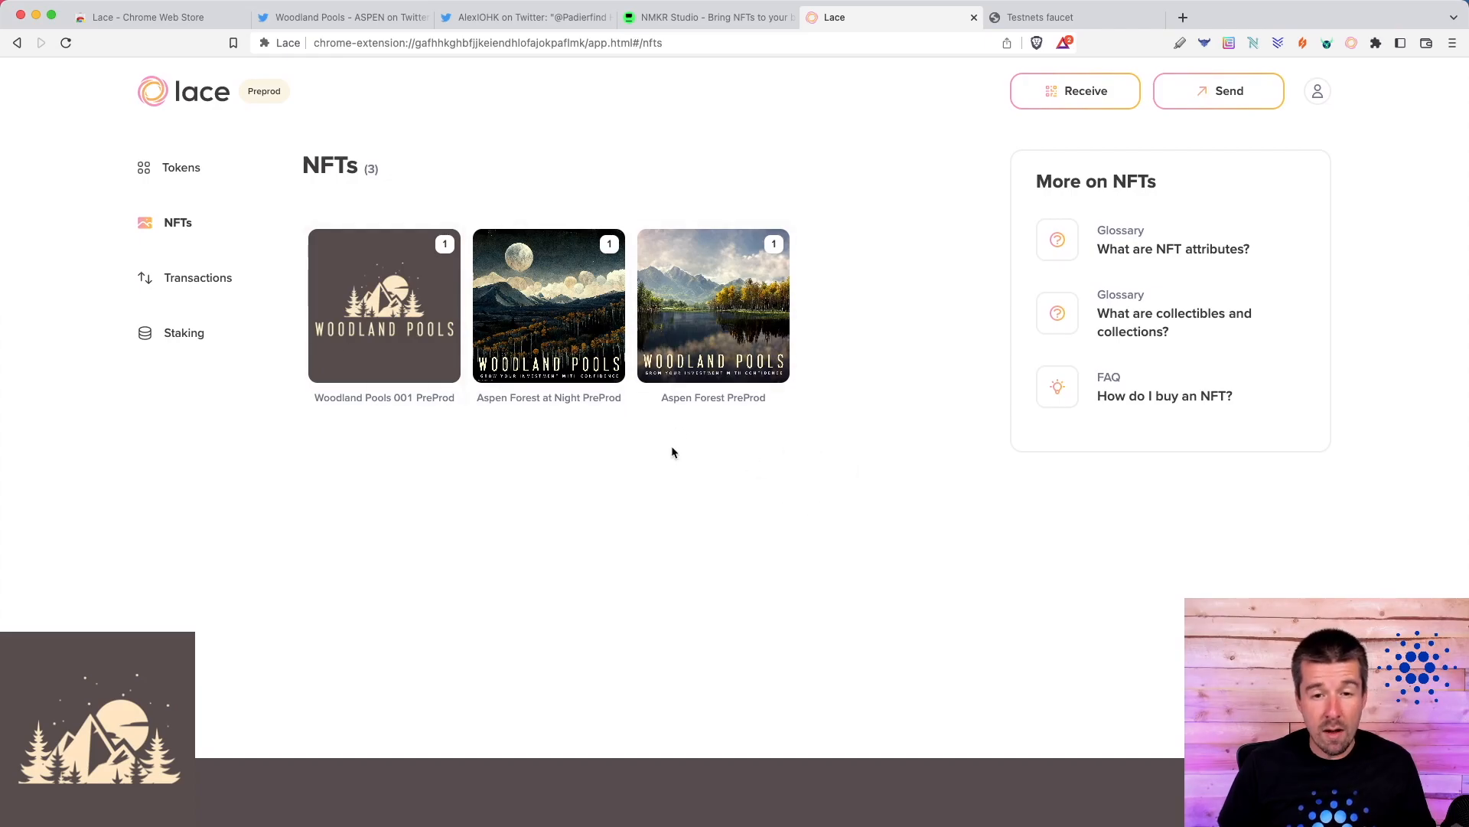
{"action": "left_click", "coordinate": [548, 306]}
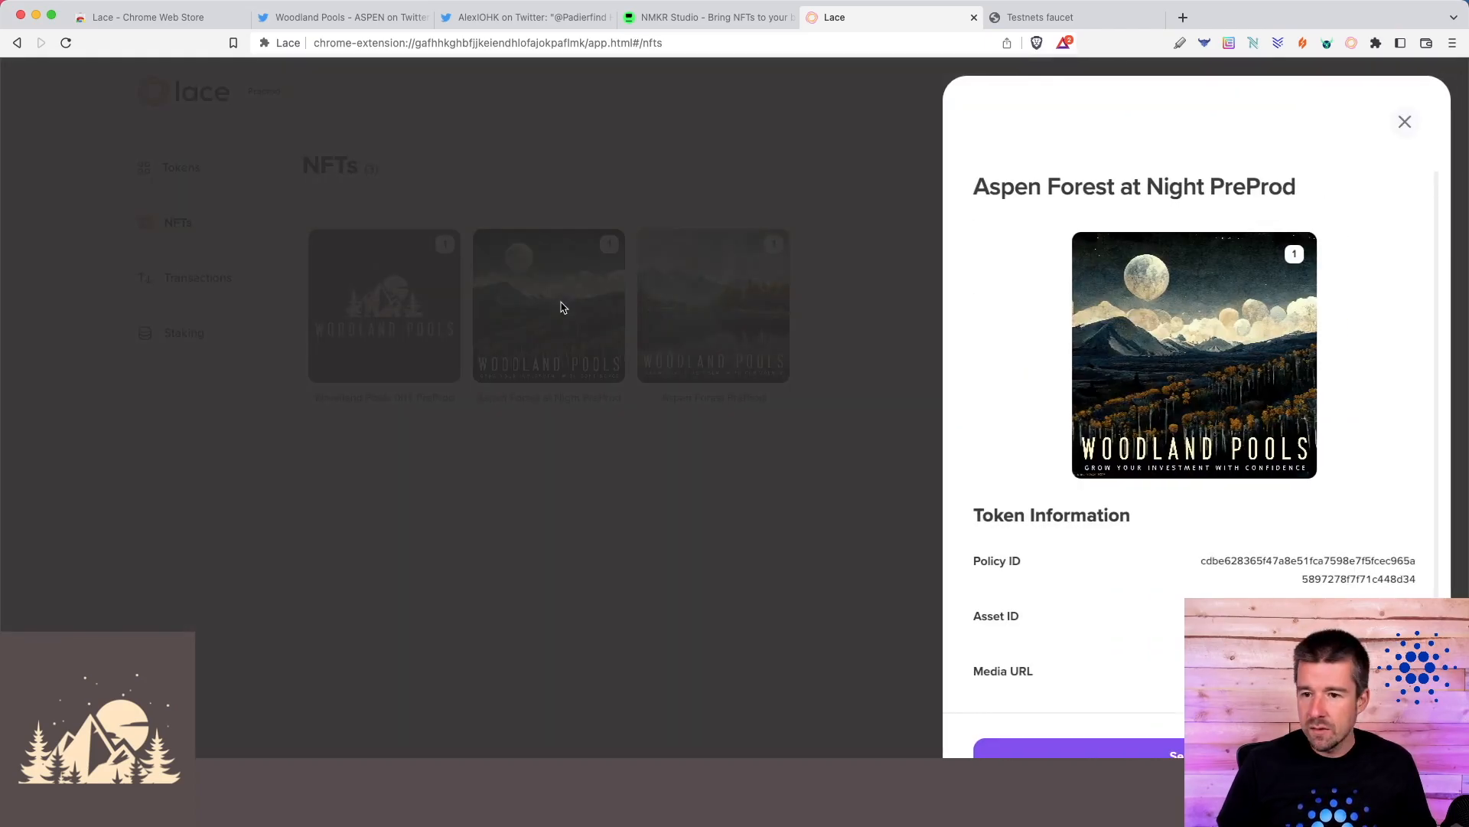
{"action": "scroll", "scroll_direction": "down", "scroll_amount": 3}
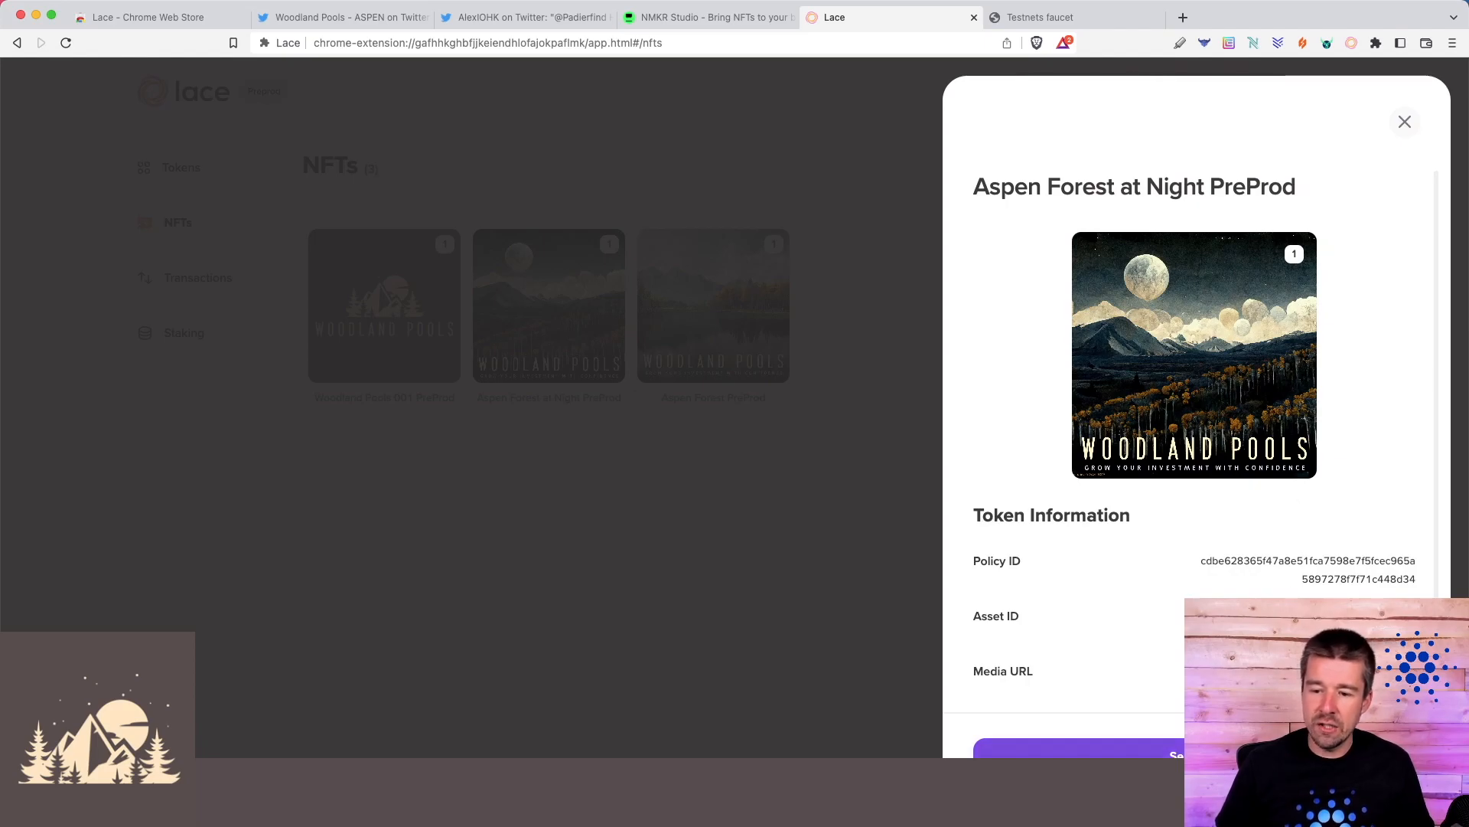
{"action": "left_click", "coordinate": [1404, 123]}
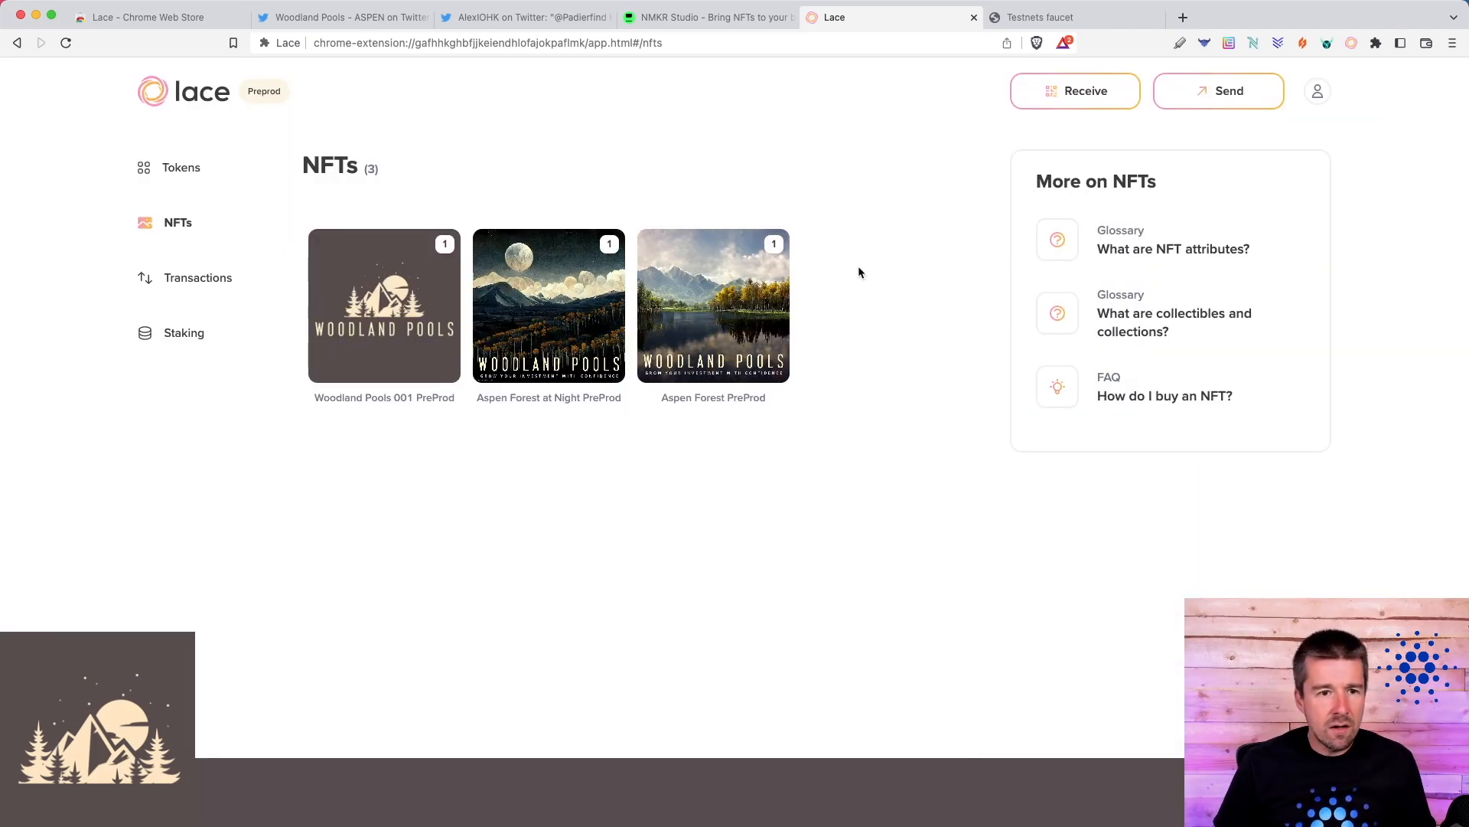
{"action": "left_click", "coordinate": [184, 332]}
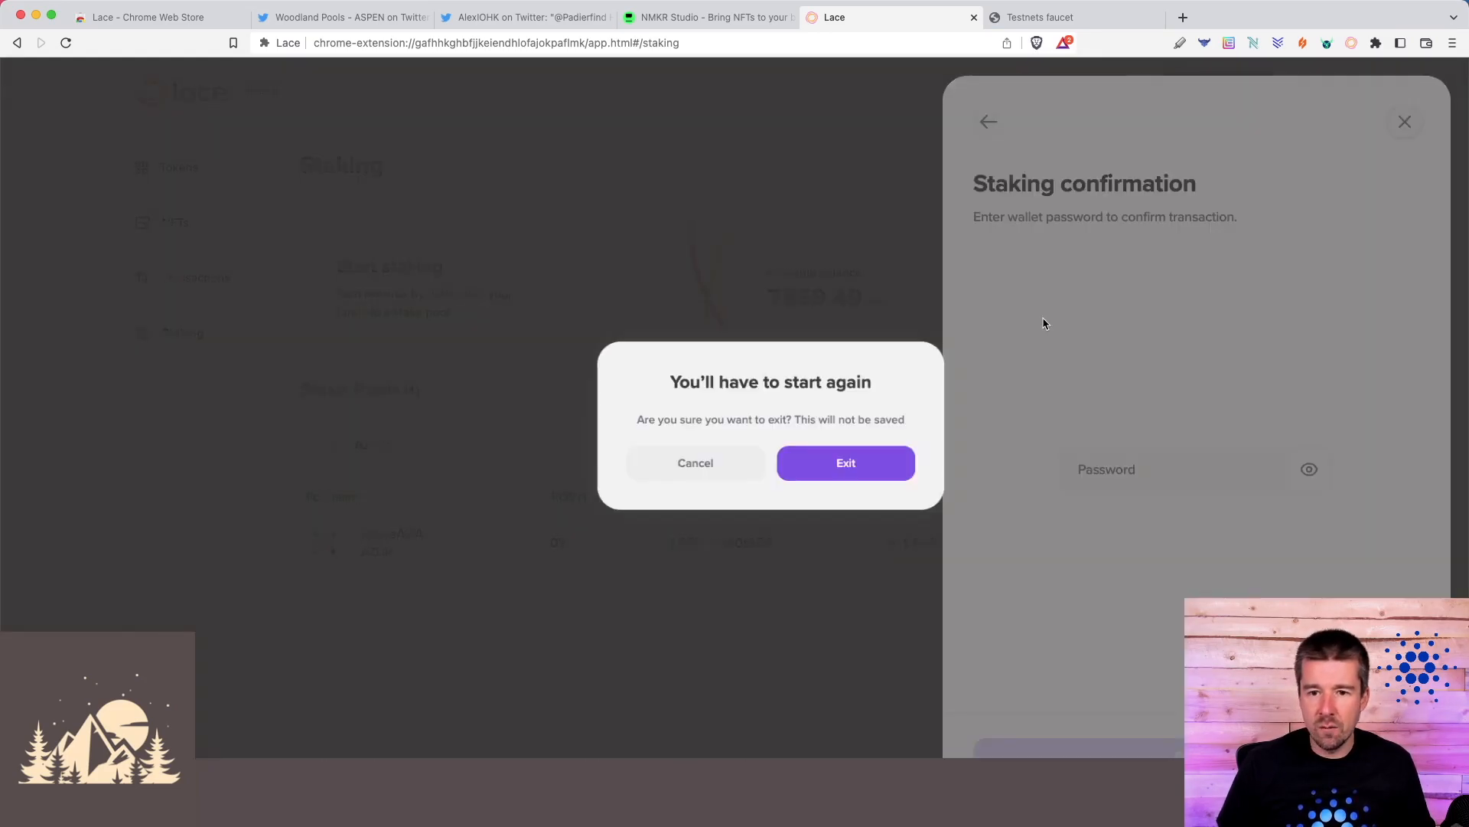
- Exit the unfinished staking confirmation, switch the theme to dark mode, and go to the address book
{"action": "left_click", "coordinate": [845, 462]}
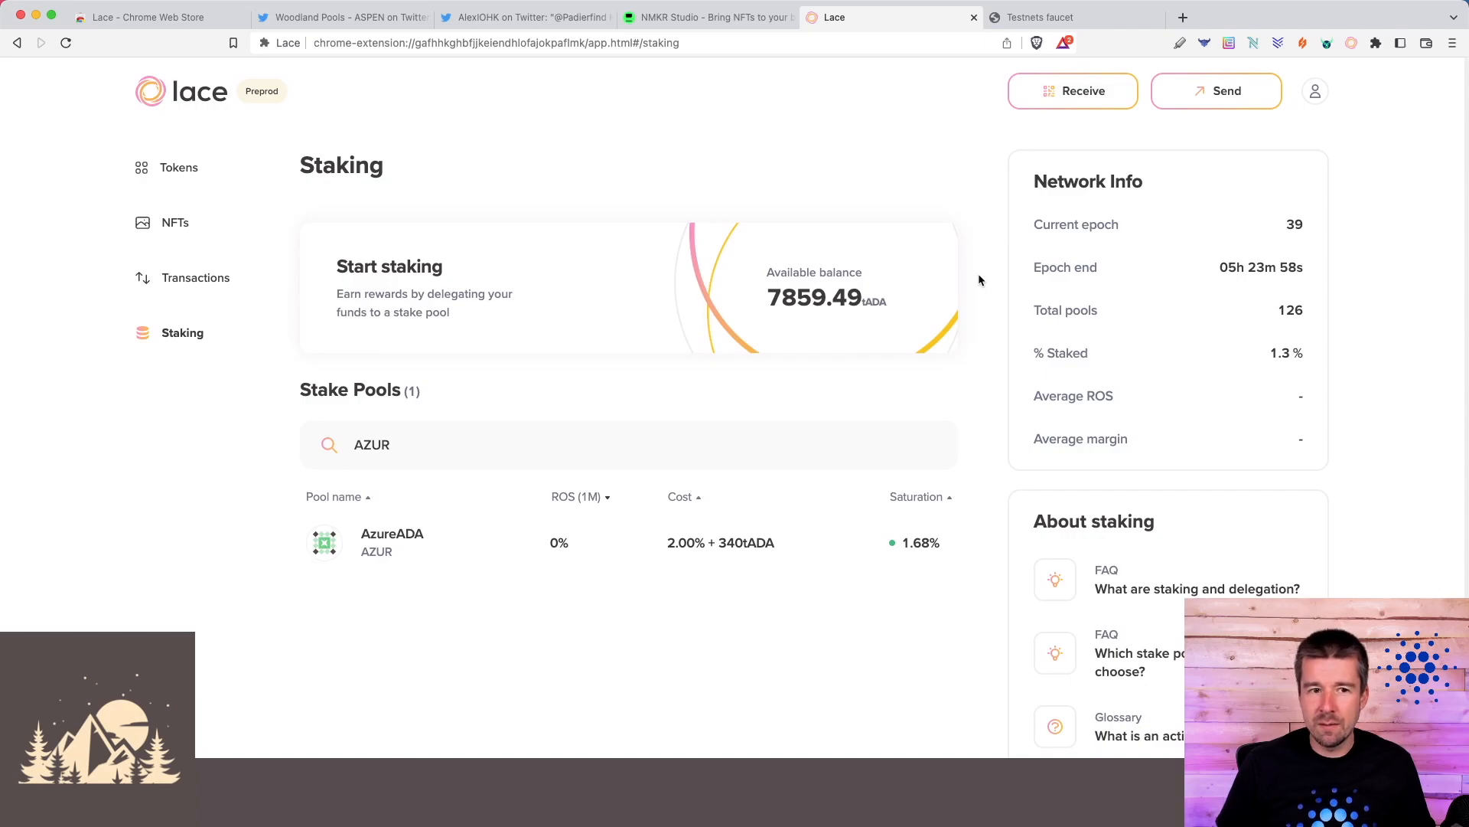
{"action": "left_click", "coordinate": [1315, 90]}
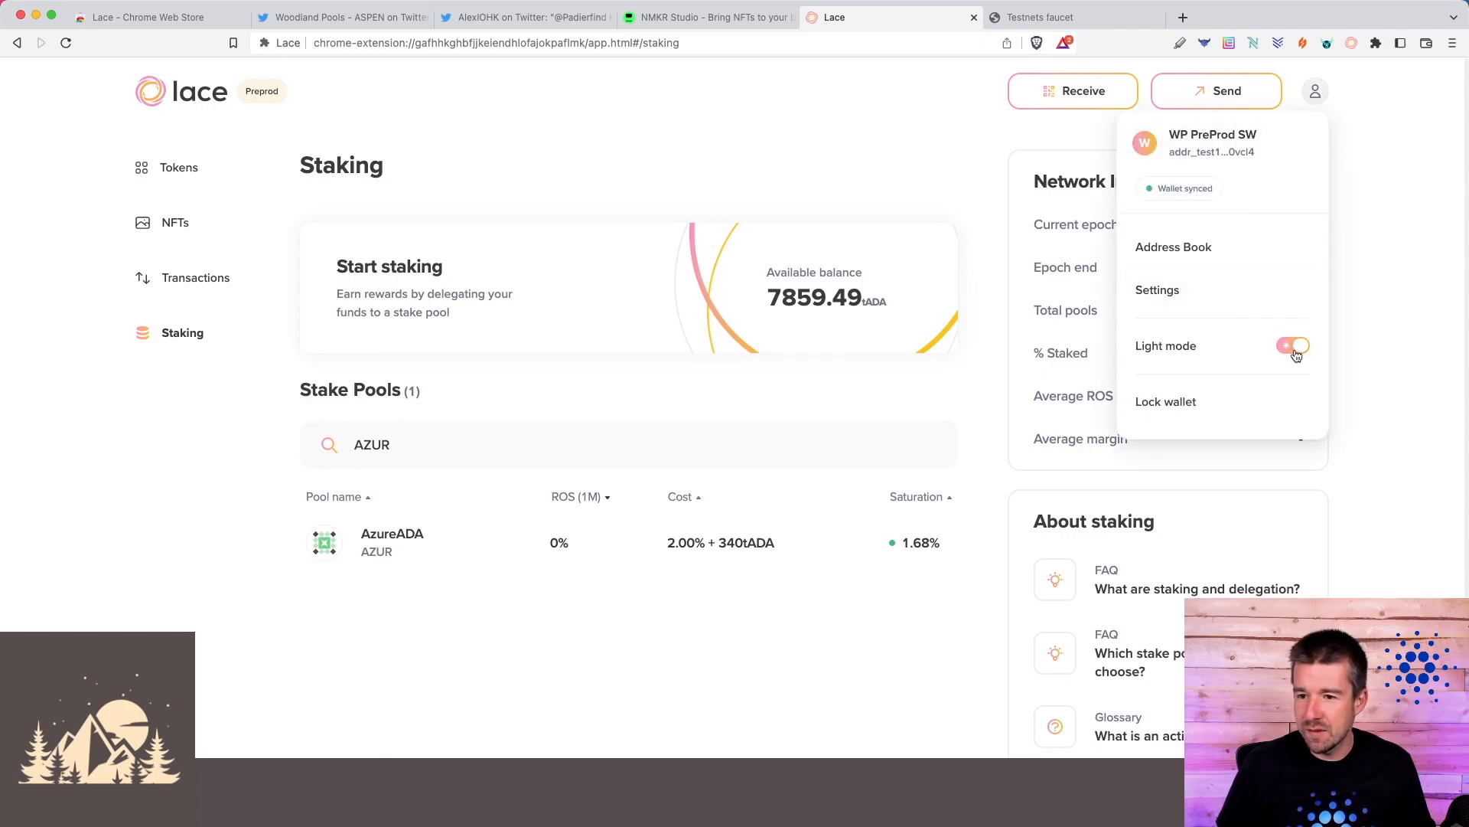
{"action": "left_click", "coordinate": [1293, 345]}
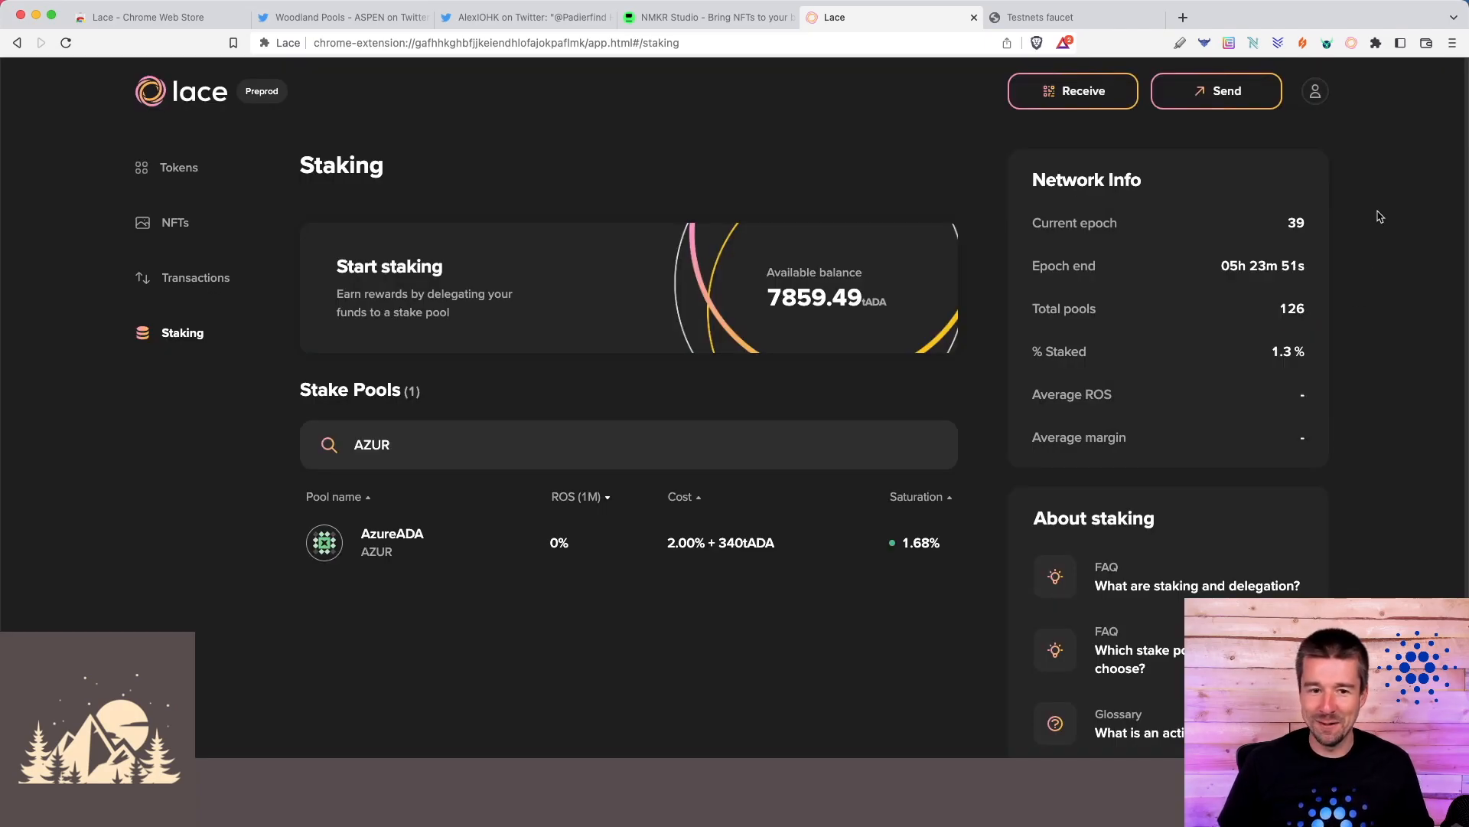
{"action": "left_click", "coordinate": [1315, 90]}
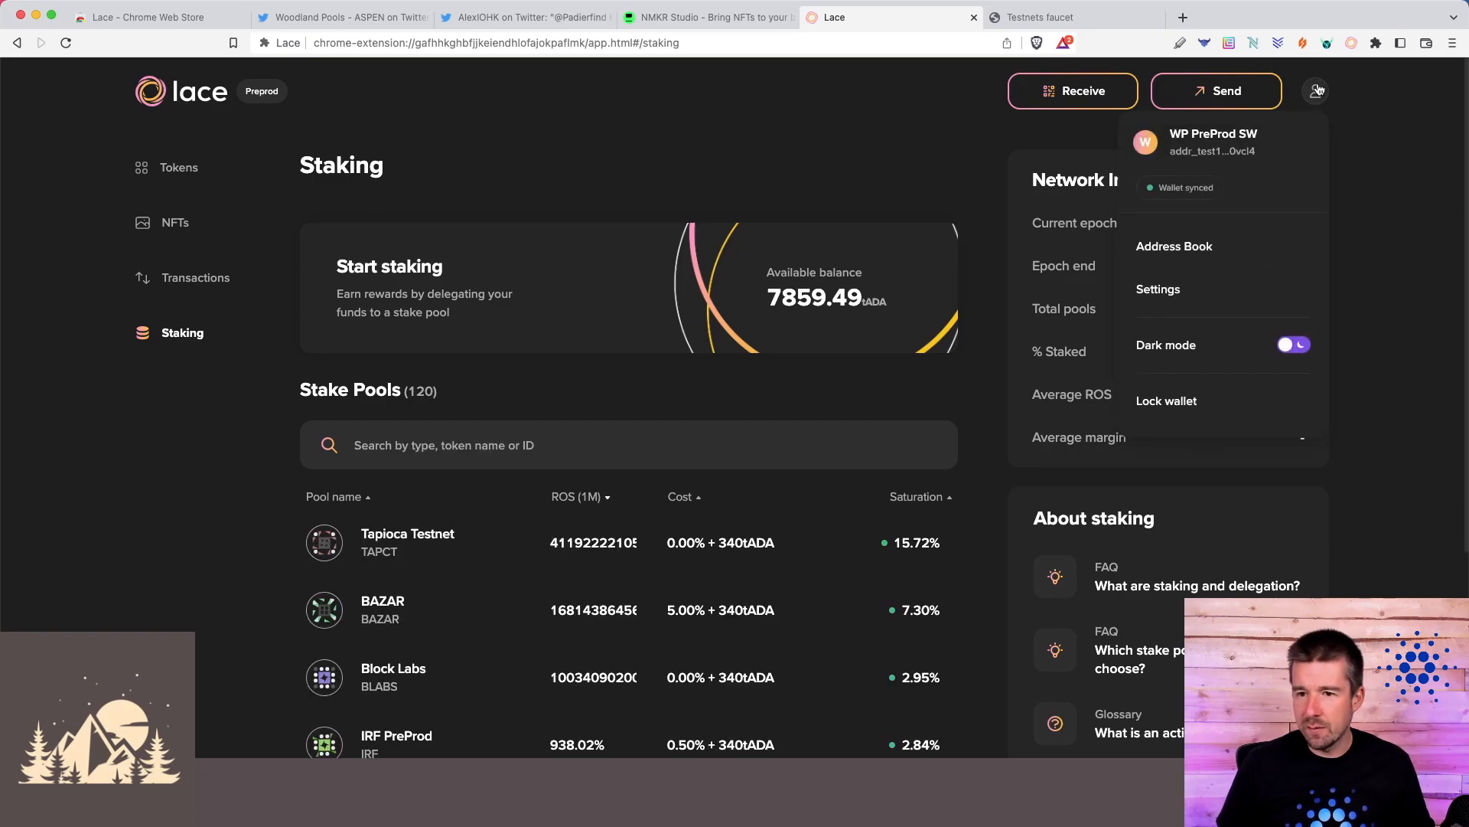
{"action": "left_click", "coordinate": [1174, 245]}
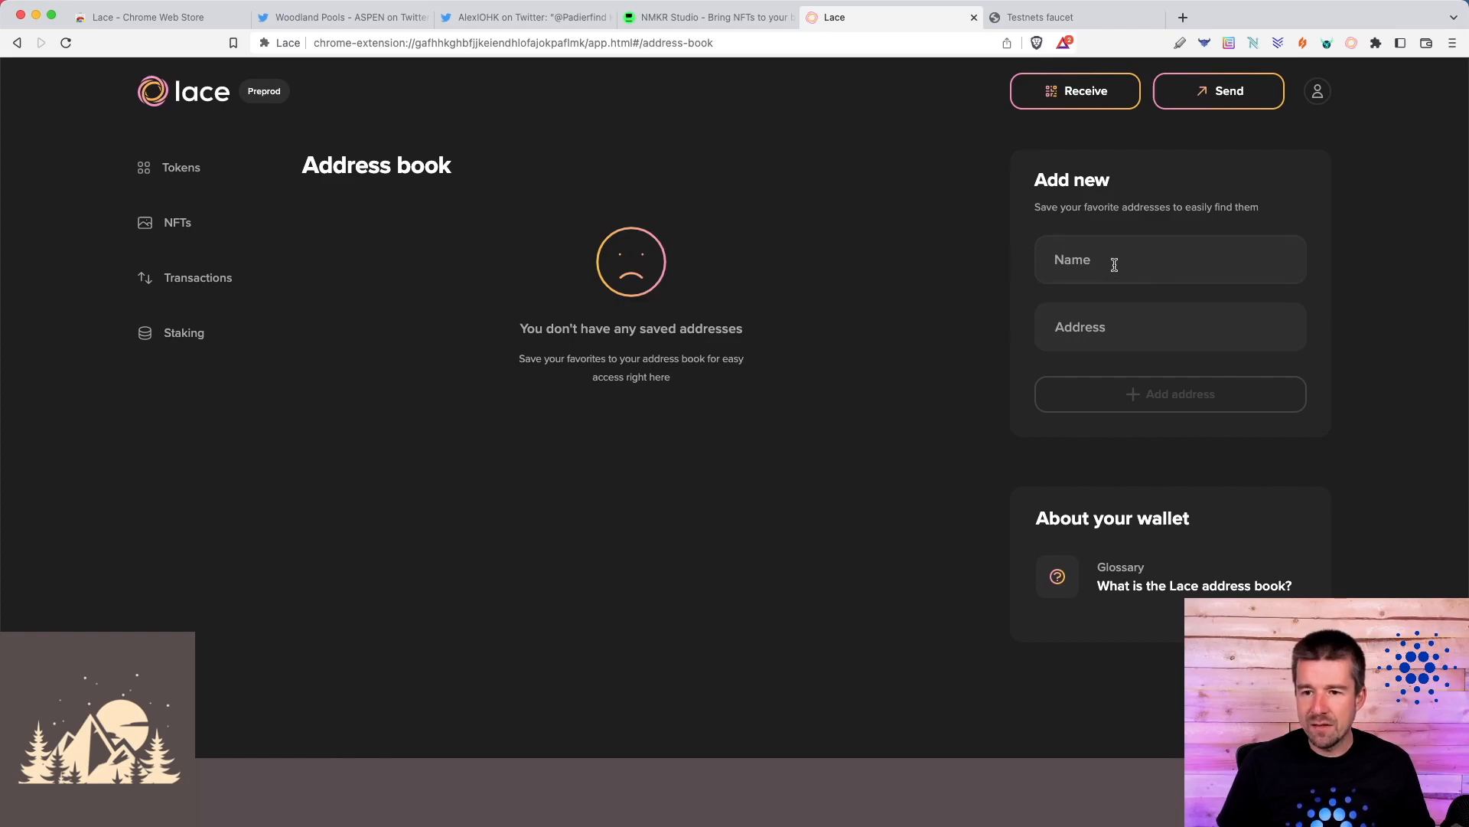
- Add contact 'WP PreProd CLI' with its addr_test1qzngq4nl... preprod address, then dismiss the Send form
{"action": "type", "text": "WP PreProd CLI"}
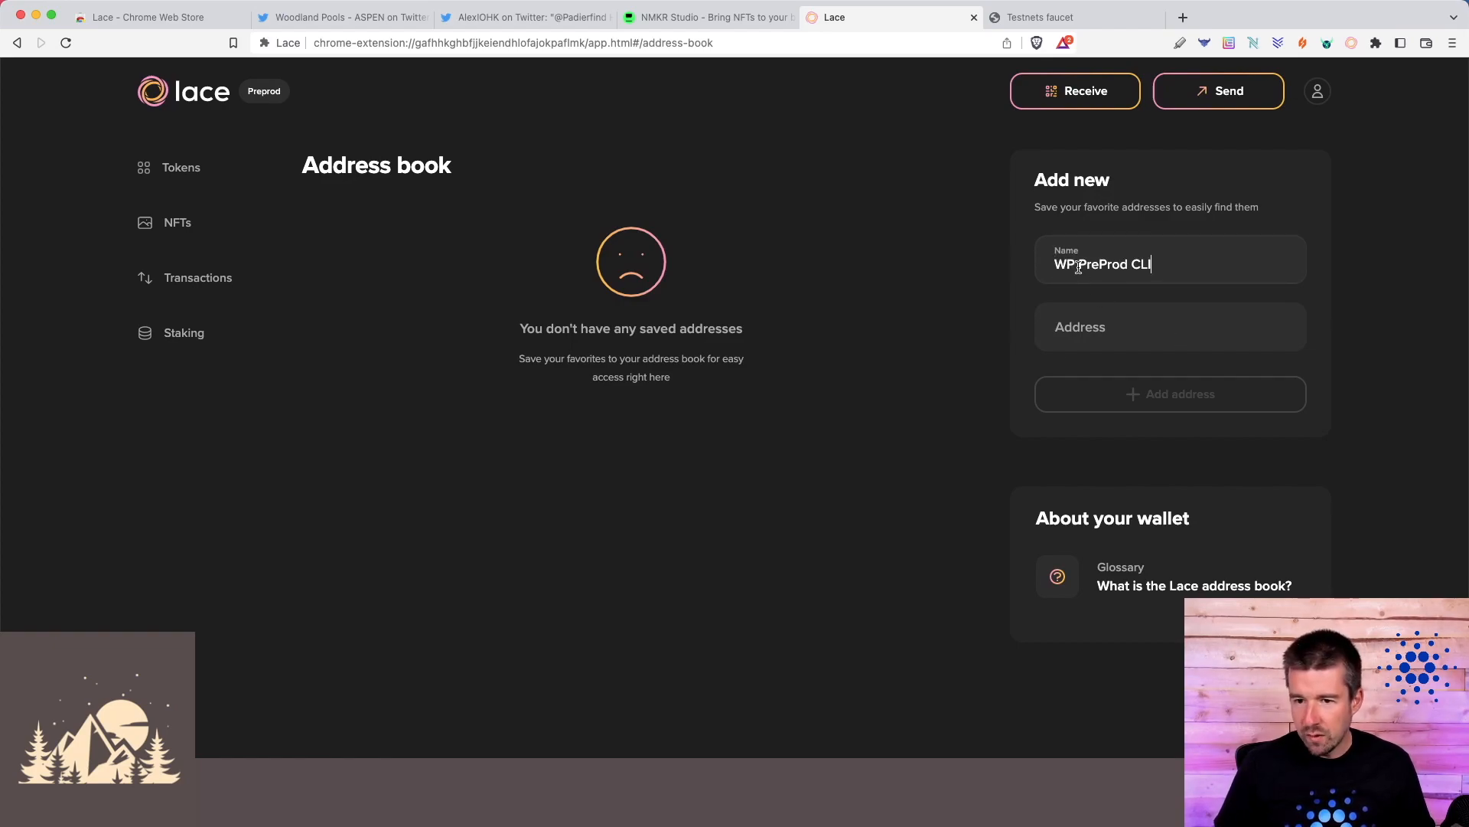
{"action": "type", "text": "addr_test1qzngq4nl29zu0uc2gfapvwa4xymxwqq0mj48w7vmmw4w33sjxldf7nz2wea33m9fhm6j64wu8g7agj8h7f44kvmvautqdrzu5w"}
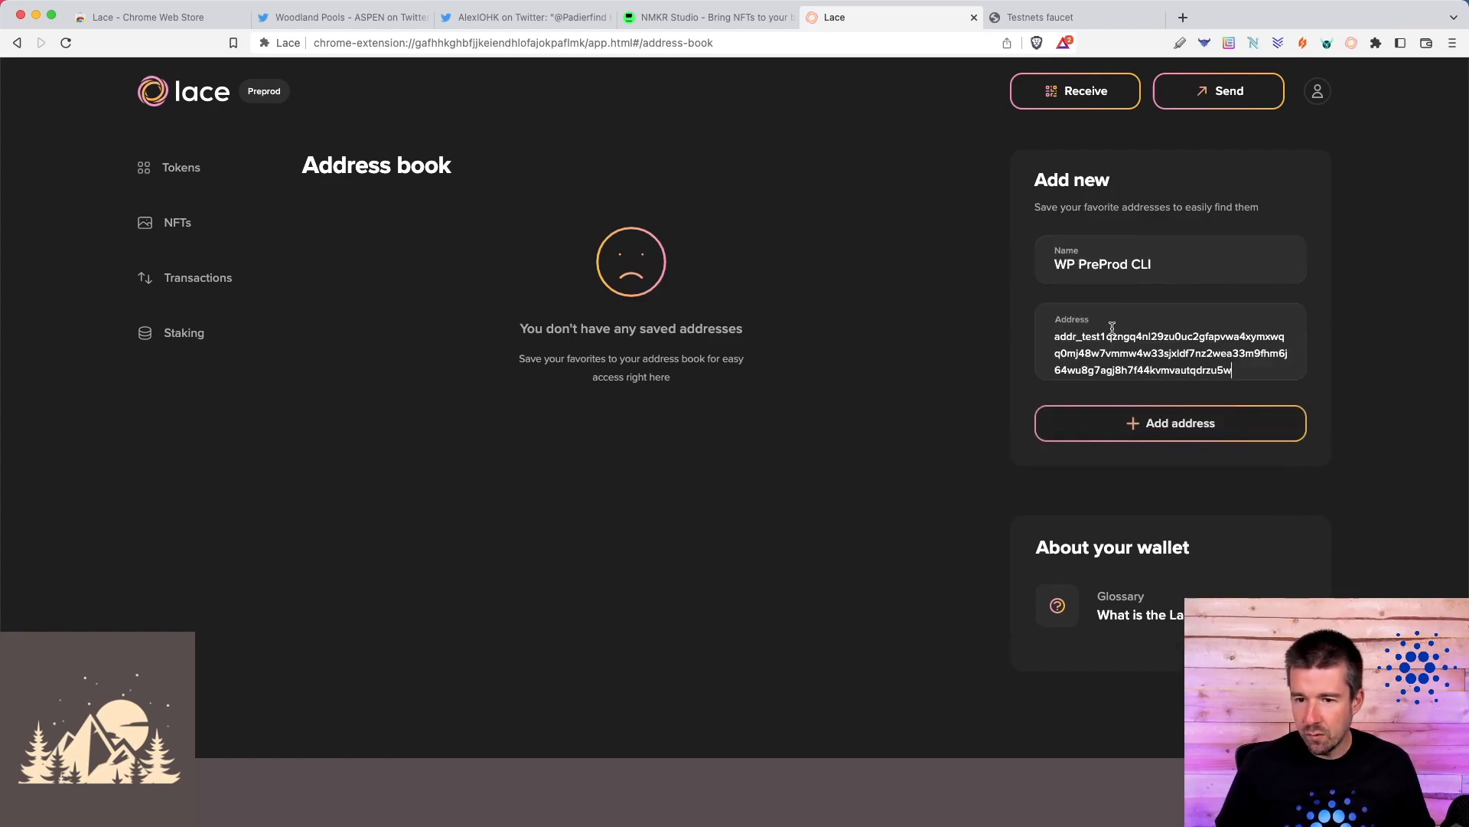
{"action": "left_click", "coordinate": [1169, 422]}
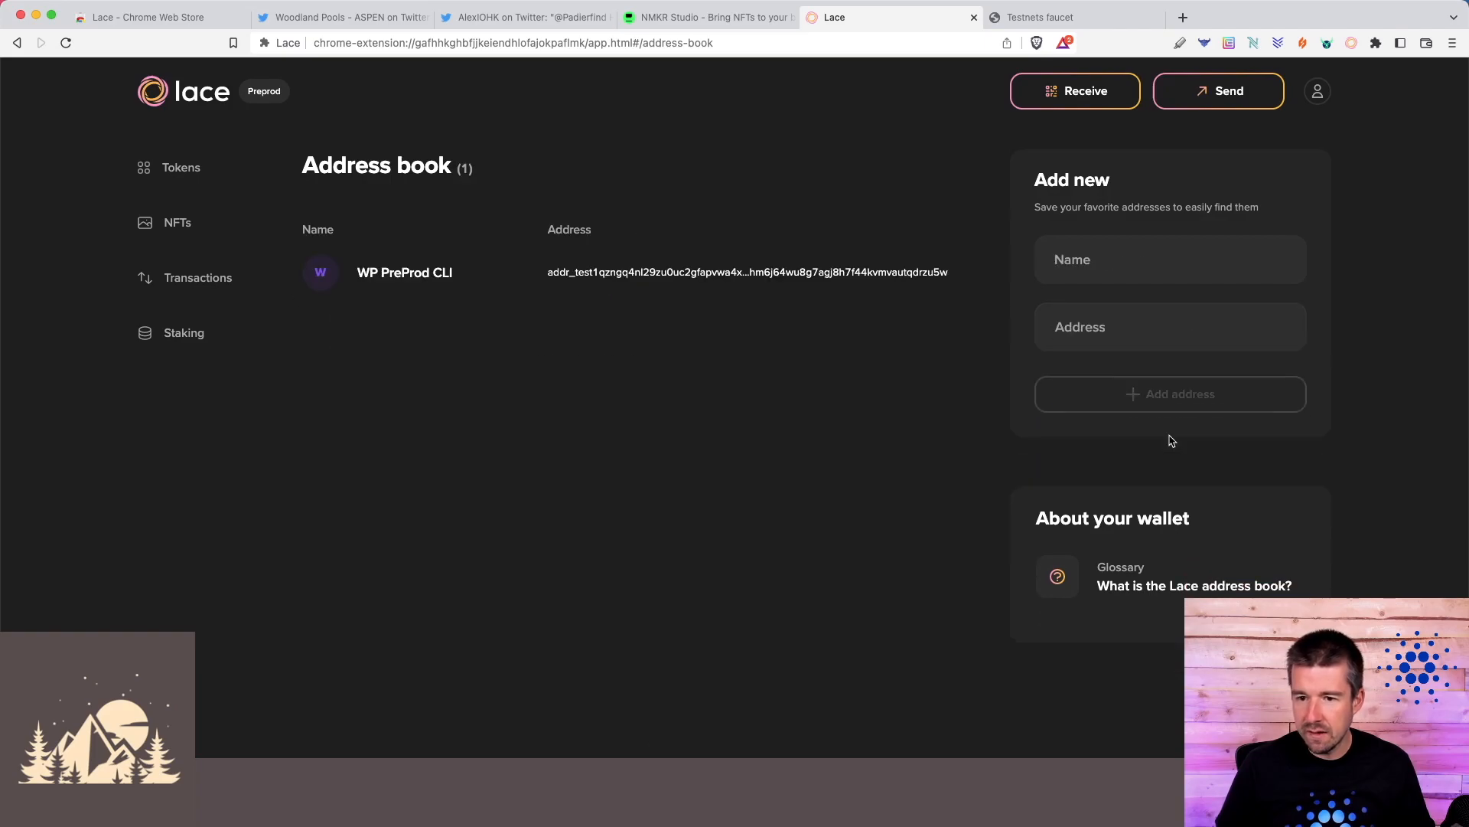
{"action": "mouse_move", "coordinate": [472, 282]}
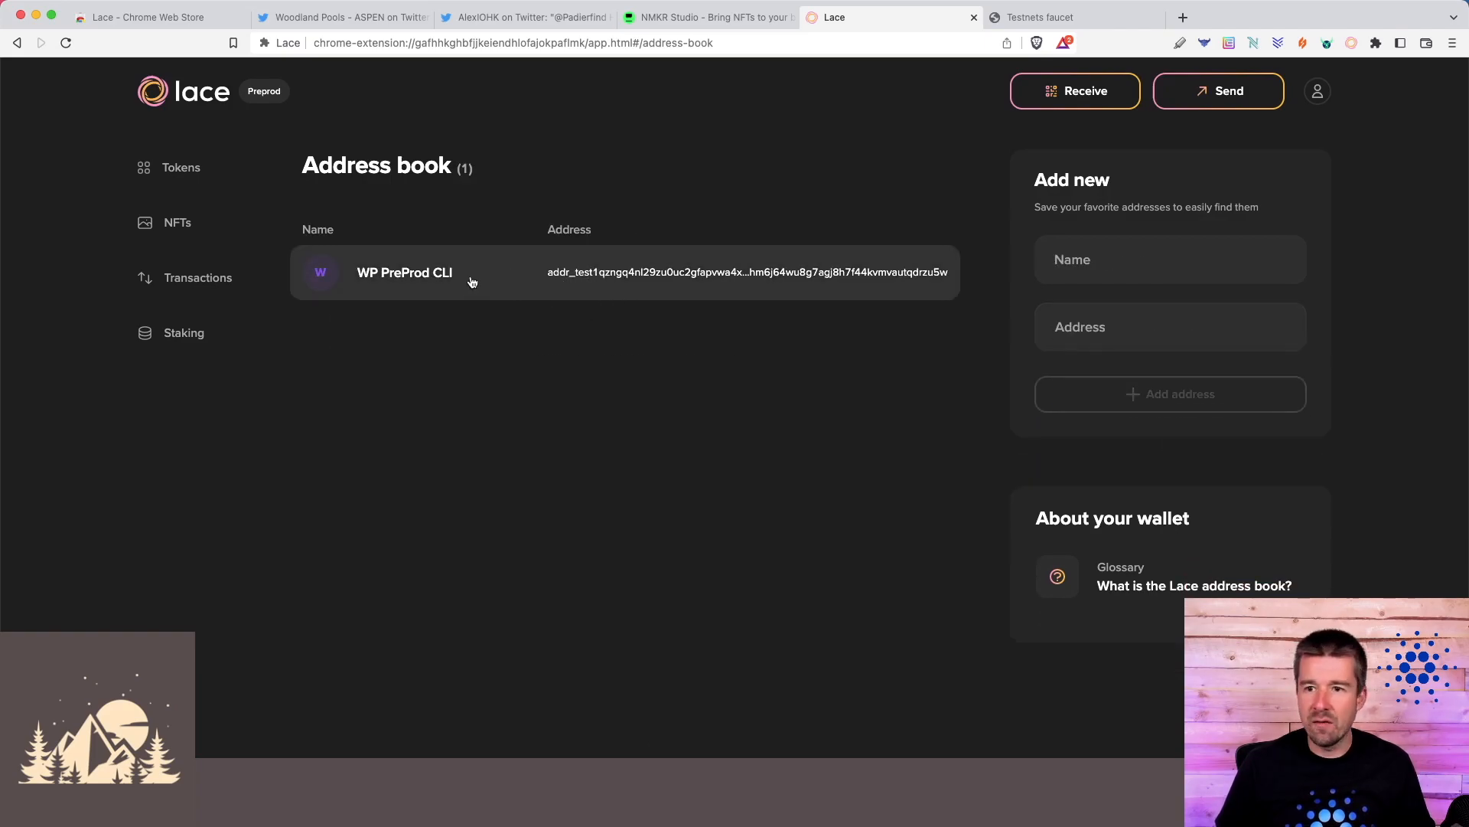
{"action": "left_click", "coordinate": [1218, 90]}
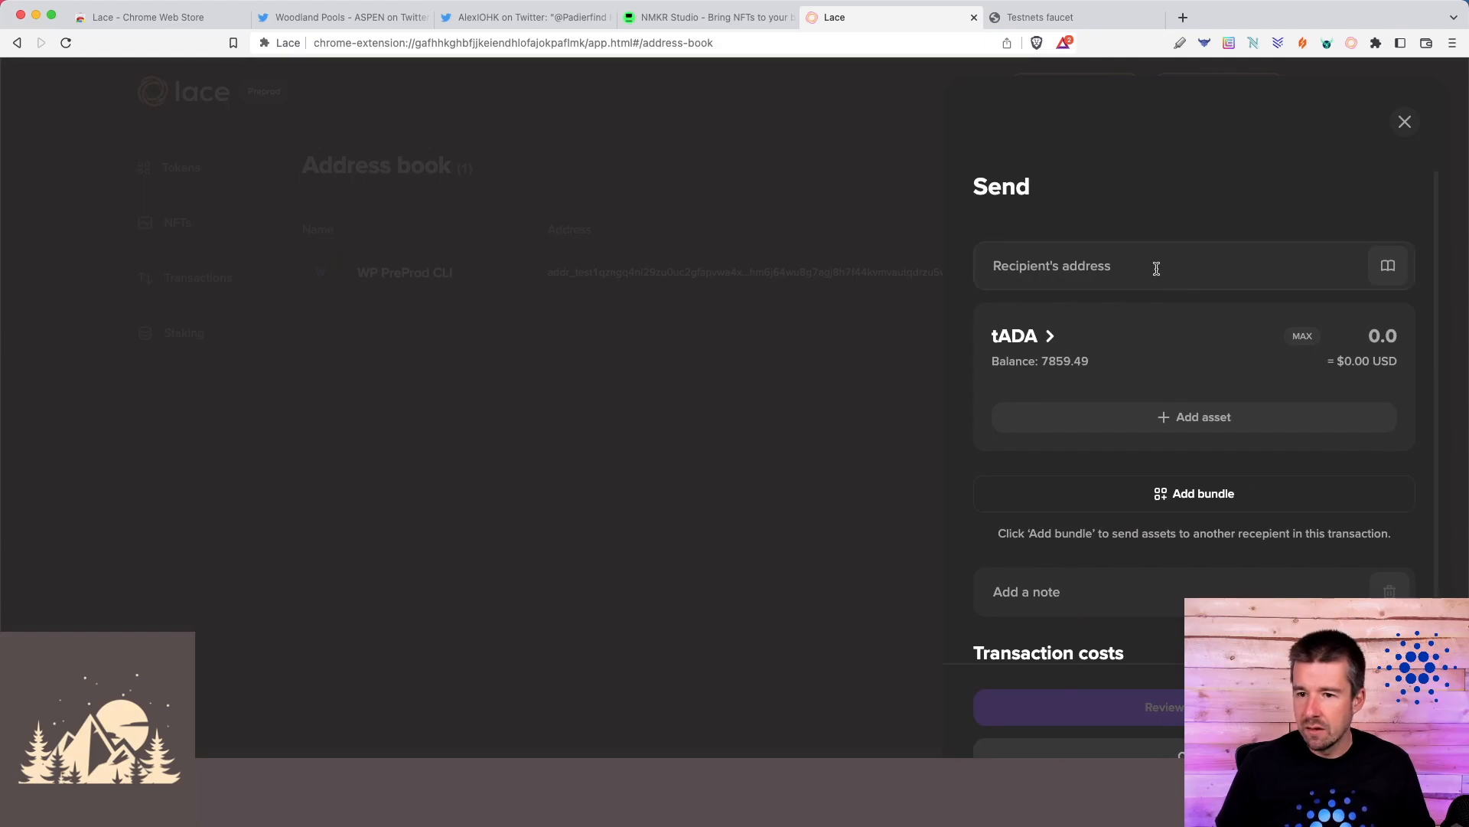
{"action": "left_click", "coordinate": [1388, 264]}
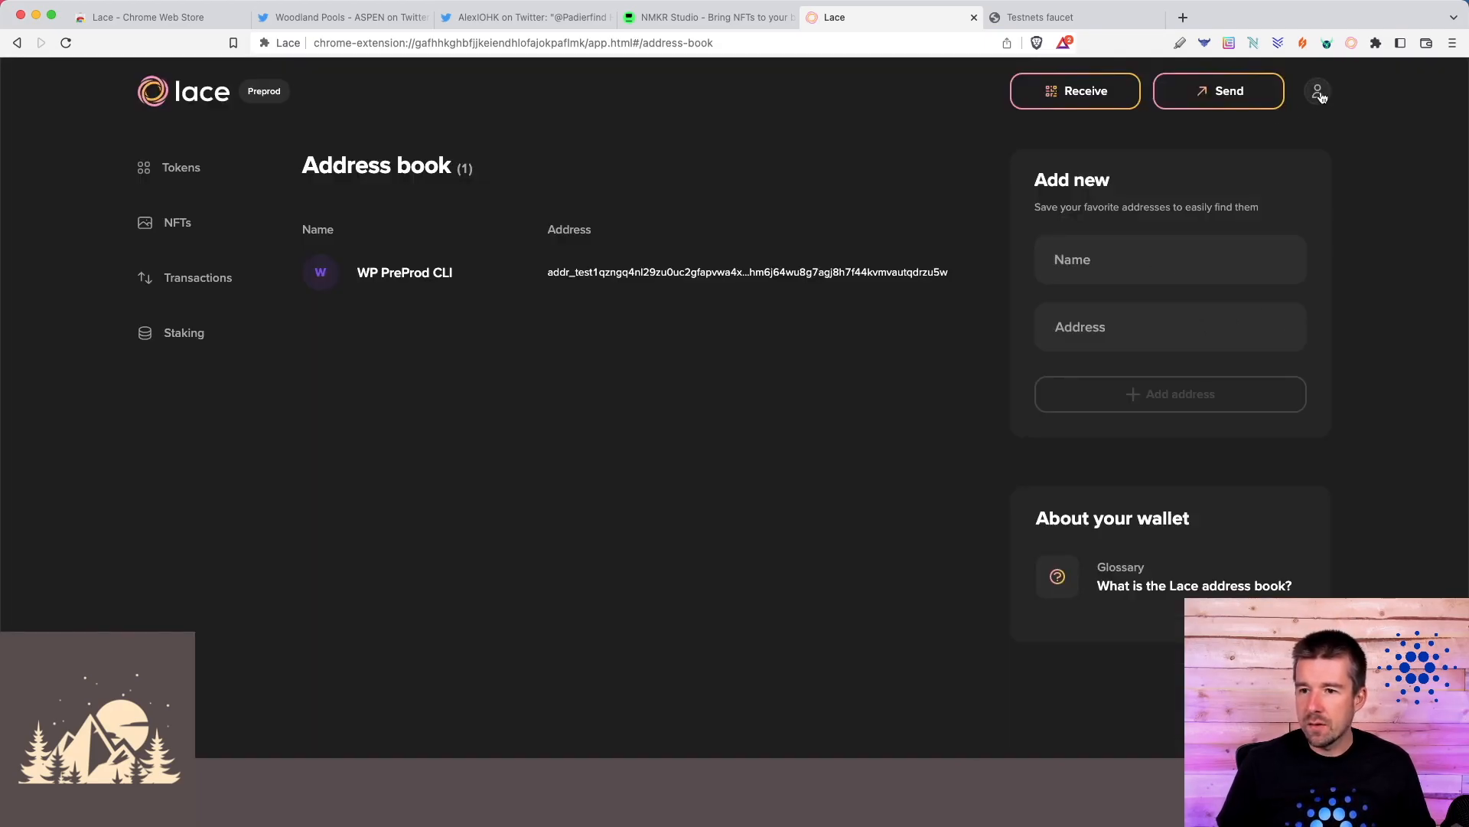
- View the Authorized dApps list in Settings, showing Hosky Swap connected
{"action": "left_click", "coordinate": [1316, 90]}
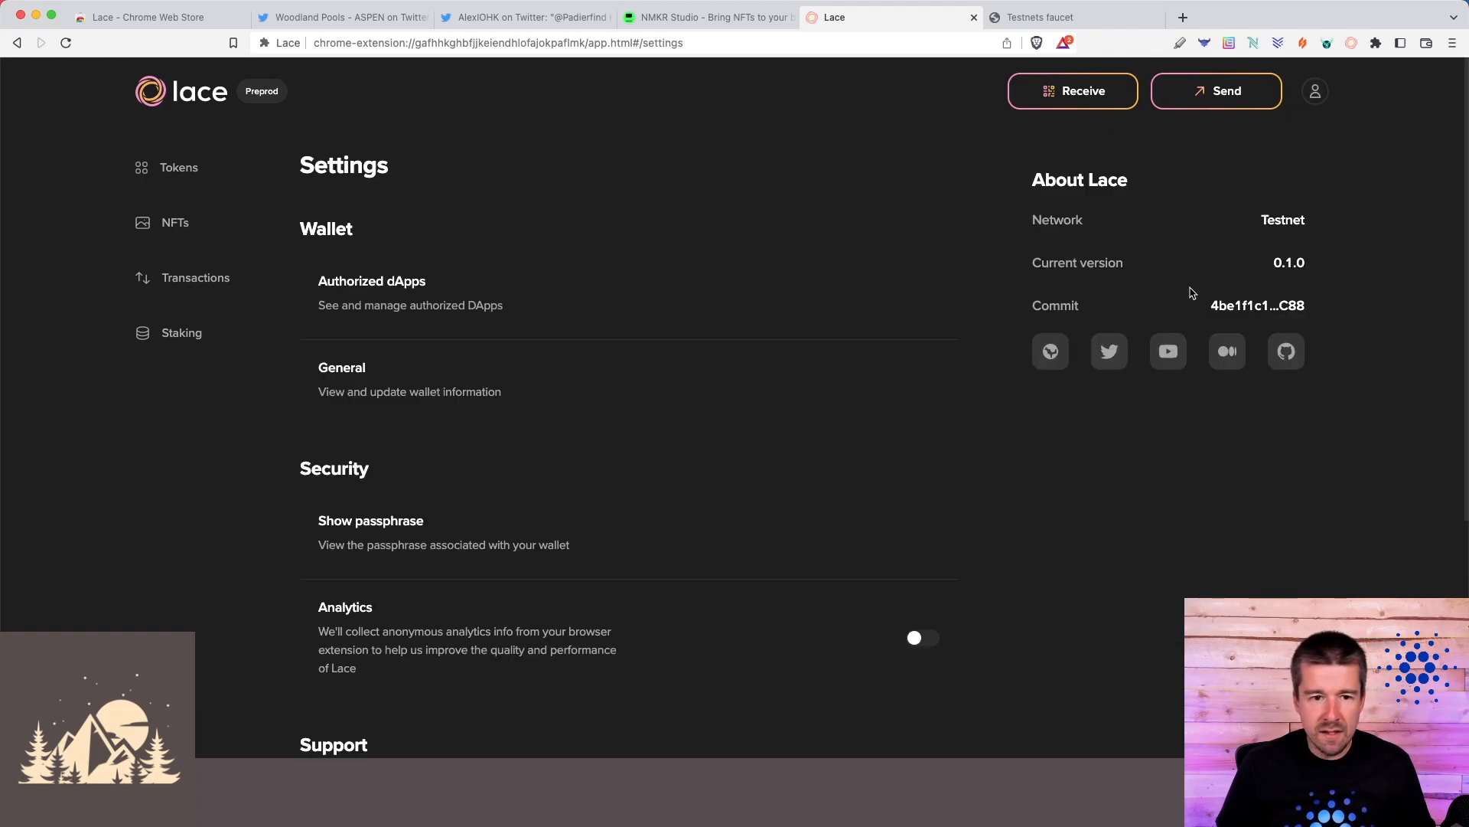
{"action": "mouse_move", "coordinate": [521, 306]}
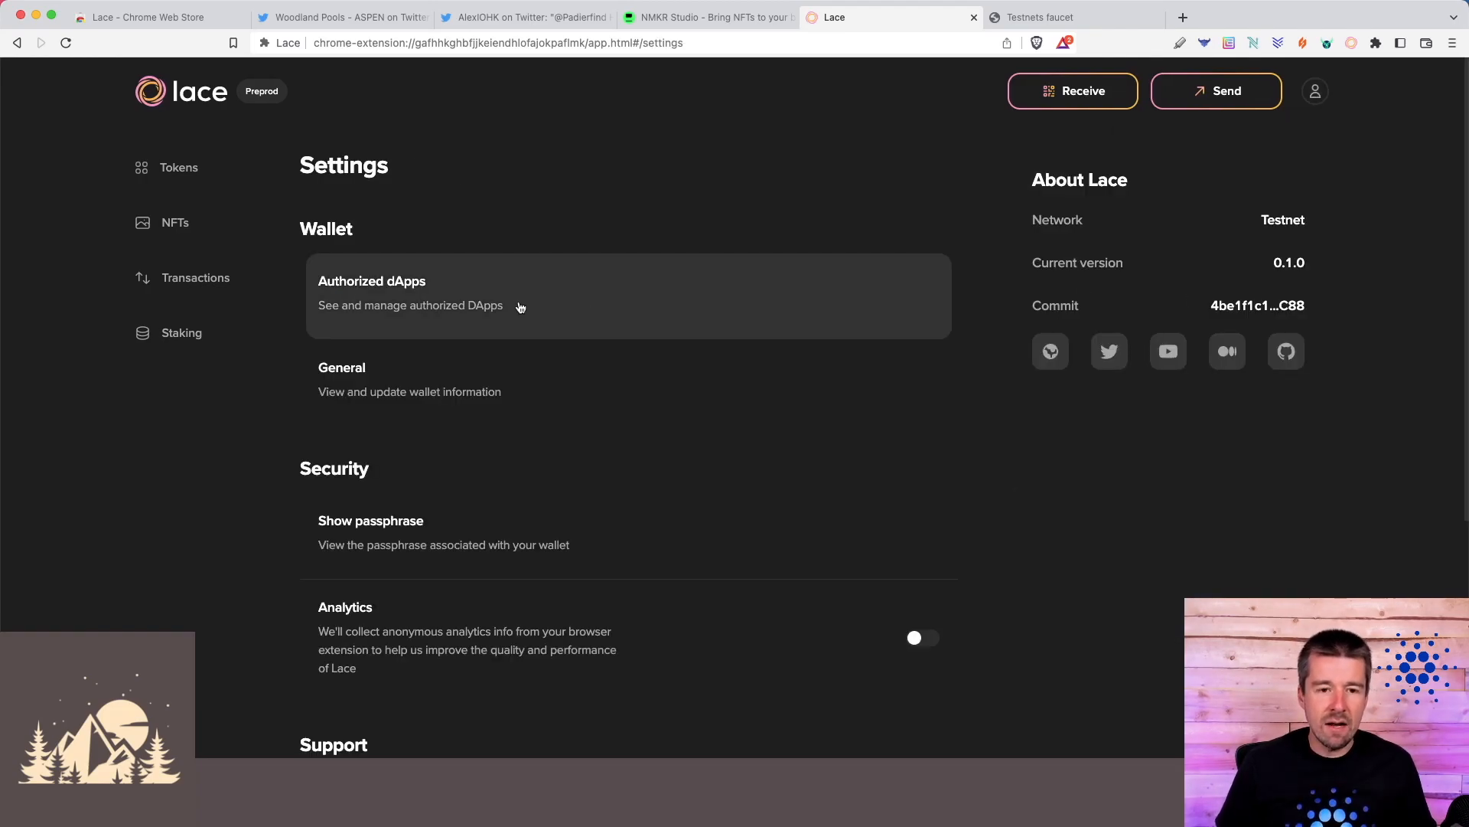
{"action": "left_click", "coordinate": [410, 304]}
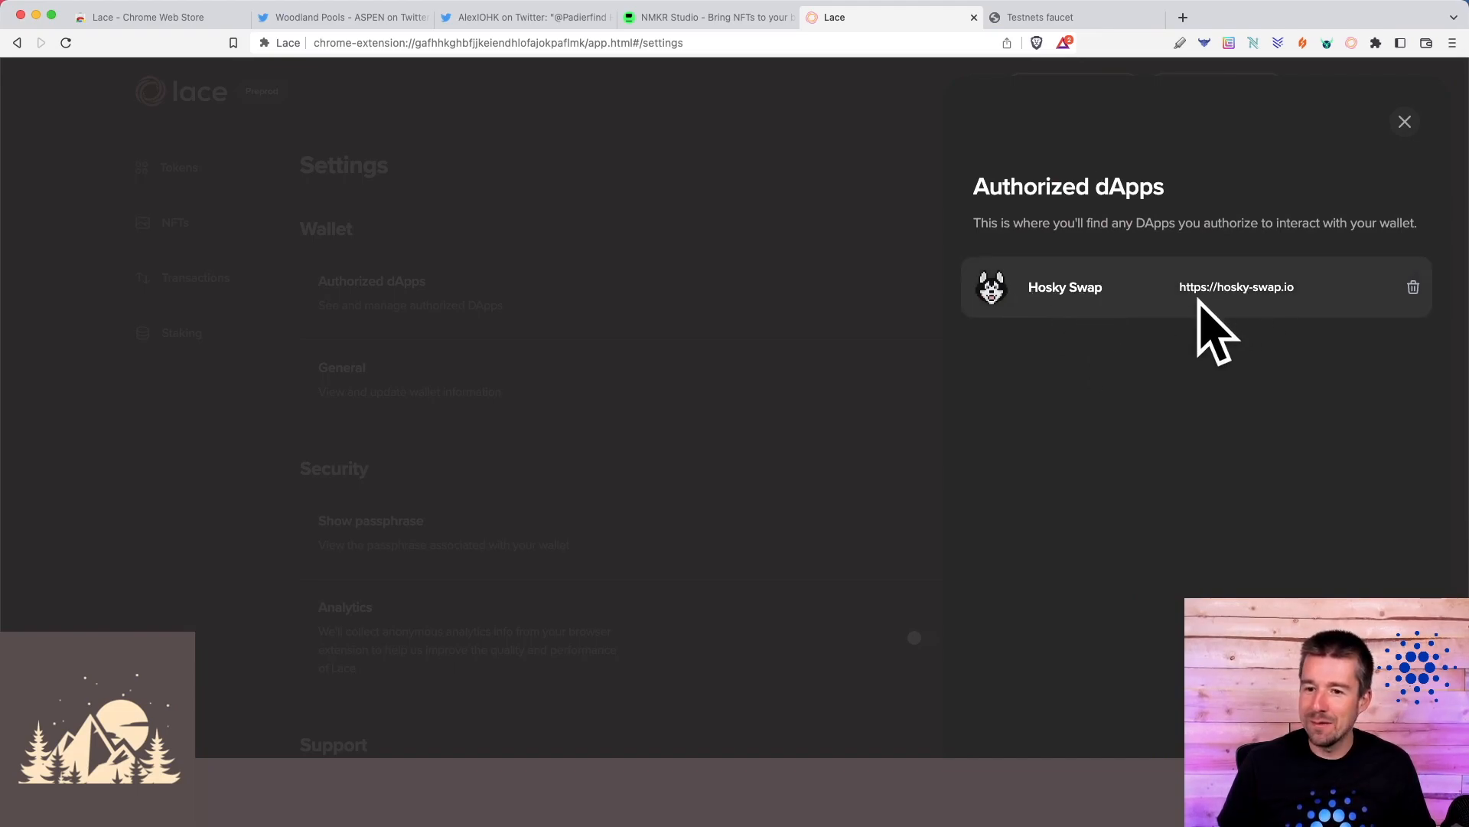
{"action": "mouse_move", "coordinate": [1244, 374]}
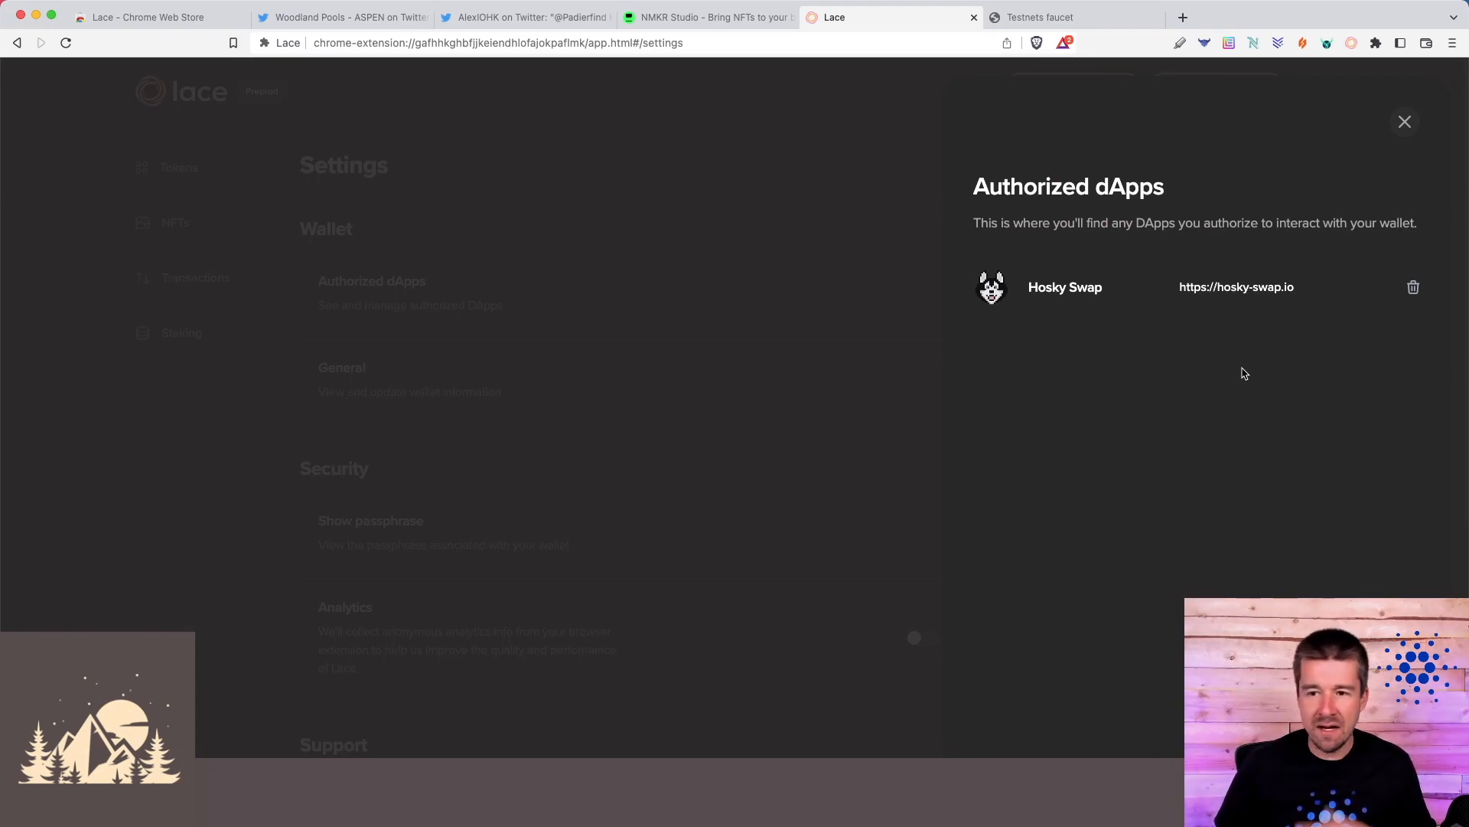
{"action": "mouse_move", "coordinate": [1238, 341]}
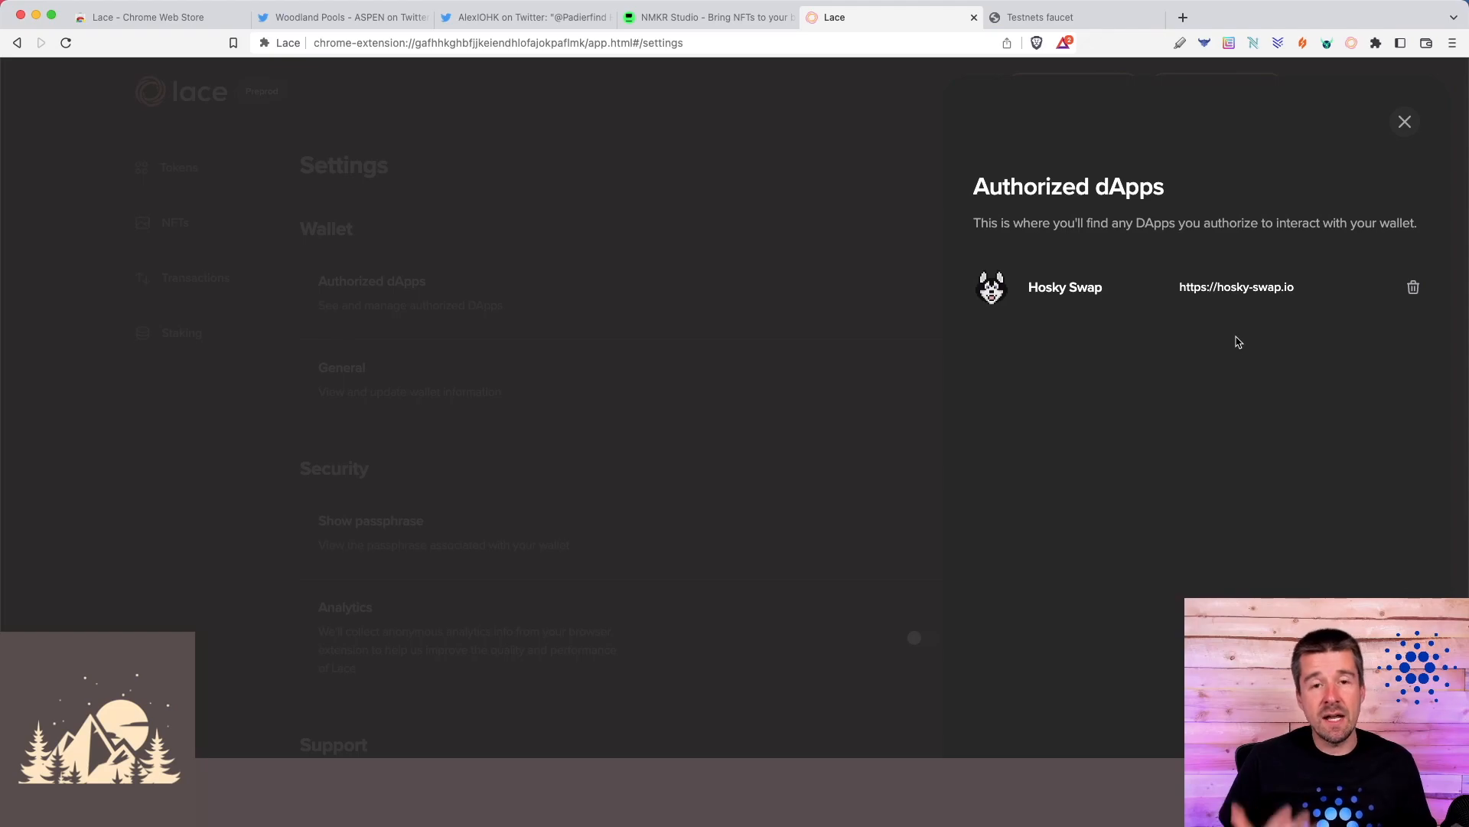
{"action": "mouse_move", "coordinate": [1128, 560]}
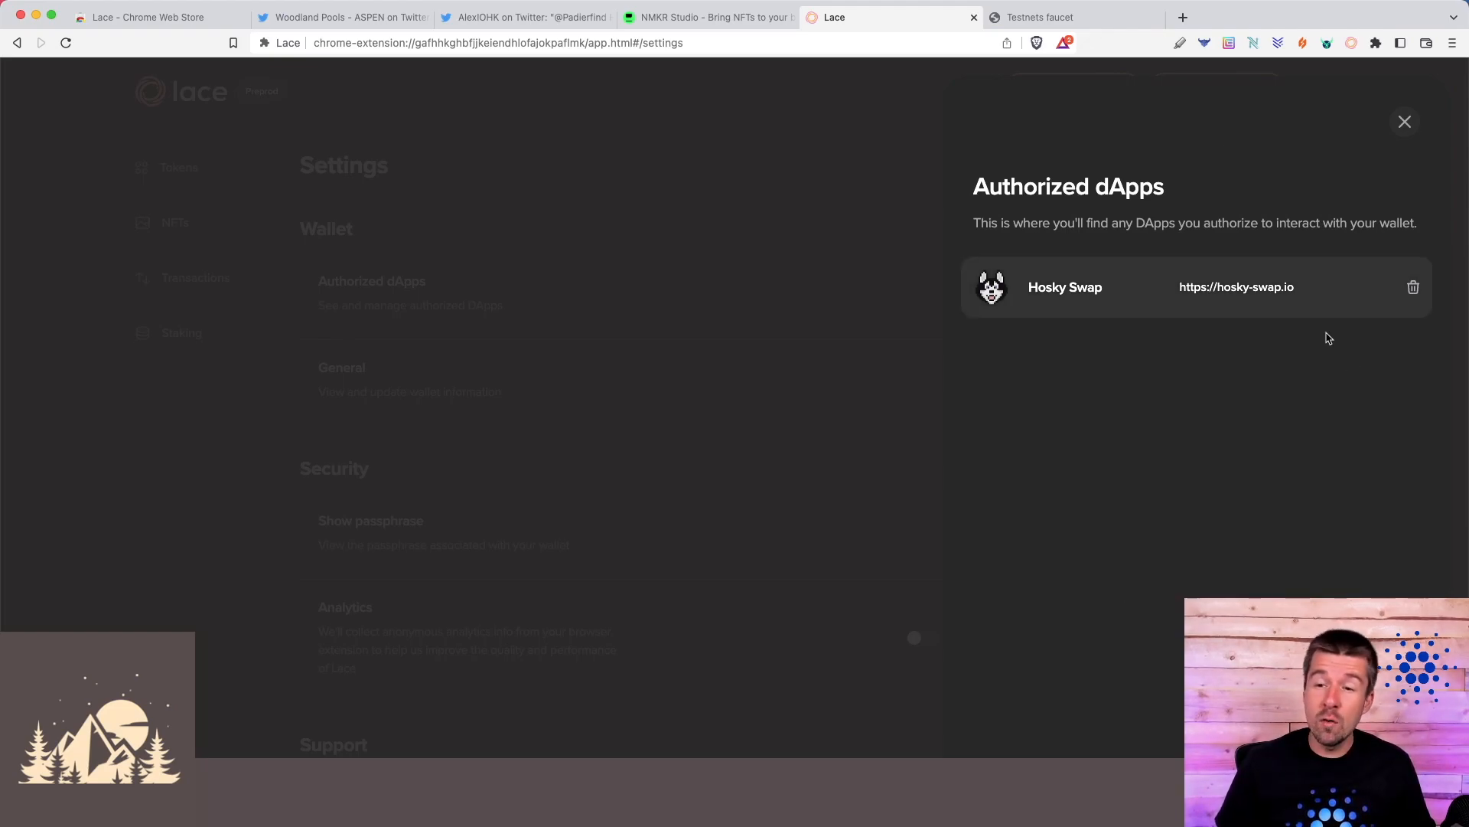
{"action": "mouse_move", "coordinate": [1288, 552]}
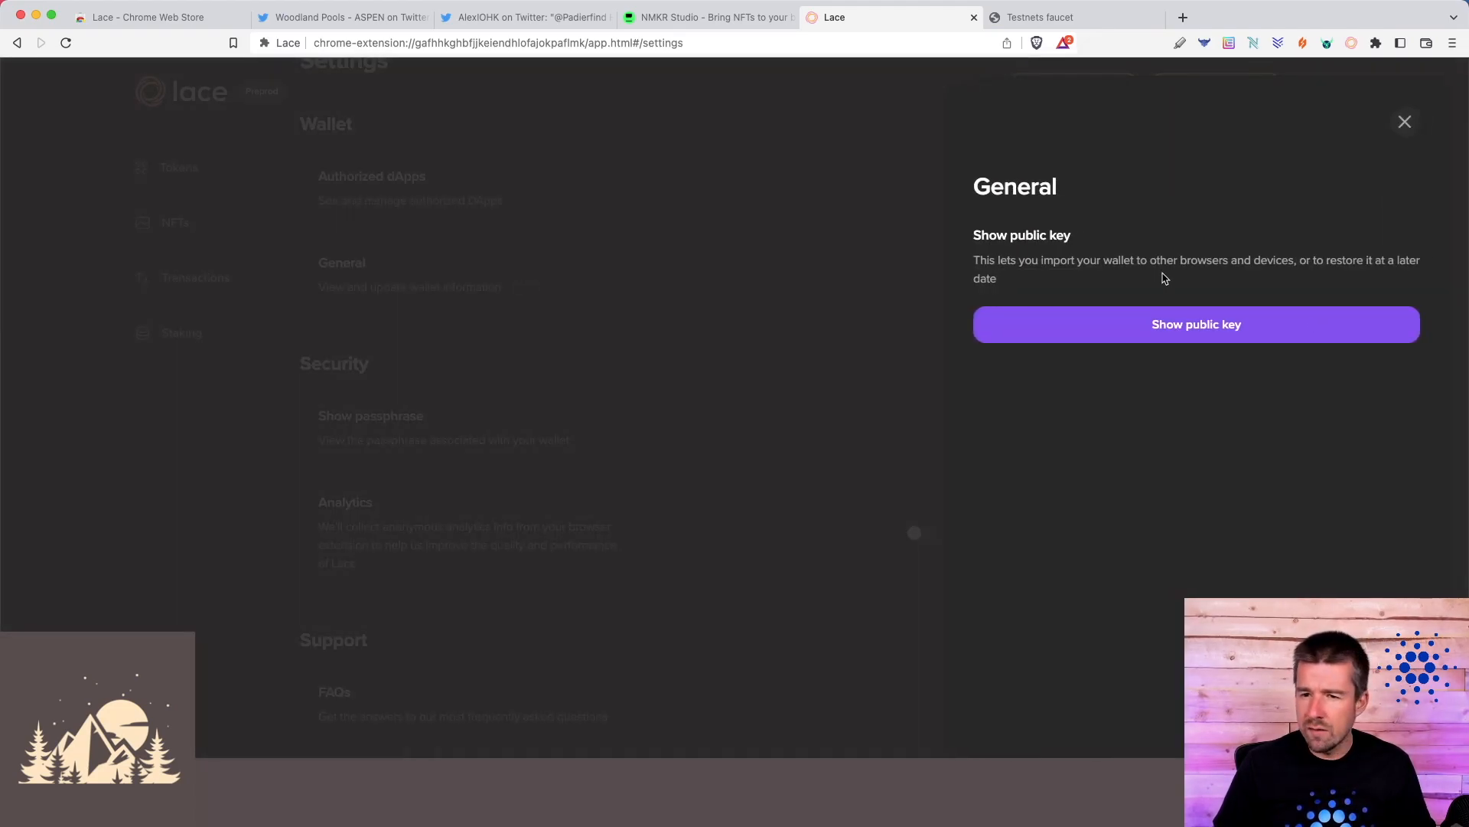
- Leave the General panel and bring up the Show 24-word passphrase dialog asking for the password
{"action": "left_click", "coordinate": [1403, 122]}
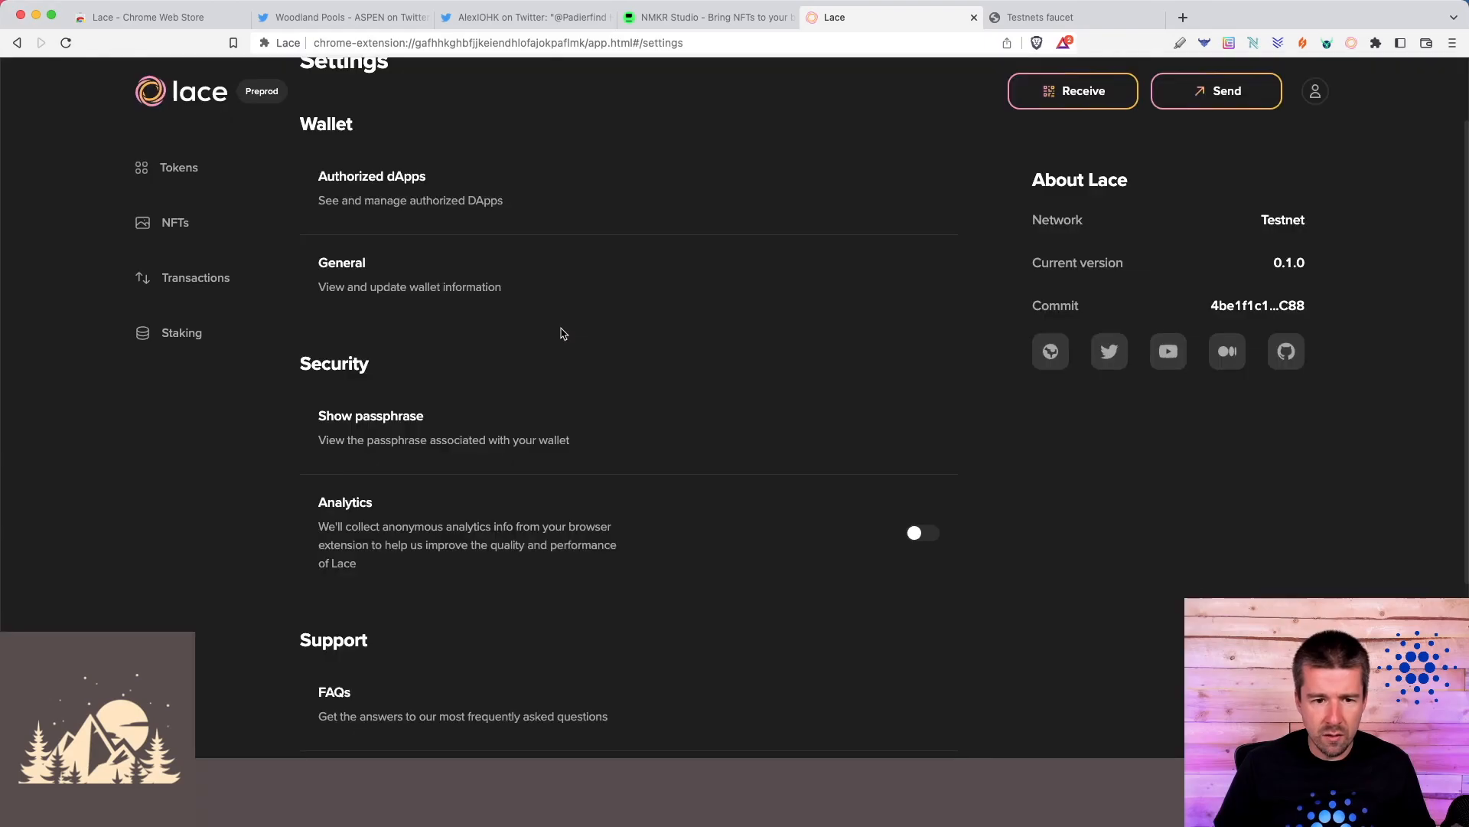
{"action": "left_click", "coordinate": [371, 415]}
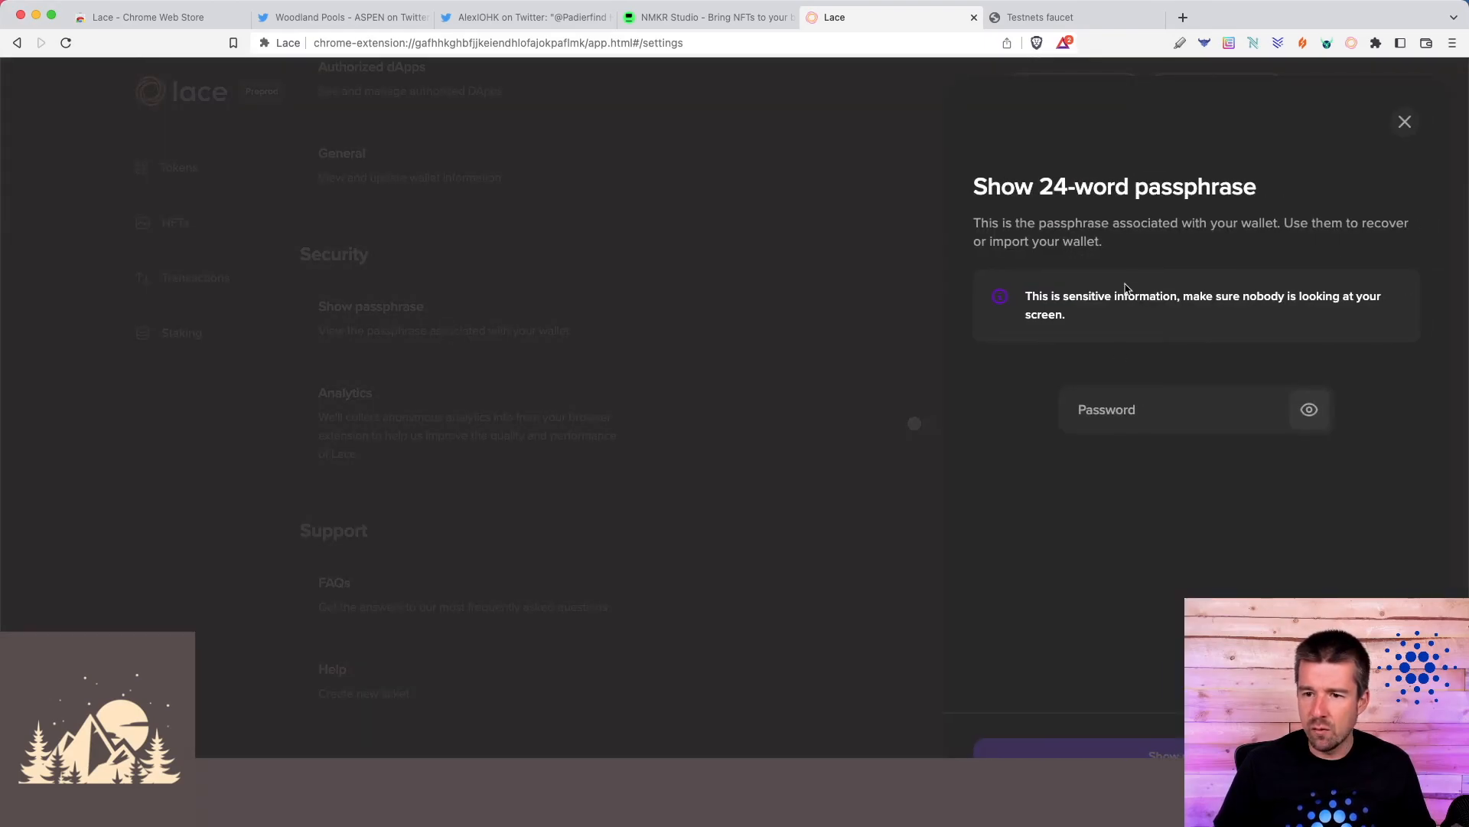
{"action": "left_click", "coordinate": [1171, 410]}
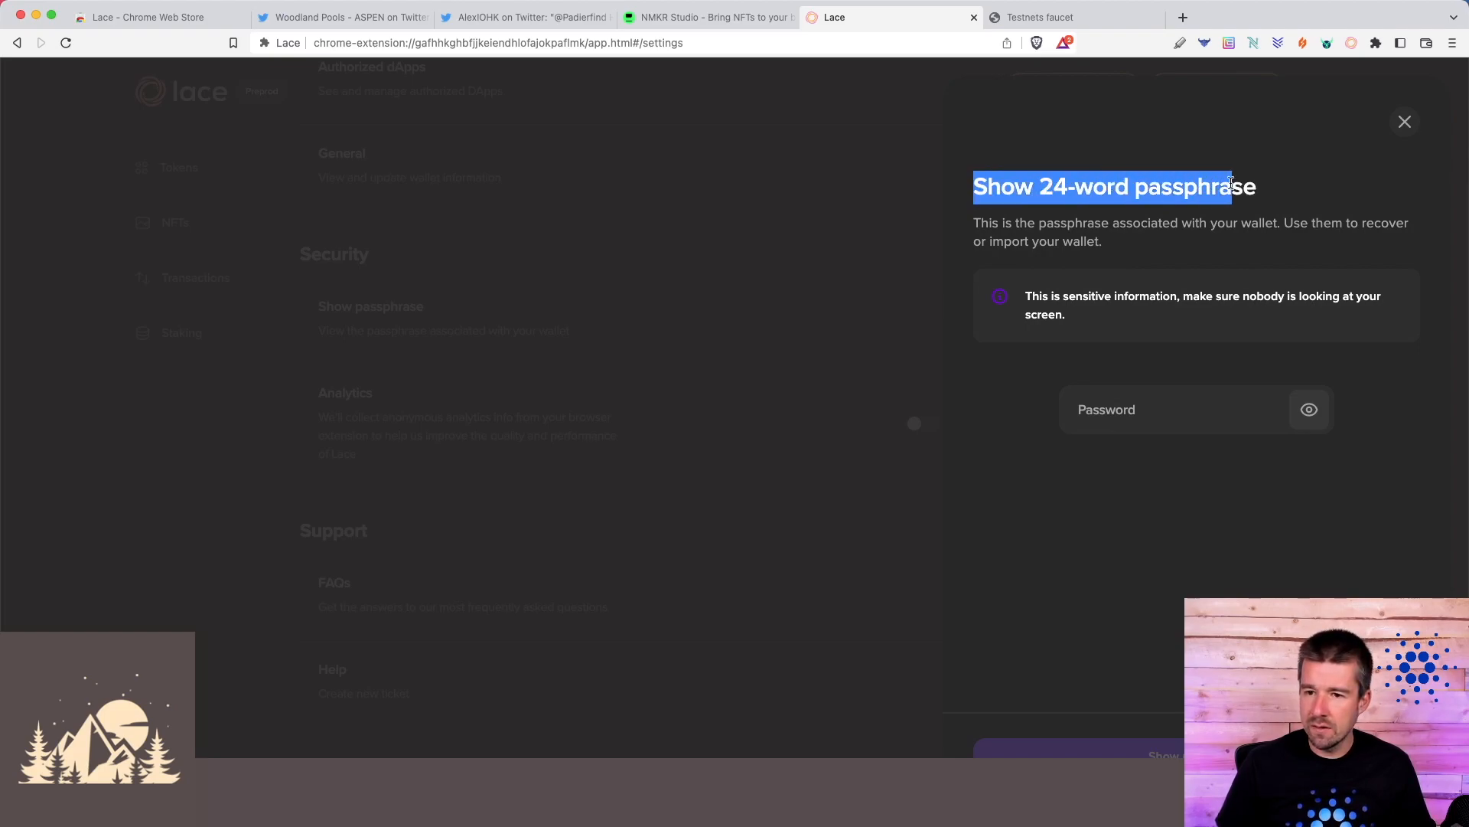
{"action": "left_click", "coordinate": [1116, 187]}
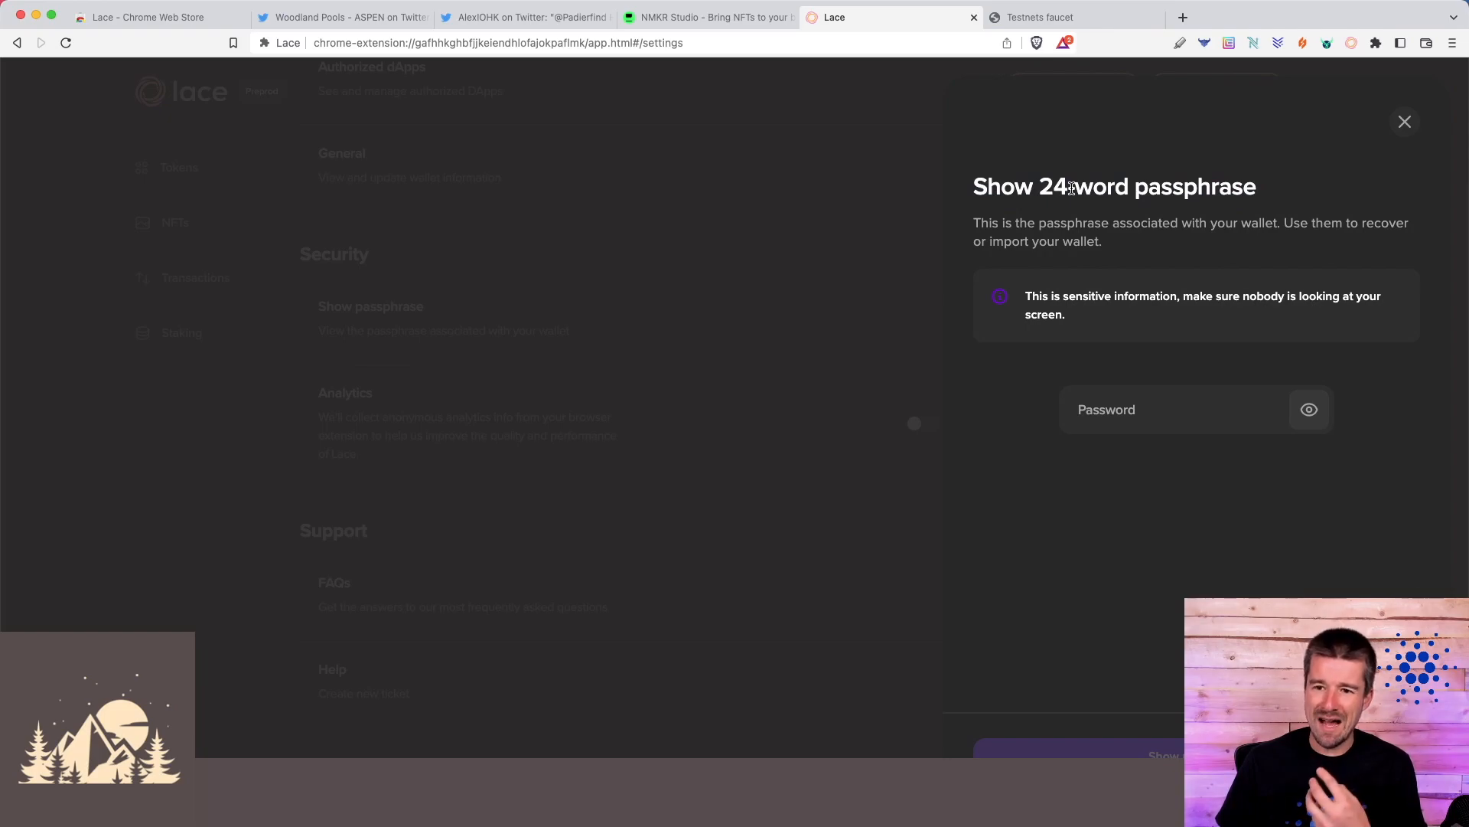
{"action": "mouse_move", "coordinate": [1316, 190]}
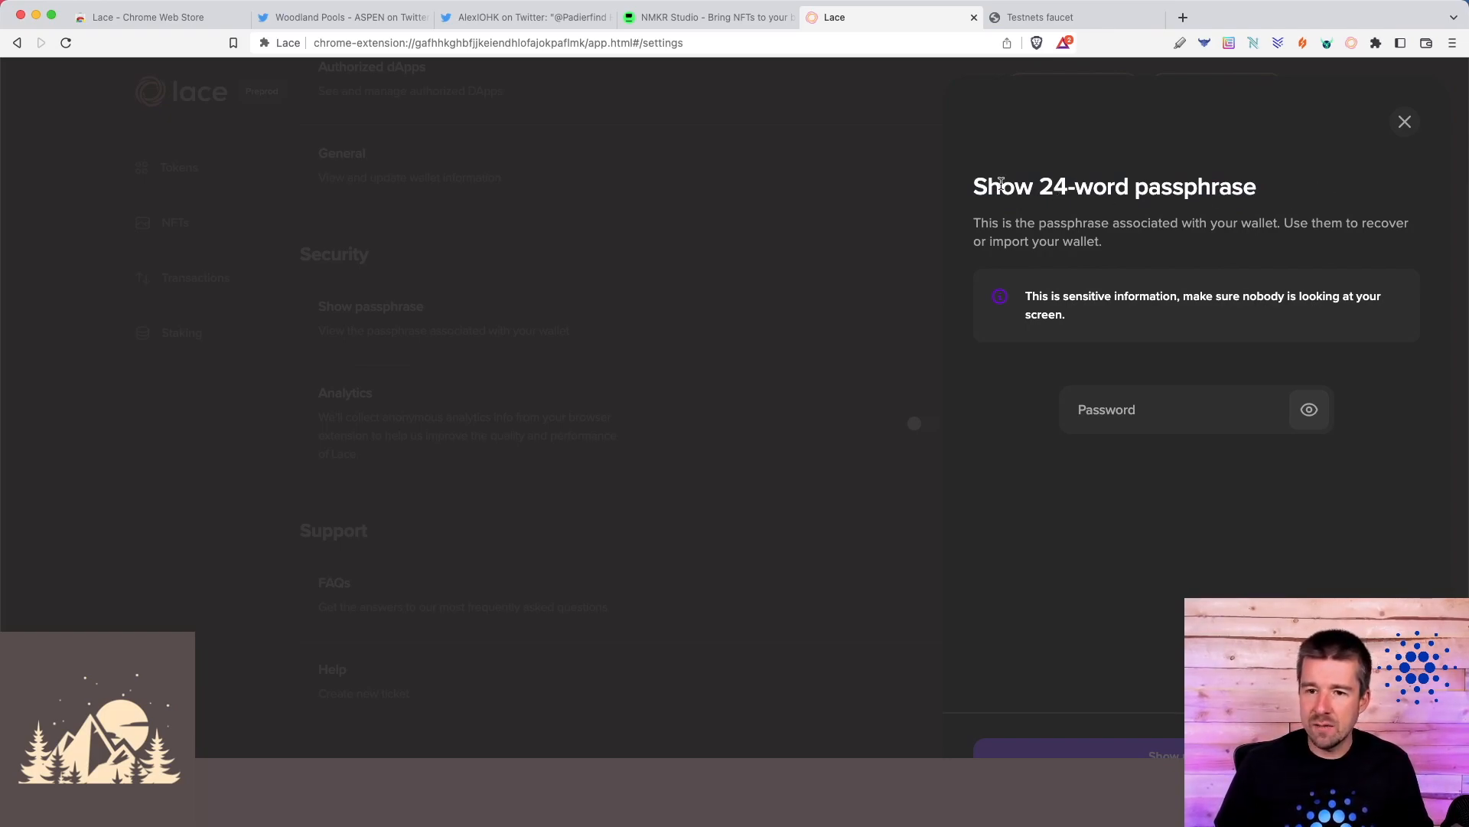
{"action": "mouse_move", "coordinate": [1294, 190]}
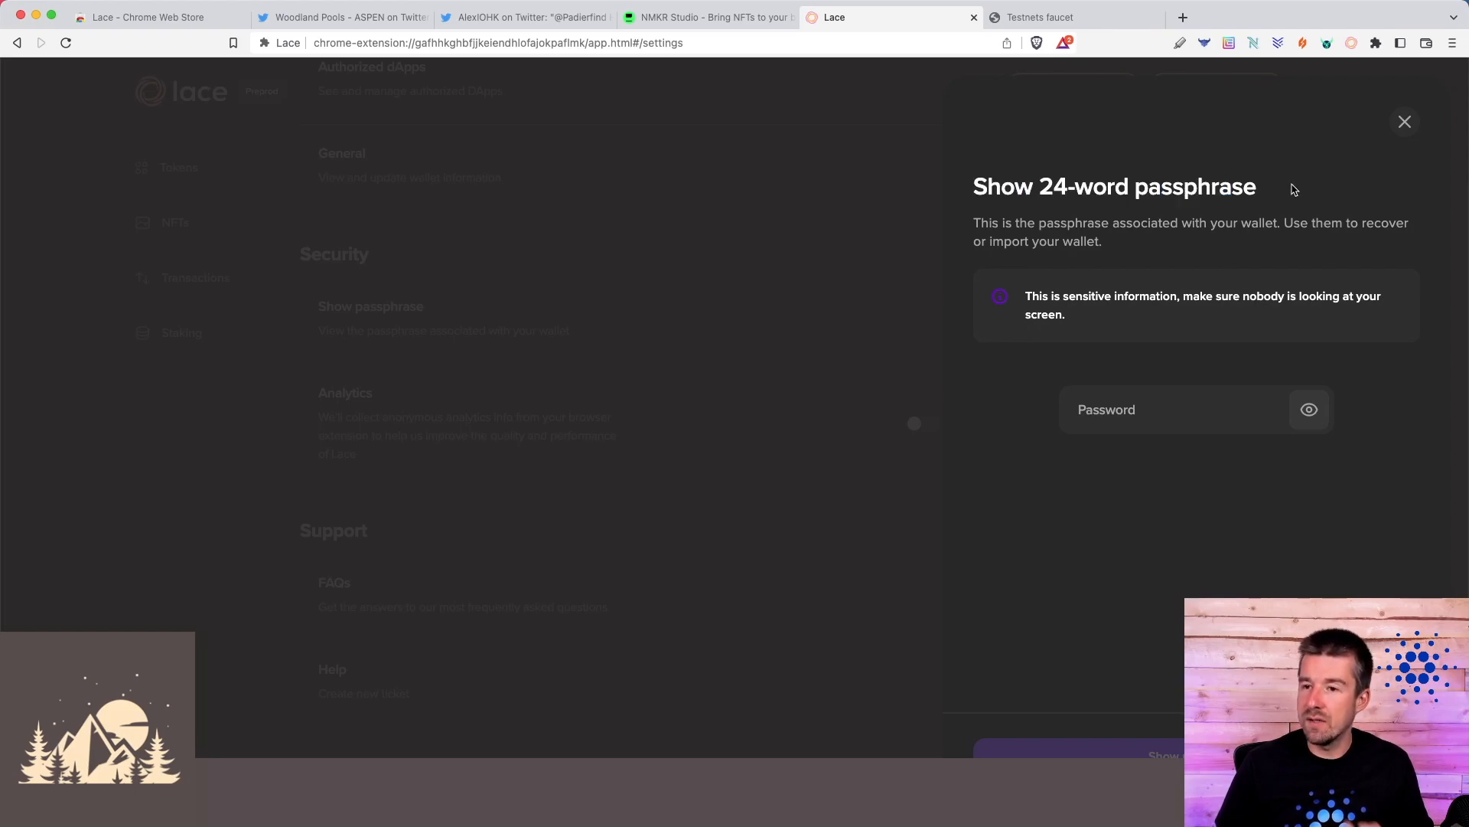
{"action": "mouse_move", "coordinate": [1306, 191]}
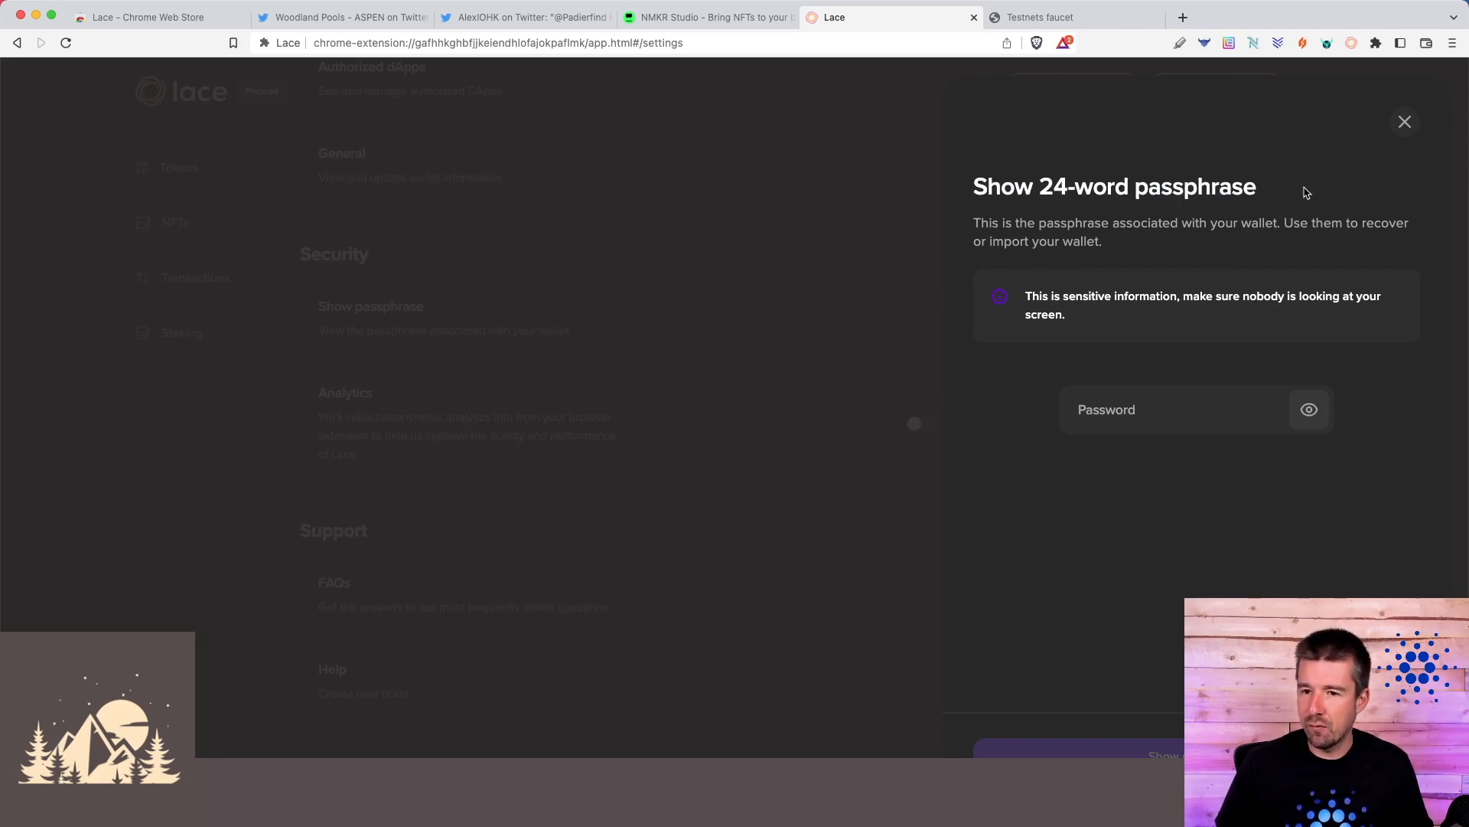
{"action": "mouse_move", "coordinate": [1258, 270]}
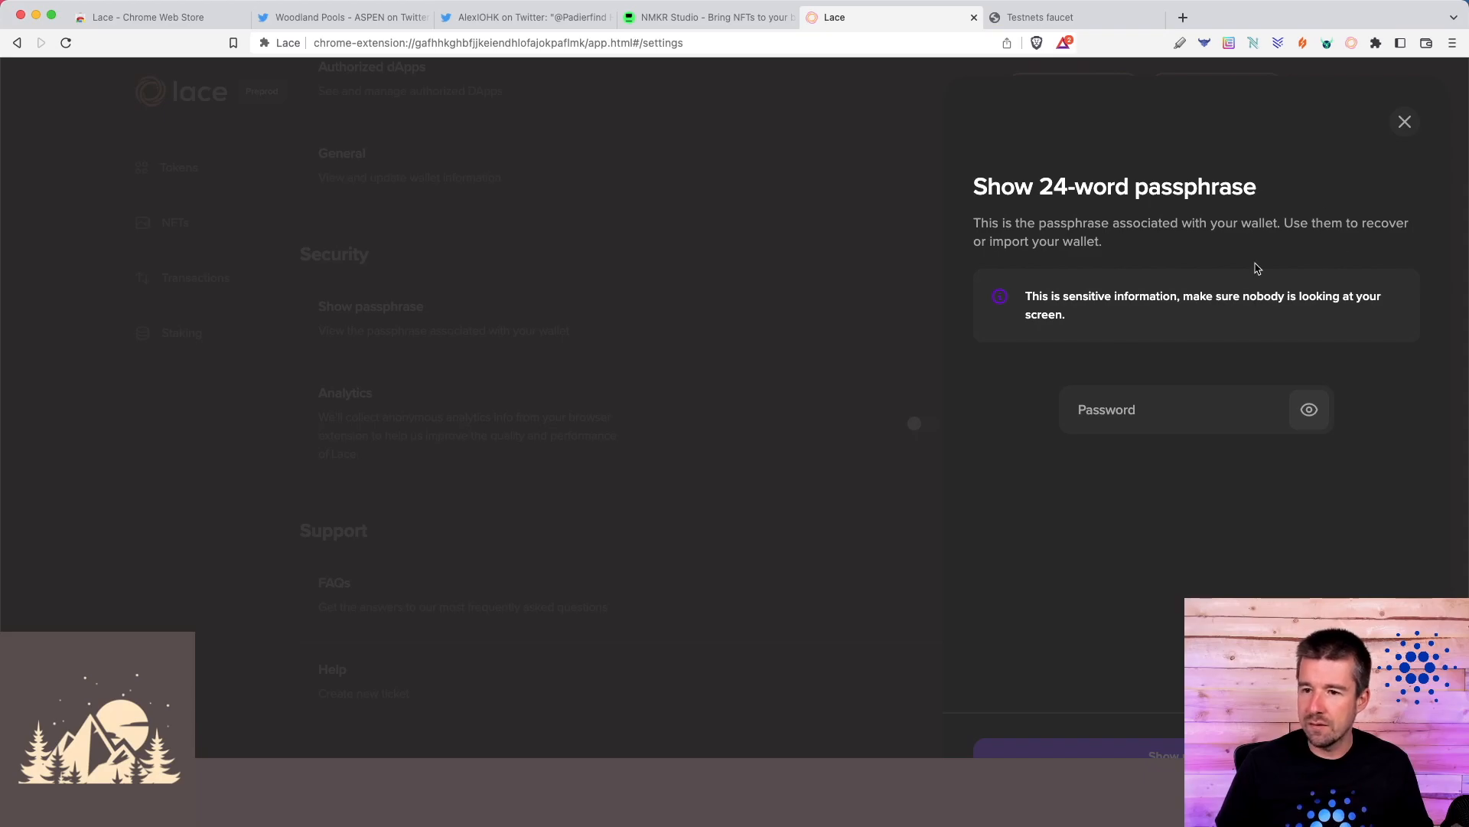
- From the faucet tab, expand the Lace extension popup into a full-page Tokens view with 7,859.49 tADA
{"action": "left_click", "coordinate": [1404, 122]}
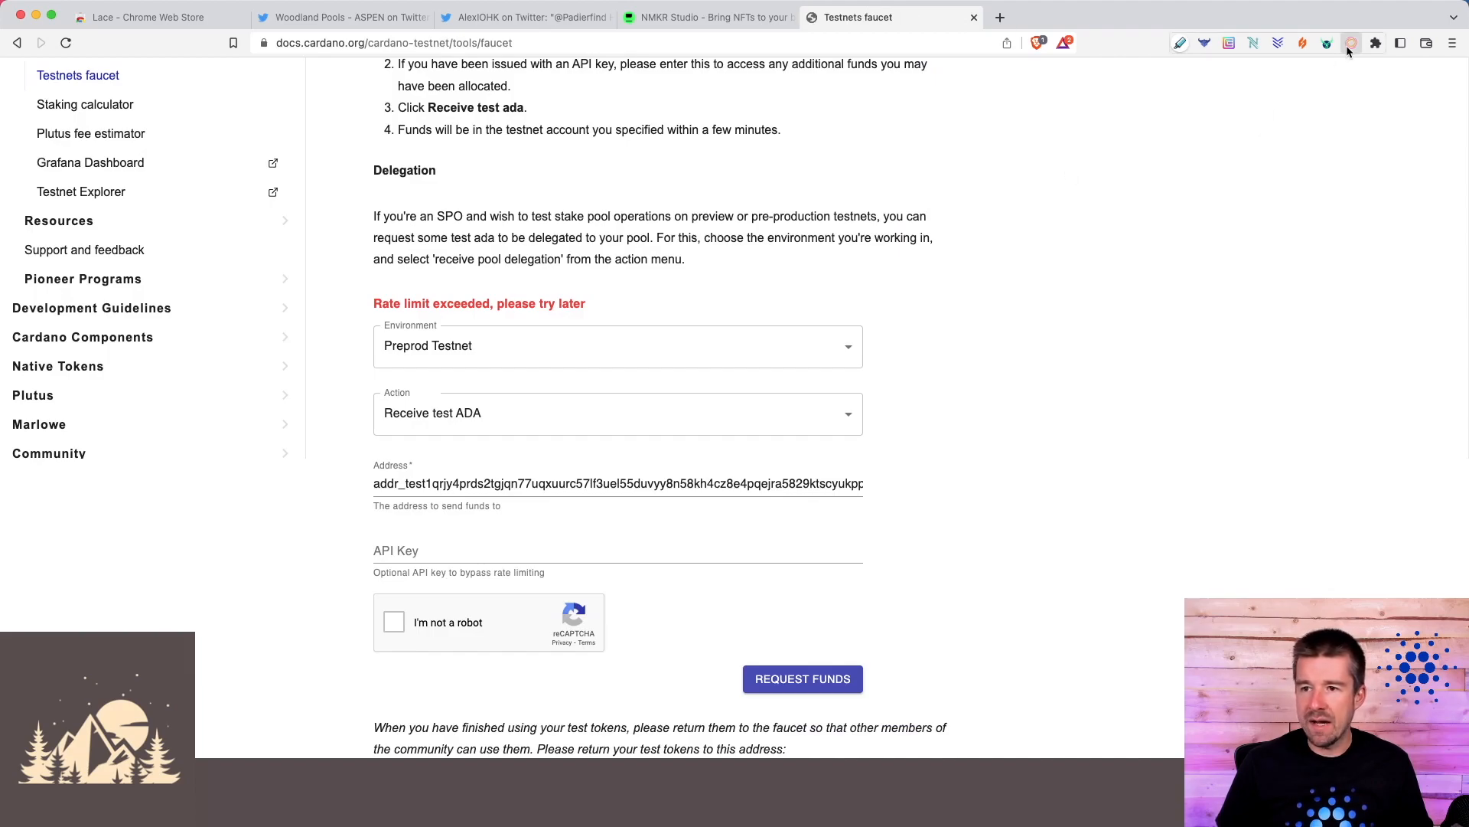
{"action": "left_click", "coordinate": [1351, 43]}
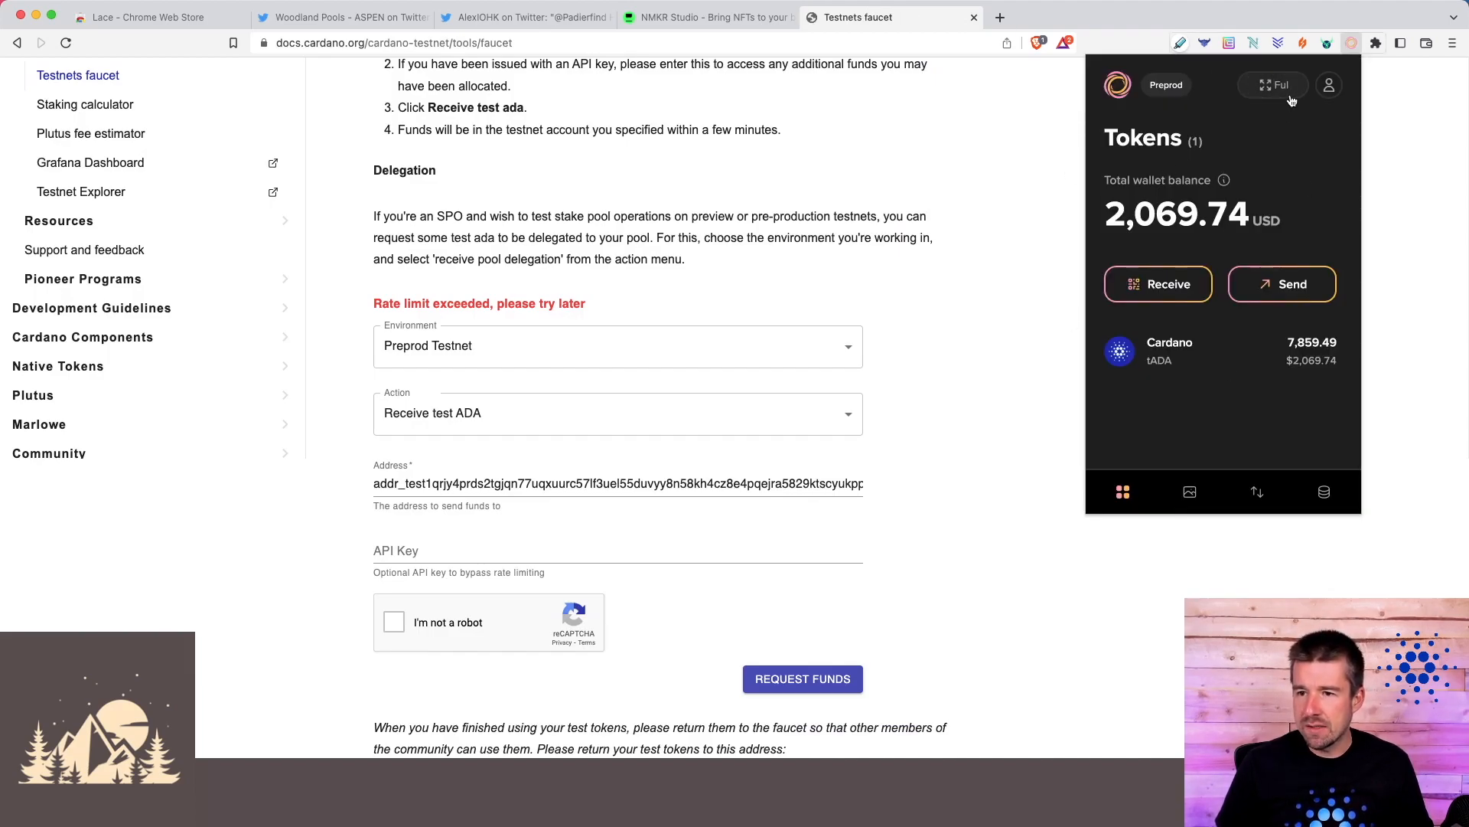
{"action": "left_click", "coordinate": [1272, 84]}
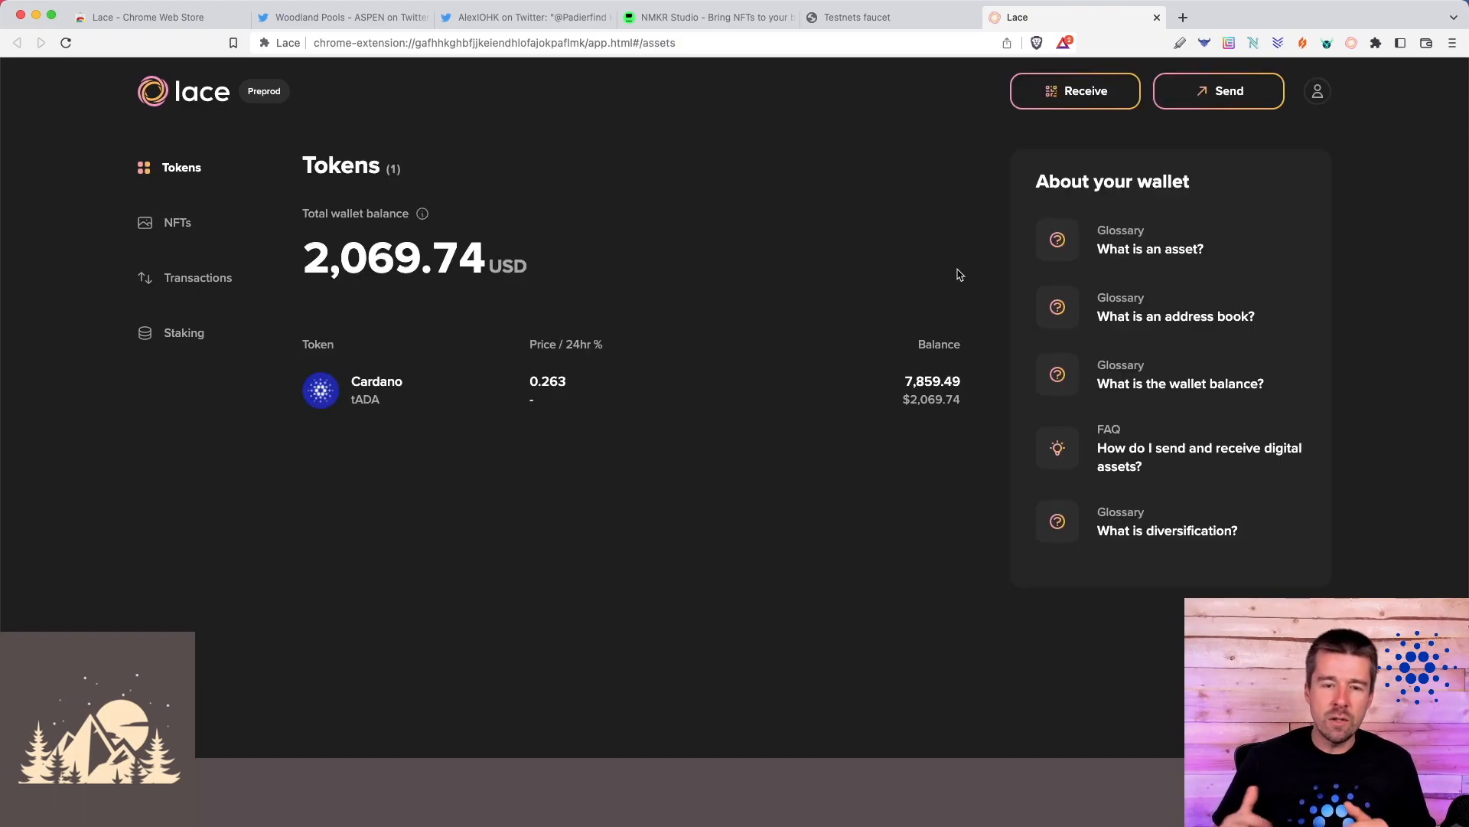
{"action": "mouse_move", "coordinate": [1347, 314]}
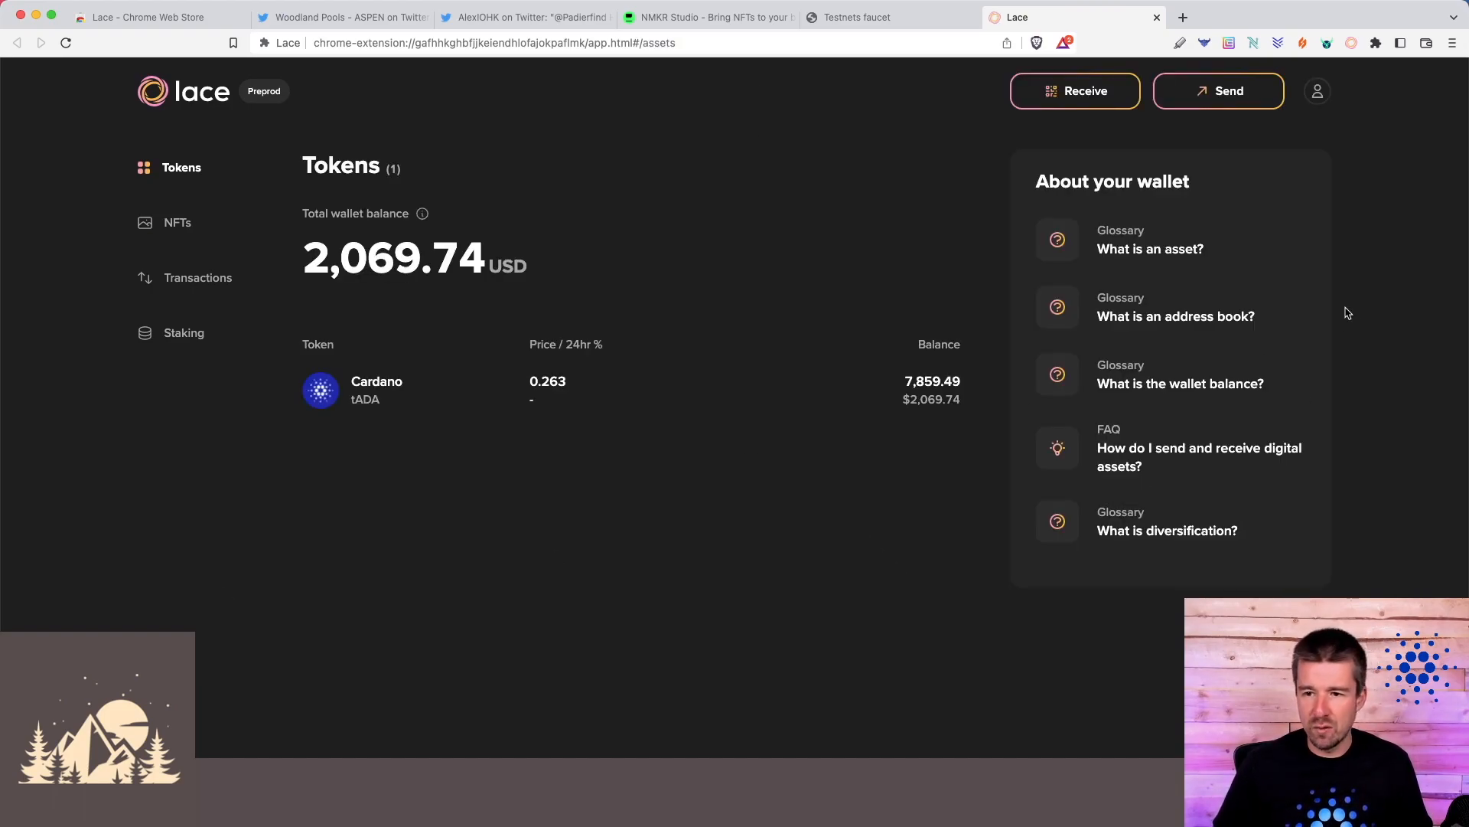
{"action": "mouse_move", "coordinate": [1376, 200]}
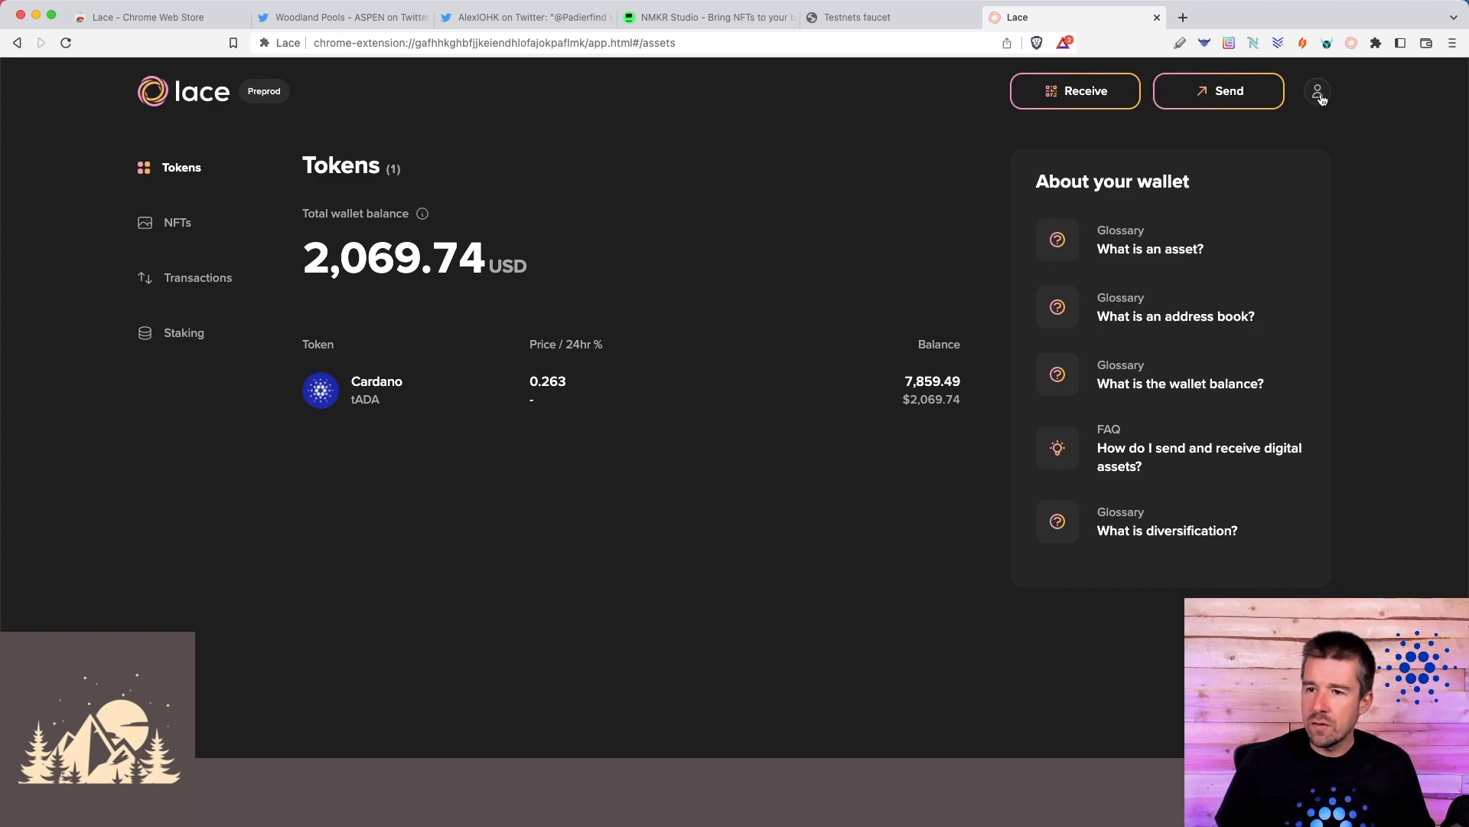
- Lock the wallet from the account menu, then unlock it with the password back to Tokens
{"action": "left_click", "coordinate": [1316, 90]}
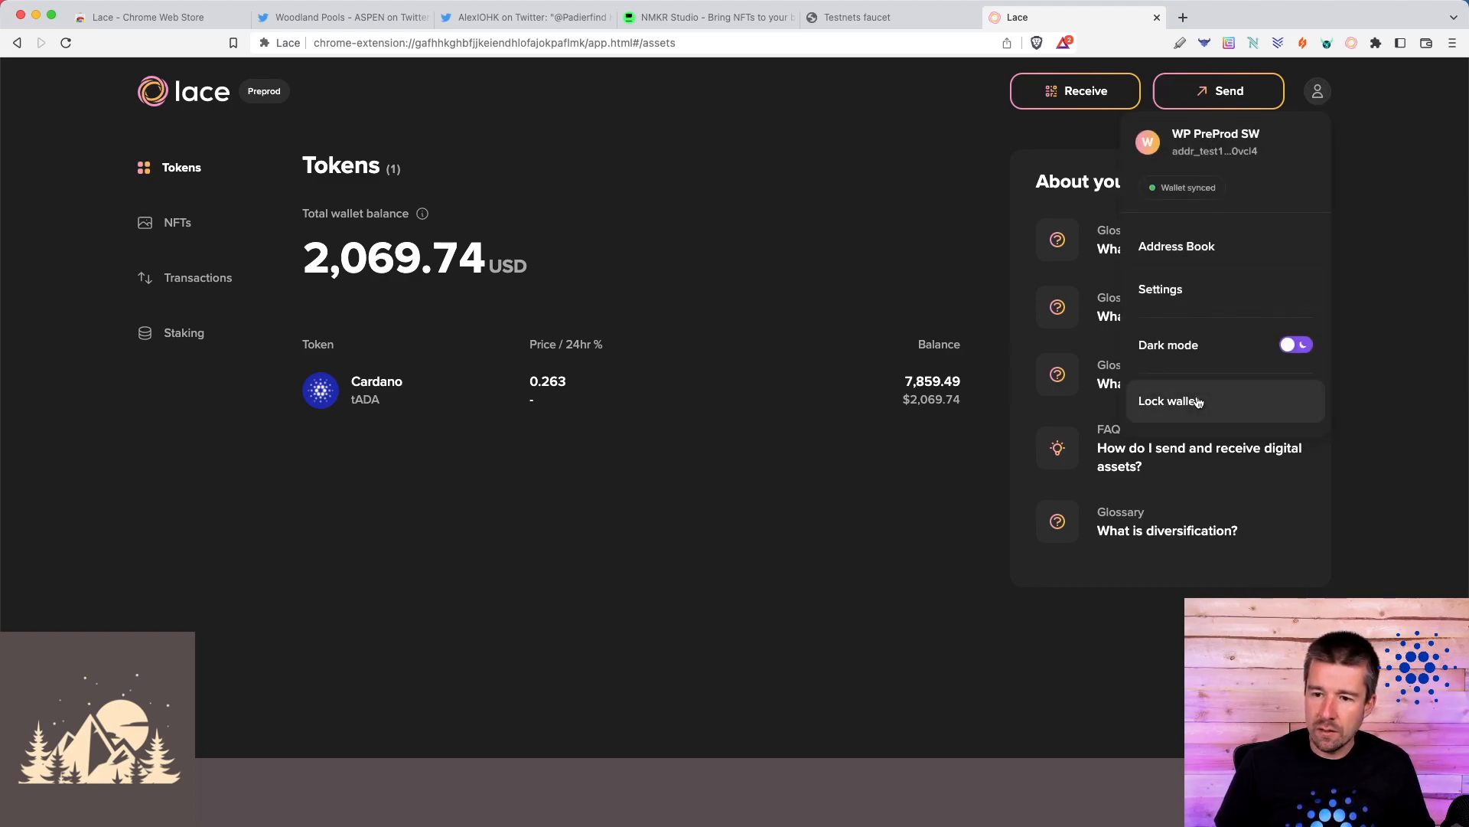
{"action": "left_click", "coordinate": [1169, 401]}
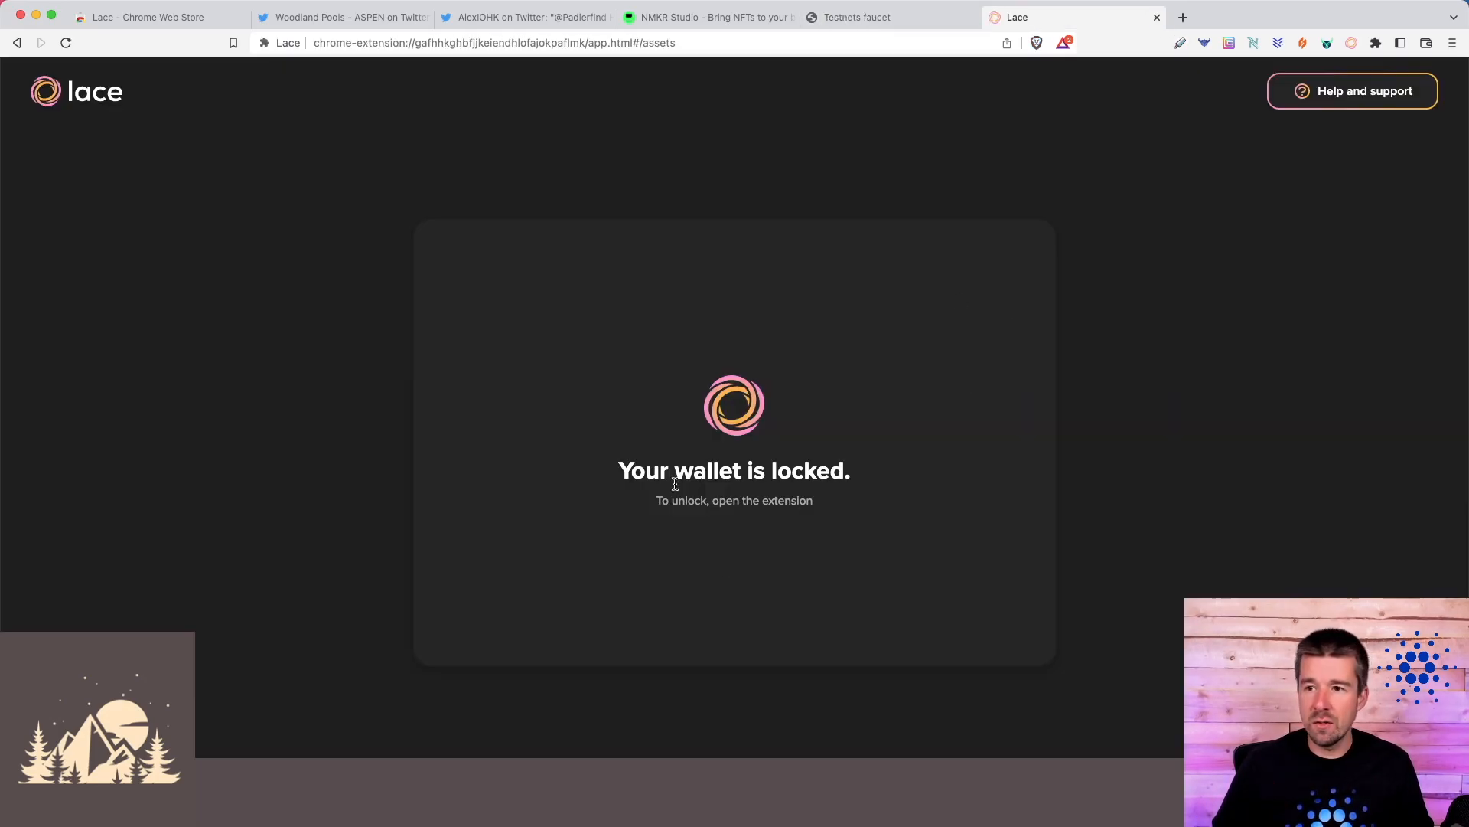
{"action": "mouse_move", "coordinate": [763, 515]}
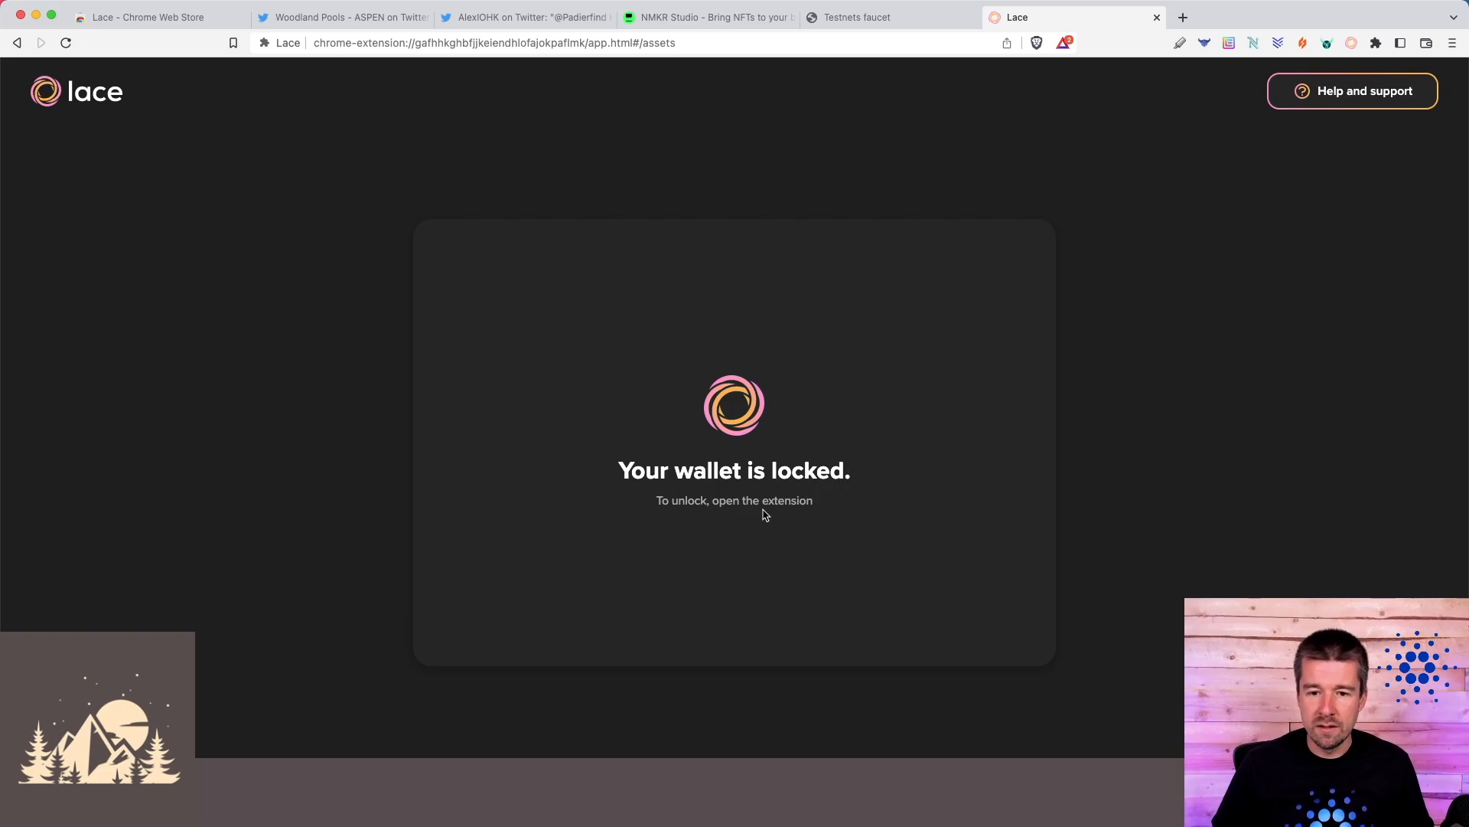
{"action": "mouse_move", "coordinate": [966, 318]}
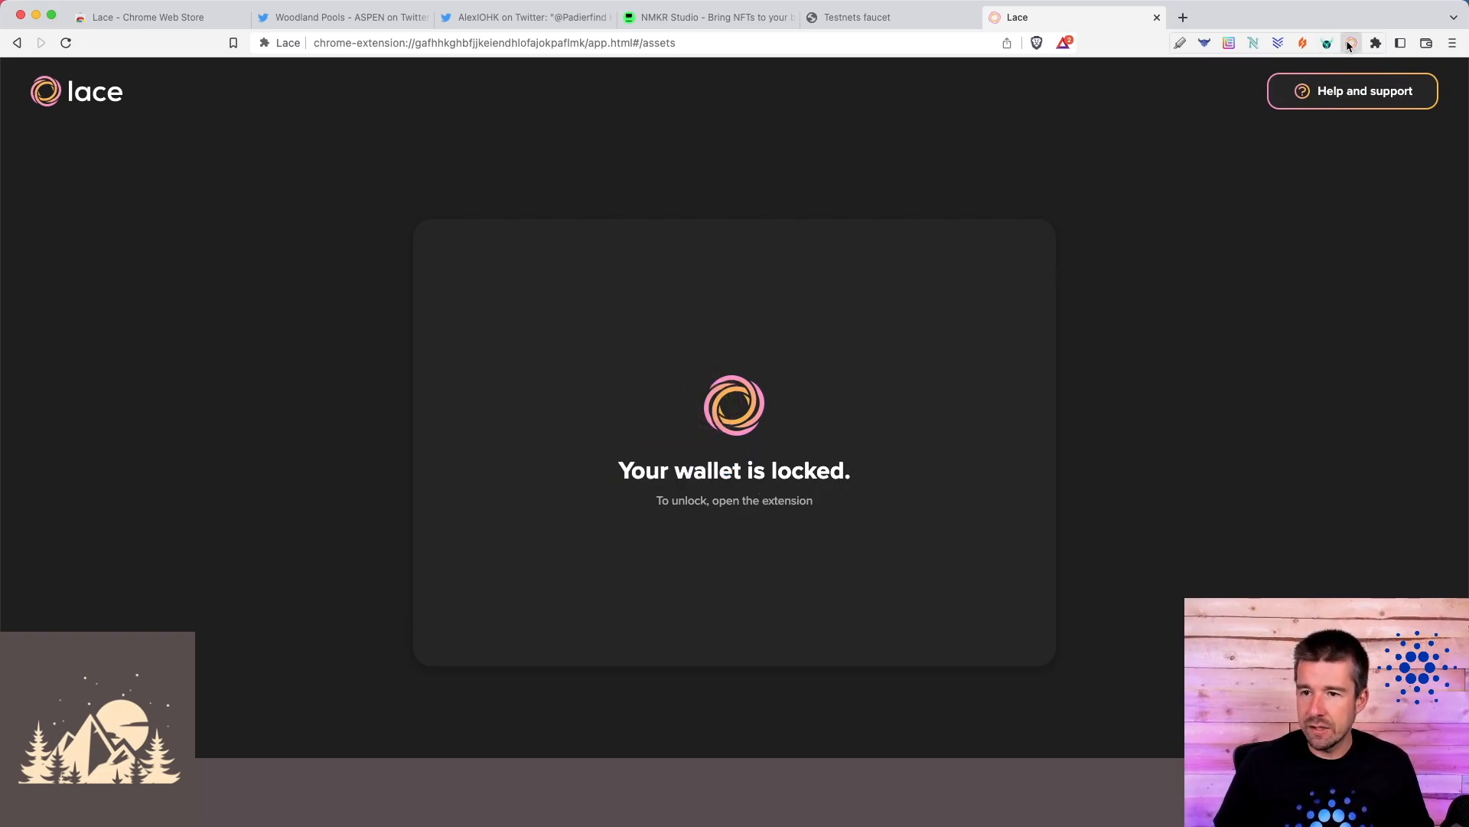
{"action": "left_click", "coordinate": [1352, 43]}
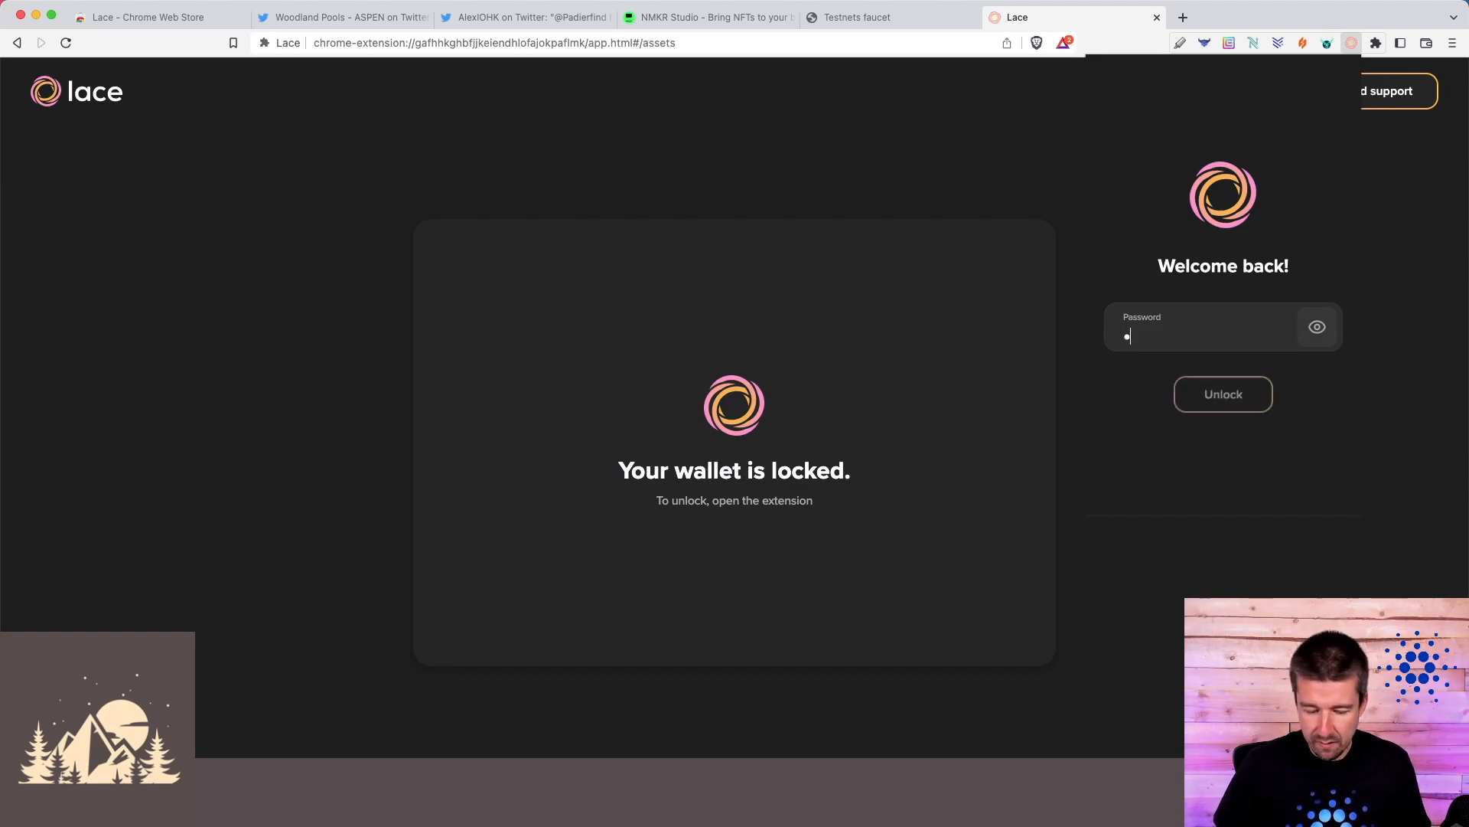
{"action": "left_click", "coordinate": [1222, 393]}
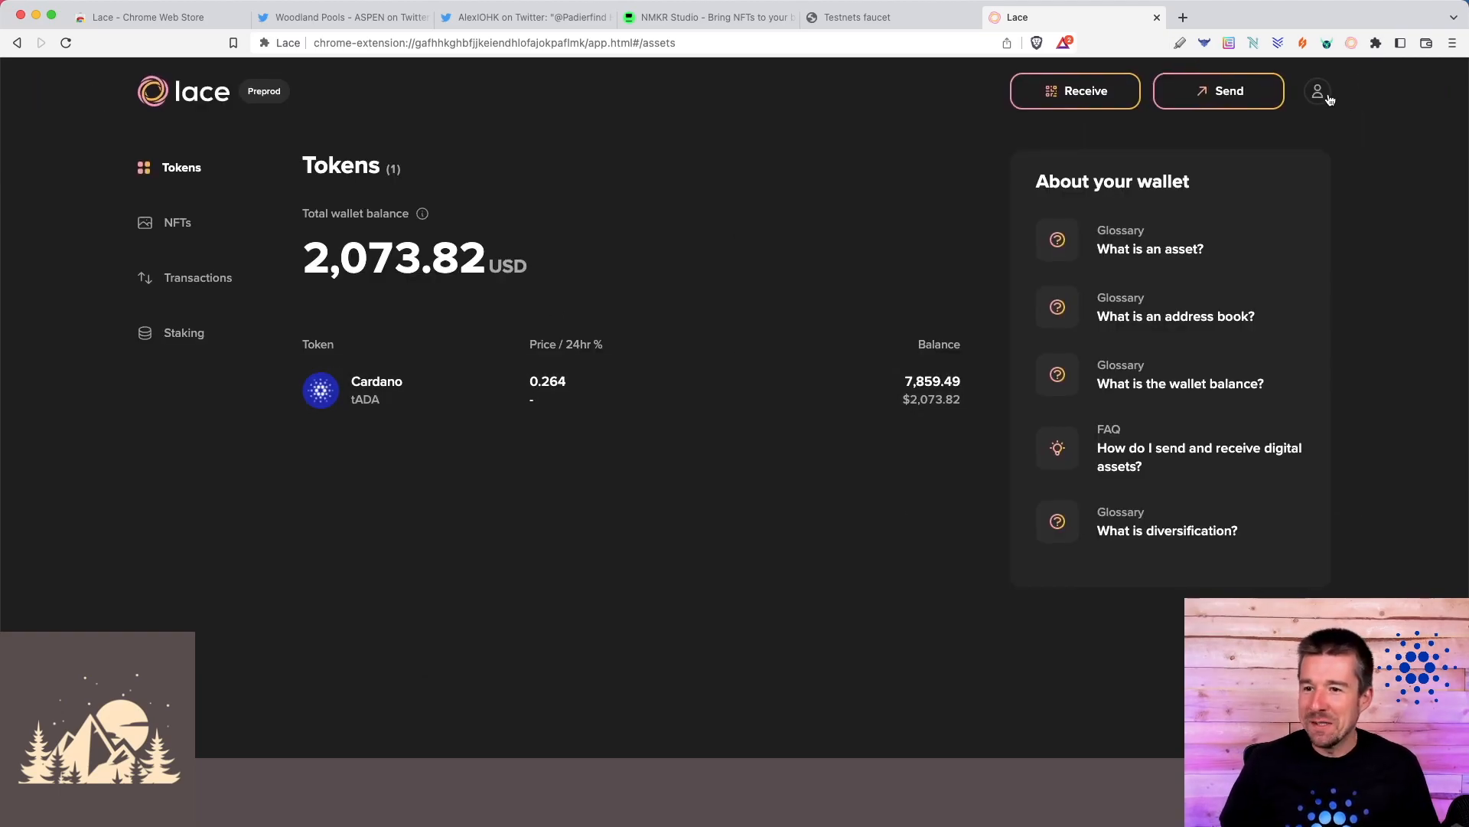
- Go to the full-page Settings view showing Testnet network and version 0.1.0, briefly peeking at the account menu
{"action": "left_click", "coordinate": [1317, 90]}
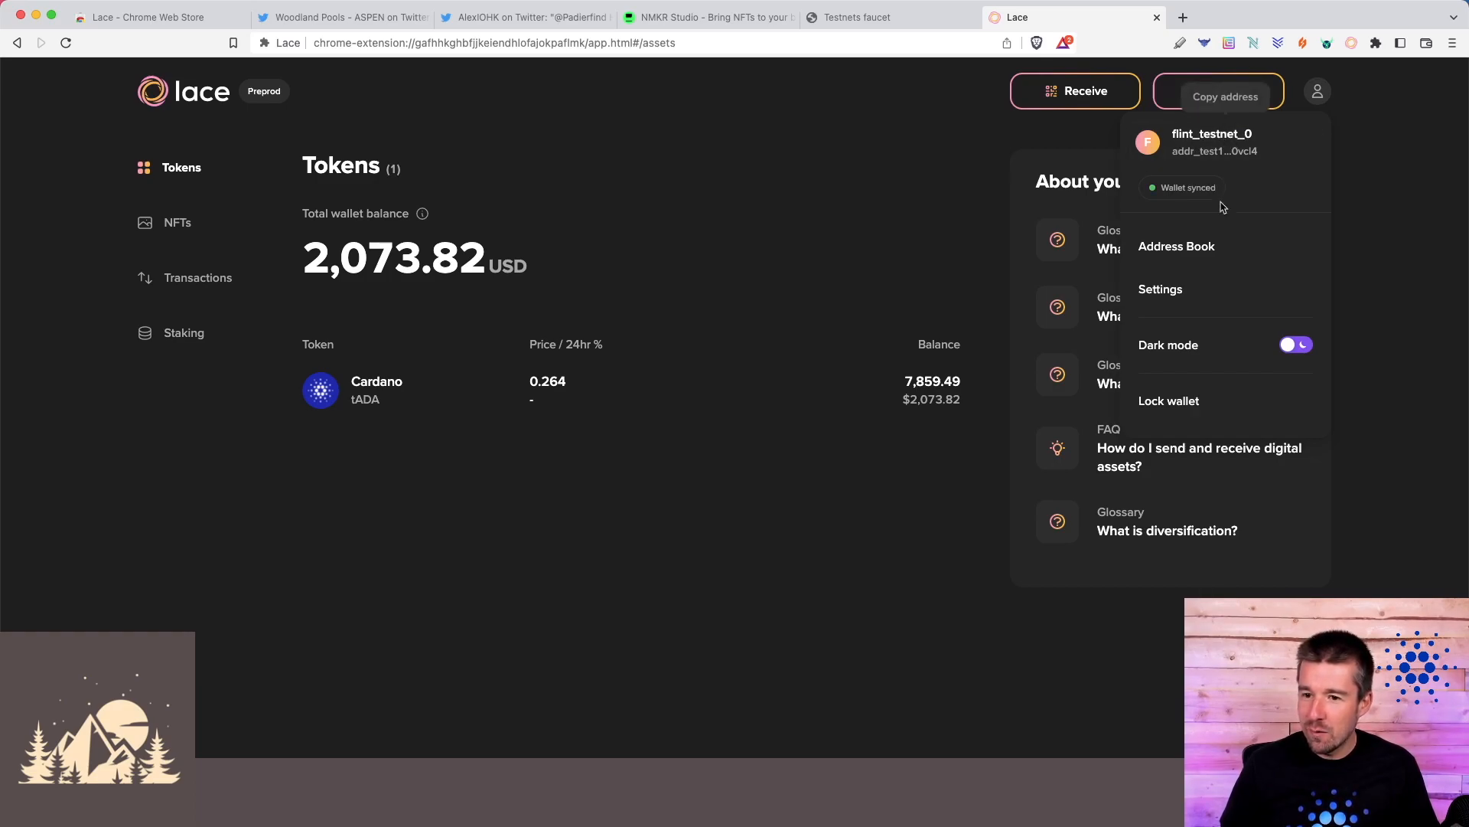
{"action": "left_click", "coordinate": [1160, 289]}
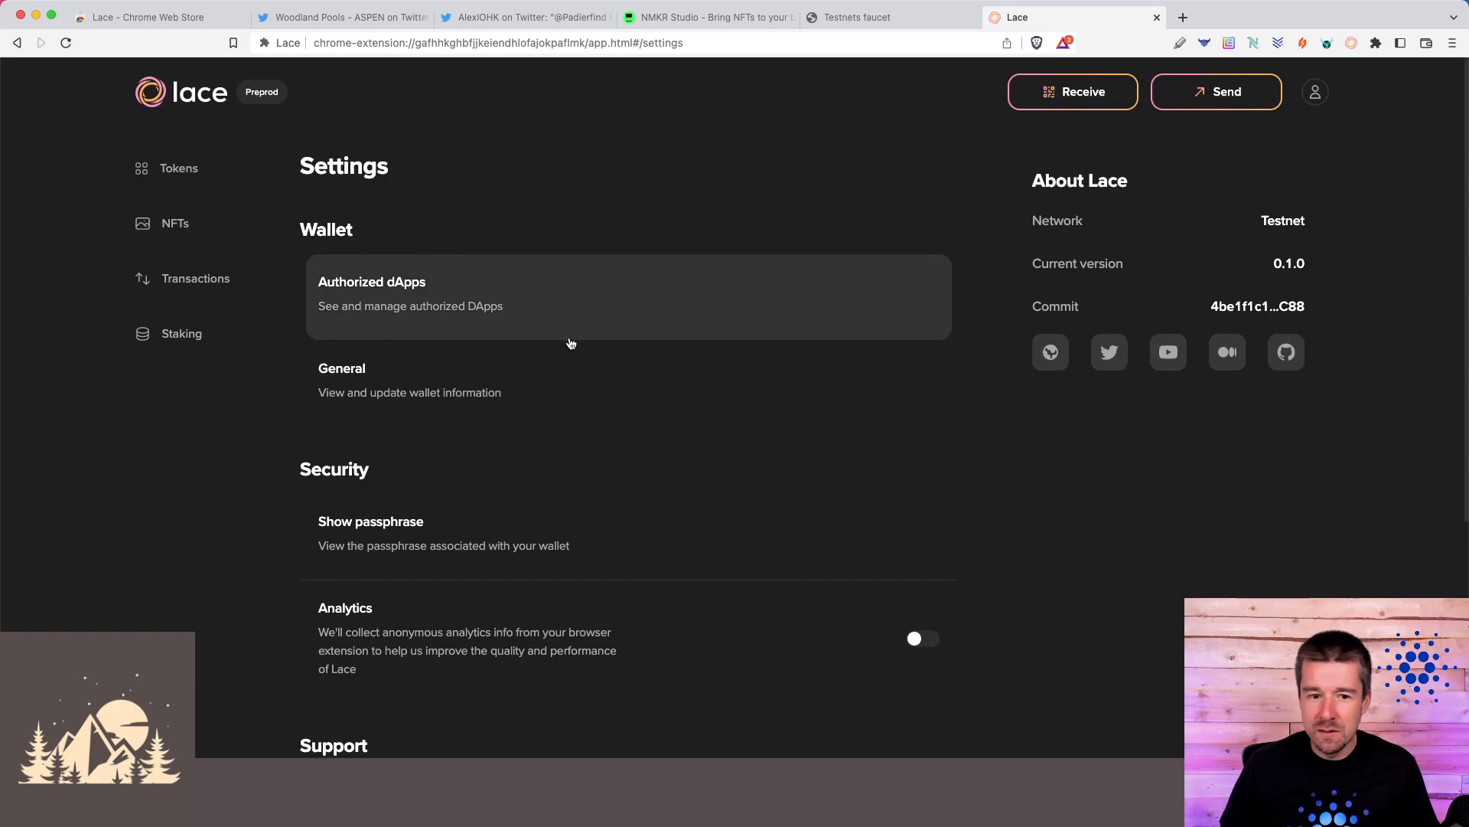
{"action": "mouse_move", "coordinate": [617, 327]}
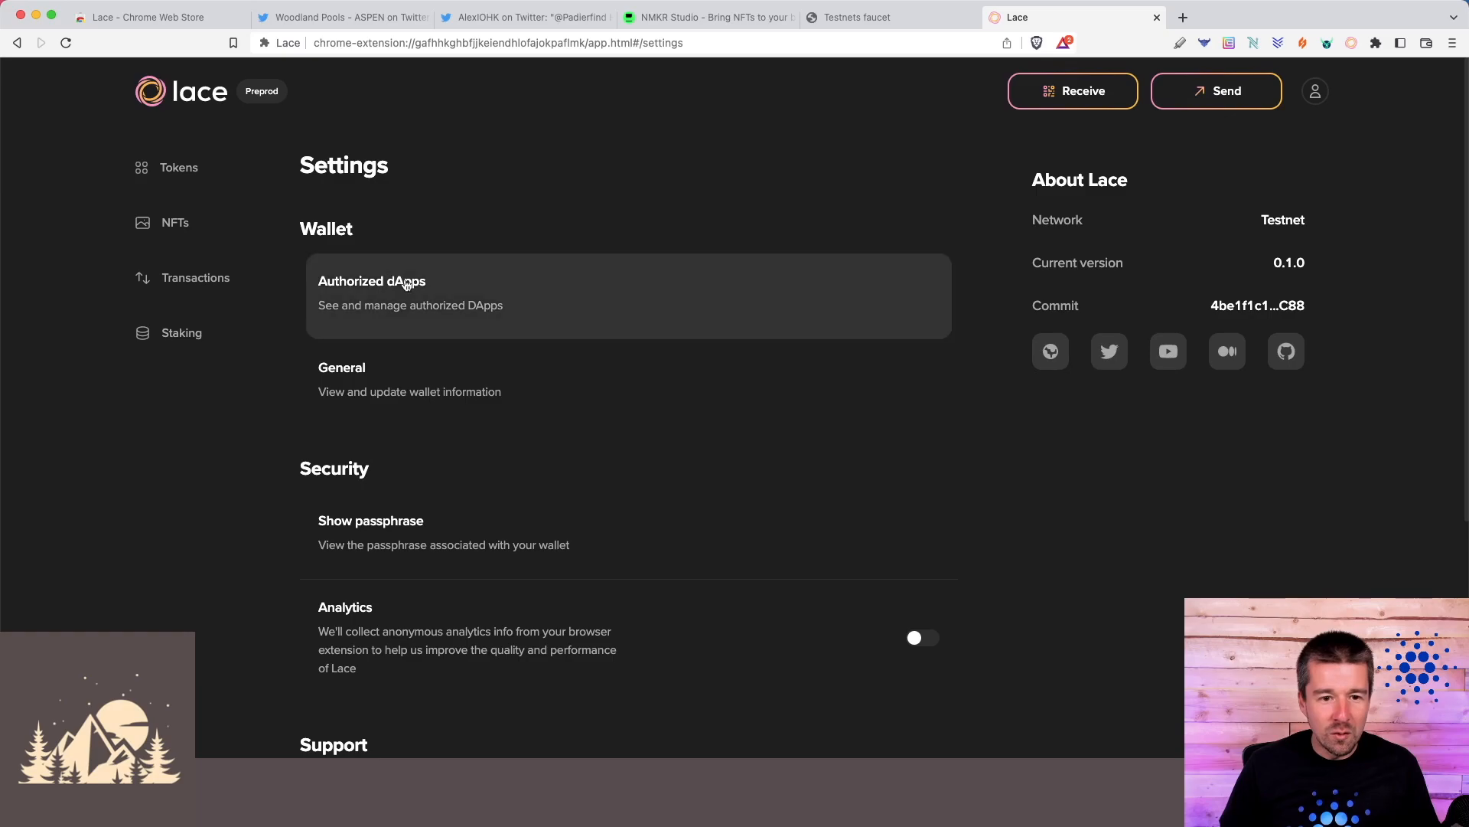
{"action": "mouse_move", "coordinate": [1241, 186]}
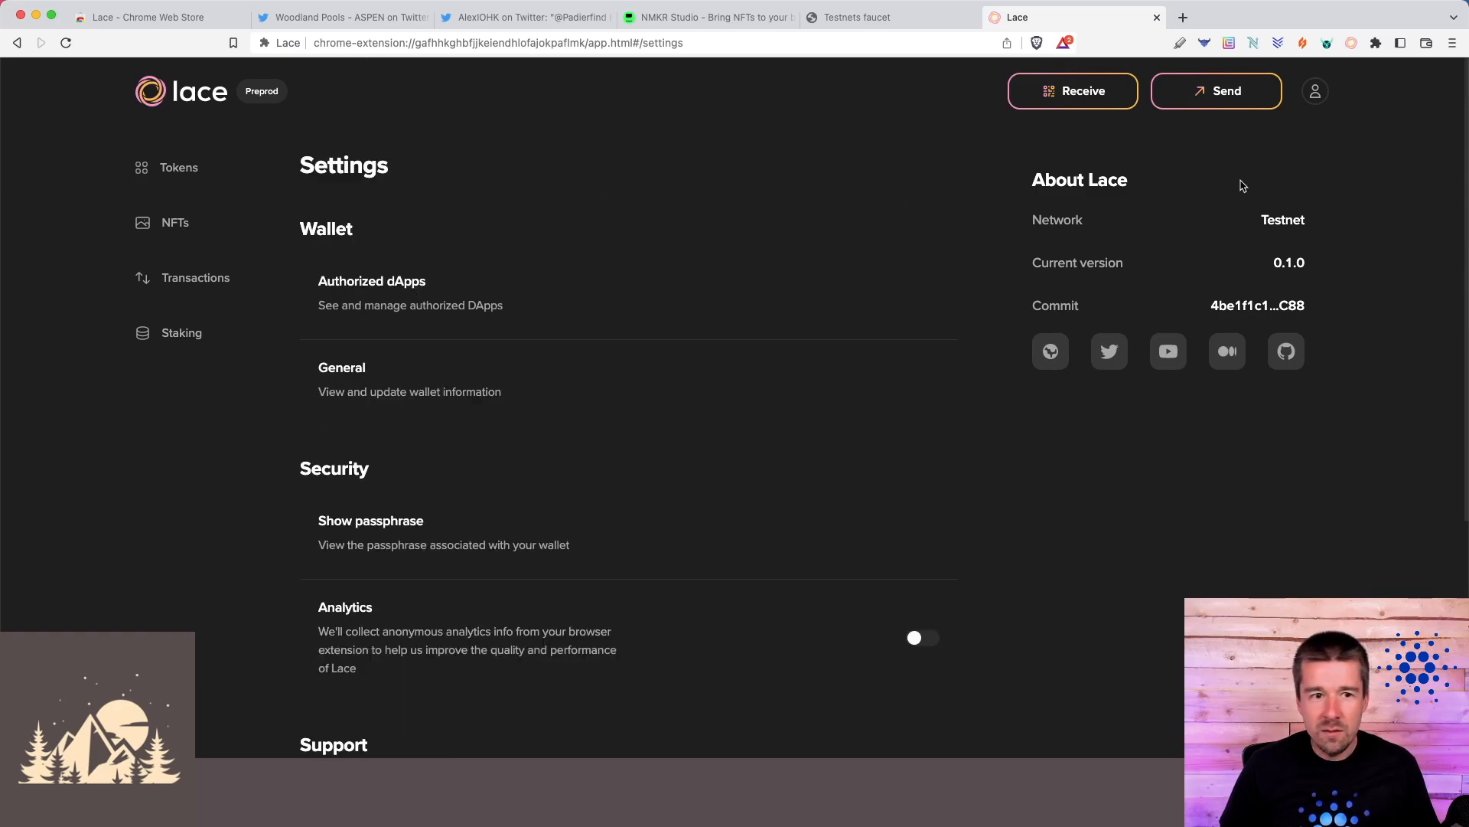
{"action": "left_click", "coordinate": [1315, 91]}
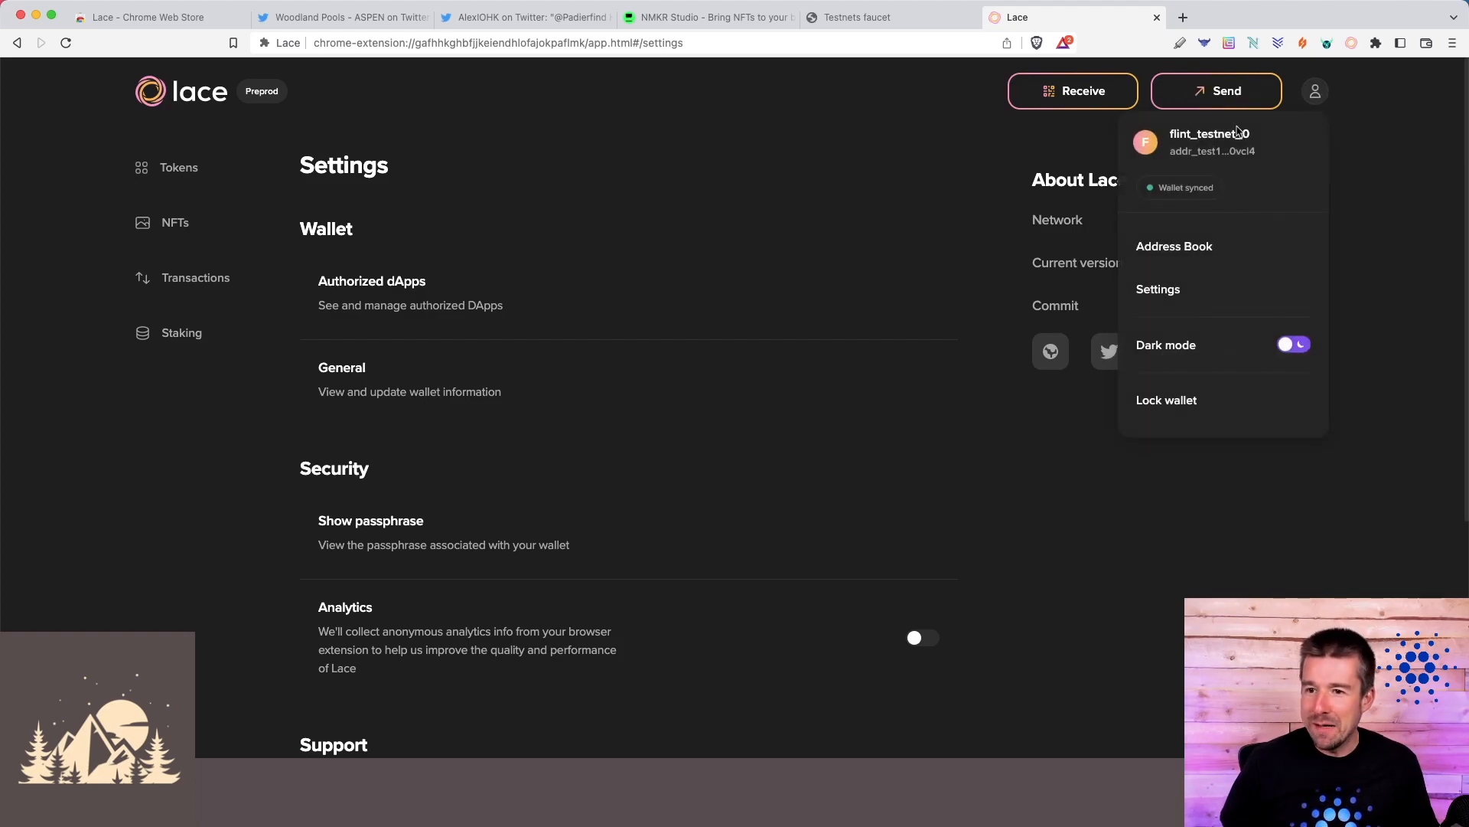
{"action": "mouse_move", "coordinate": [1223, 142]}
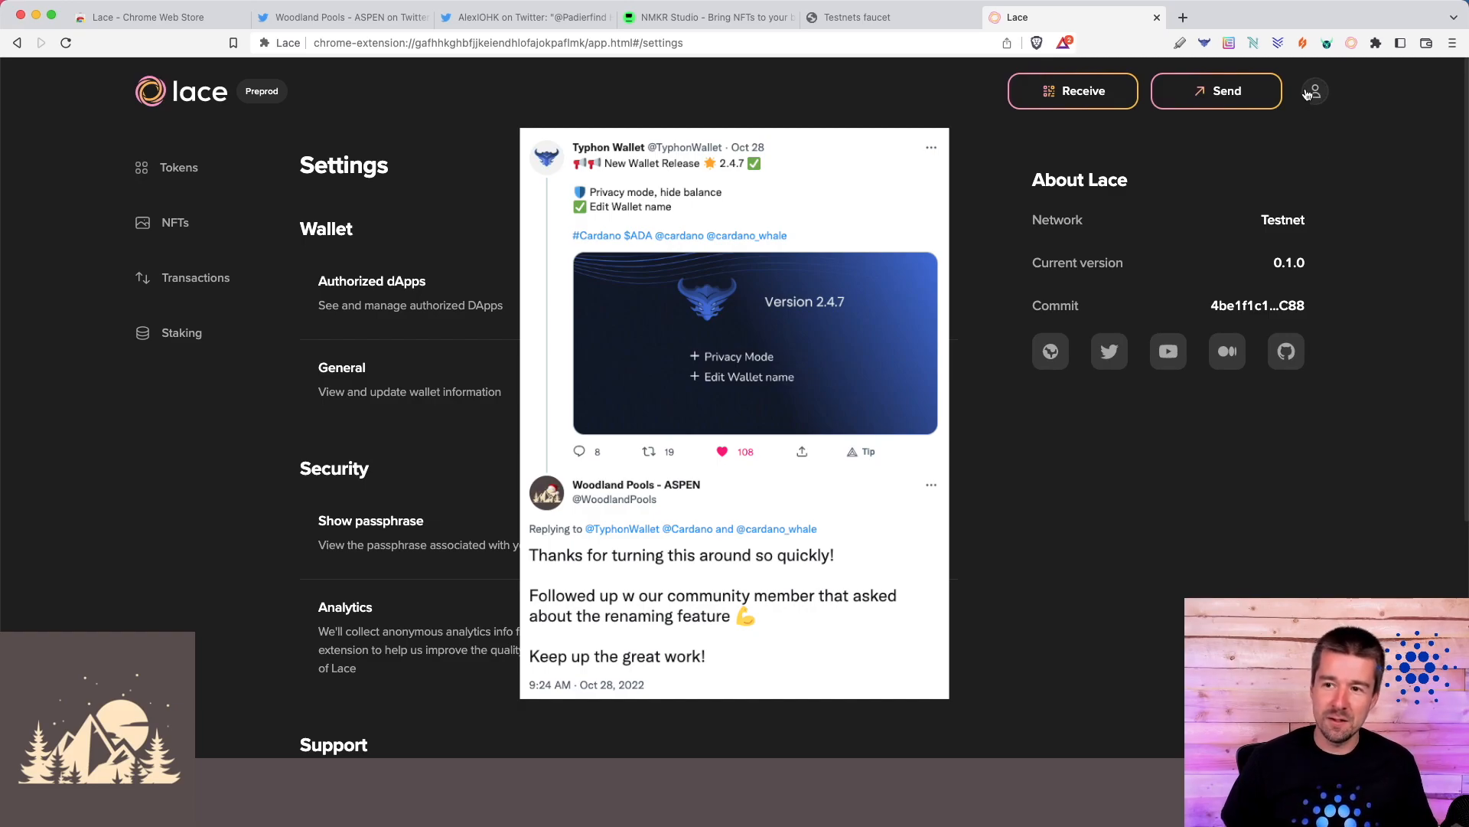
{"action": "left_click", "coordinate": [1313, 90]}
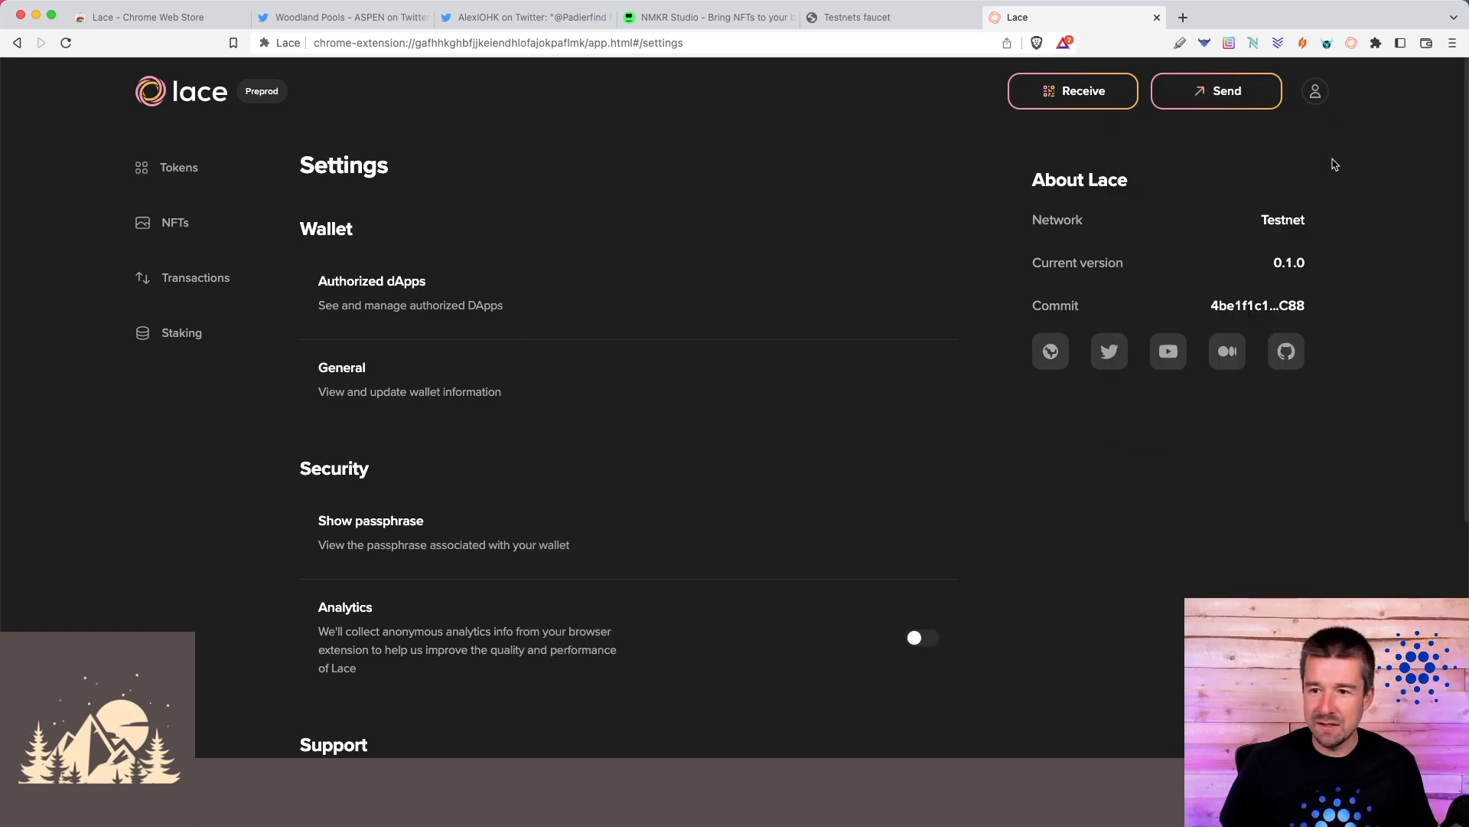
- Go back to the Tokens page showing 7,859.49 tADA worth 2,073.82 USD
{"action": "left_click", "coordinate": [1315, 91]}
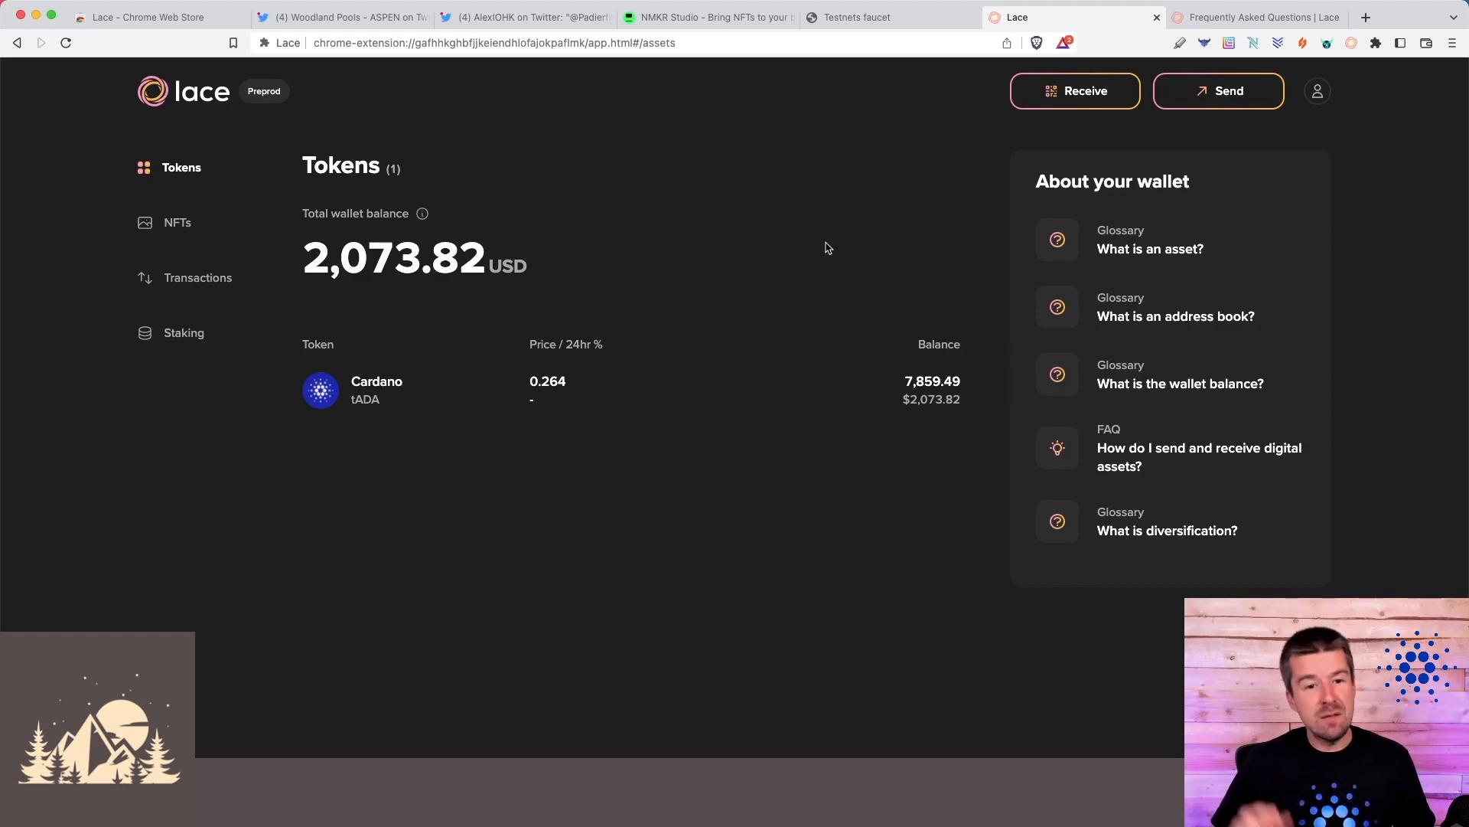
{"action": "mouse_move", "coordinate": [780, 245]}
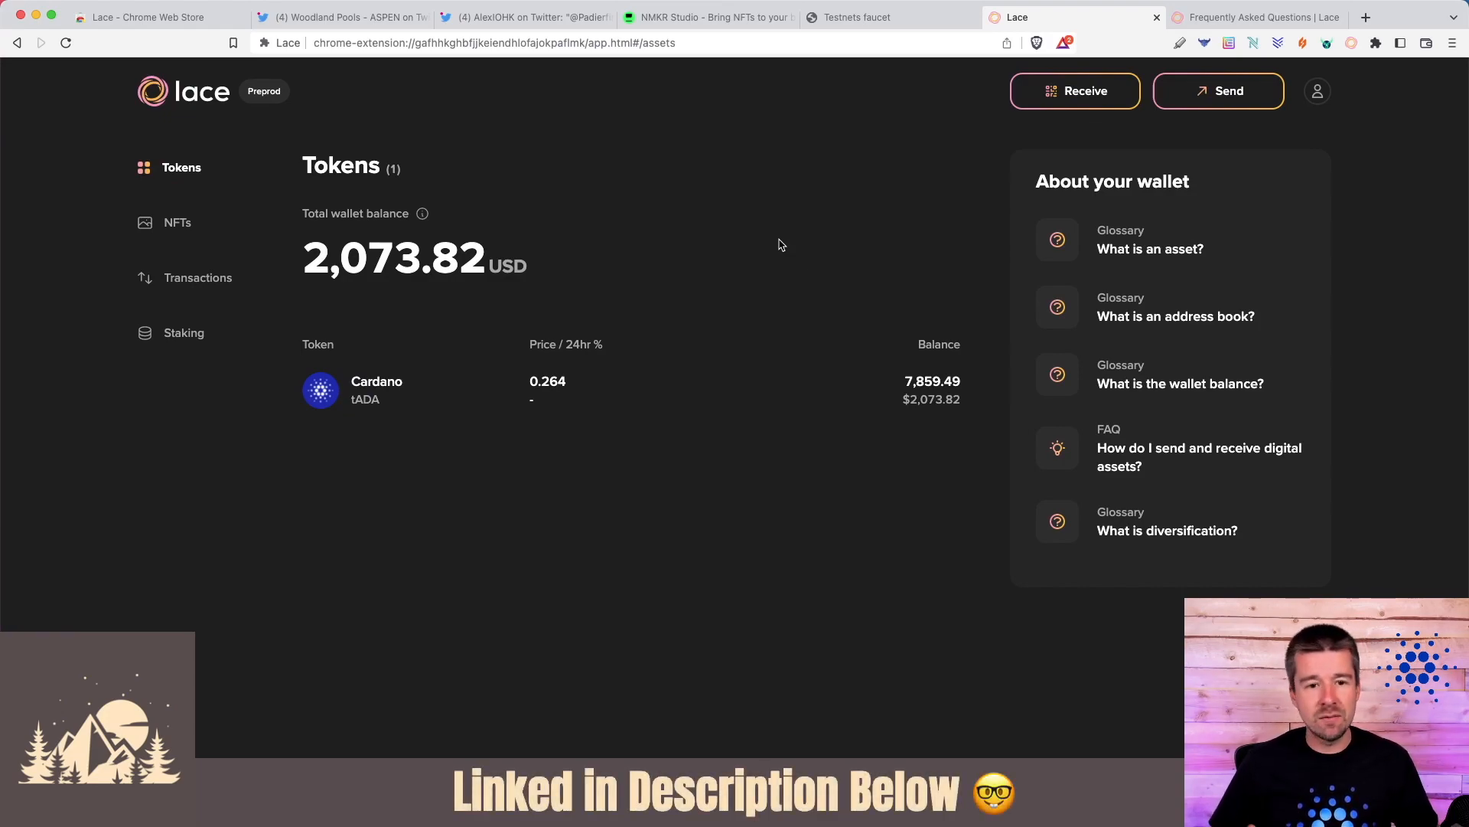
{"action": "mouse_move", "coordinate": [842, 233]}
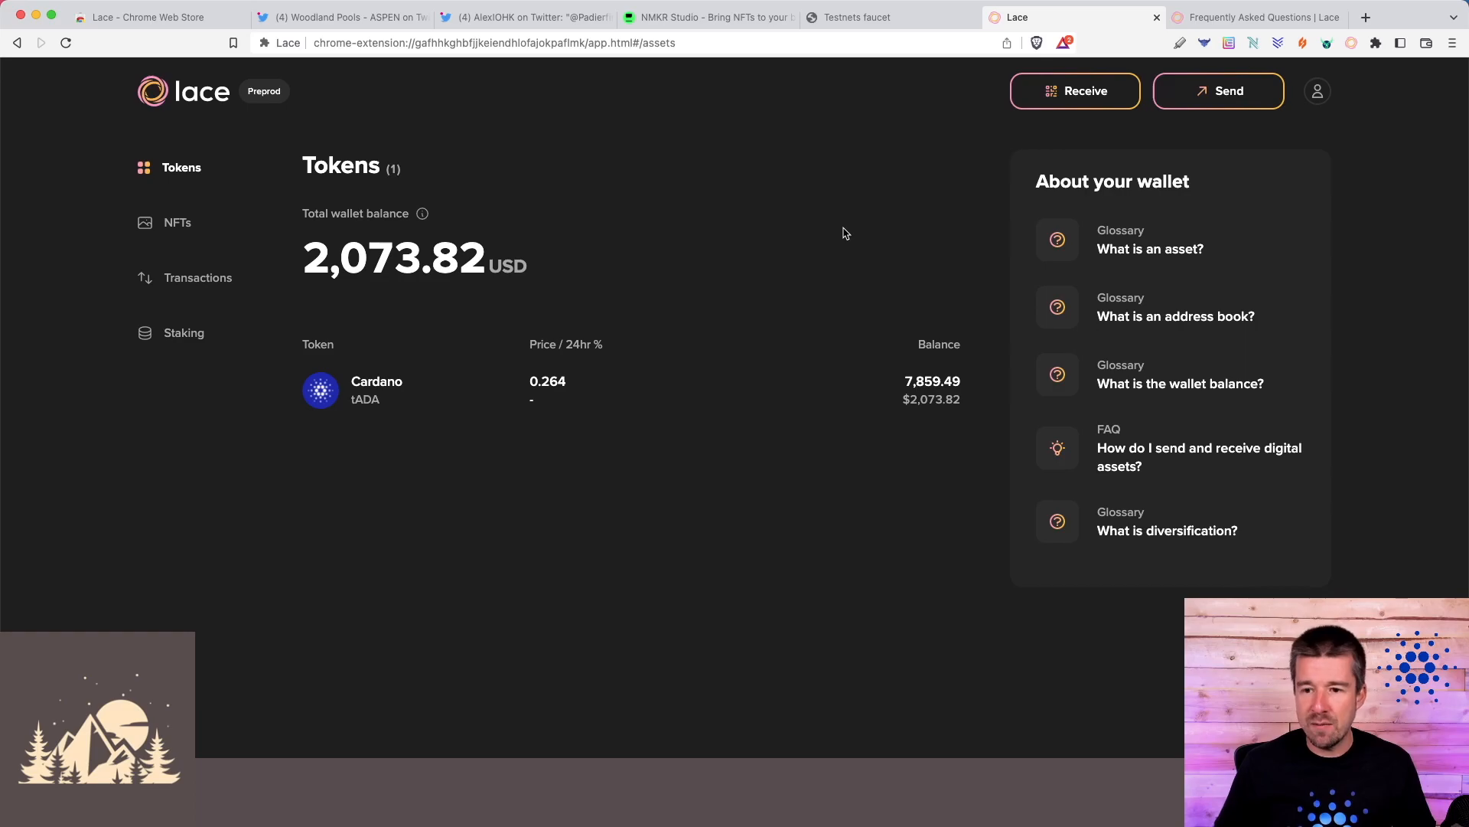